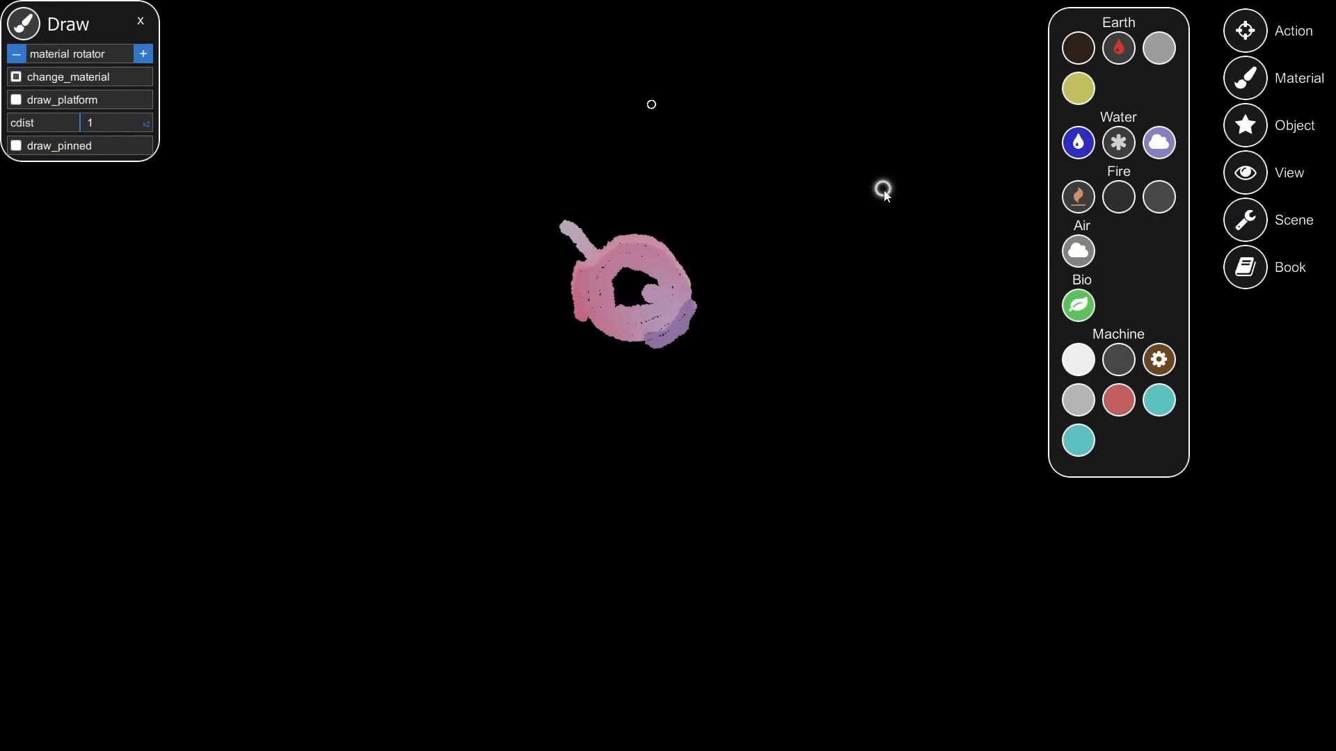
# - Move the pink rotator ring lower, then clear the scene and close the Draw panel
pyautogui.moveTo(884, 188); pyautogui.dragTo(894, 351)
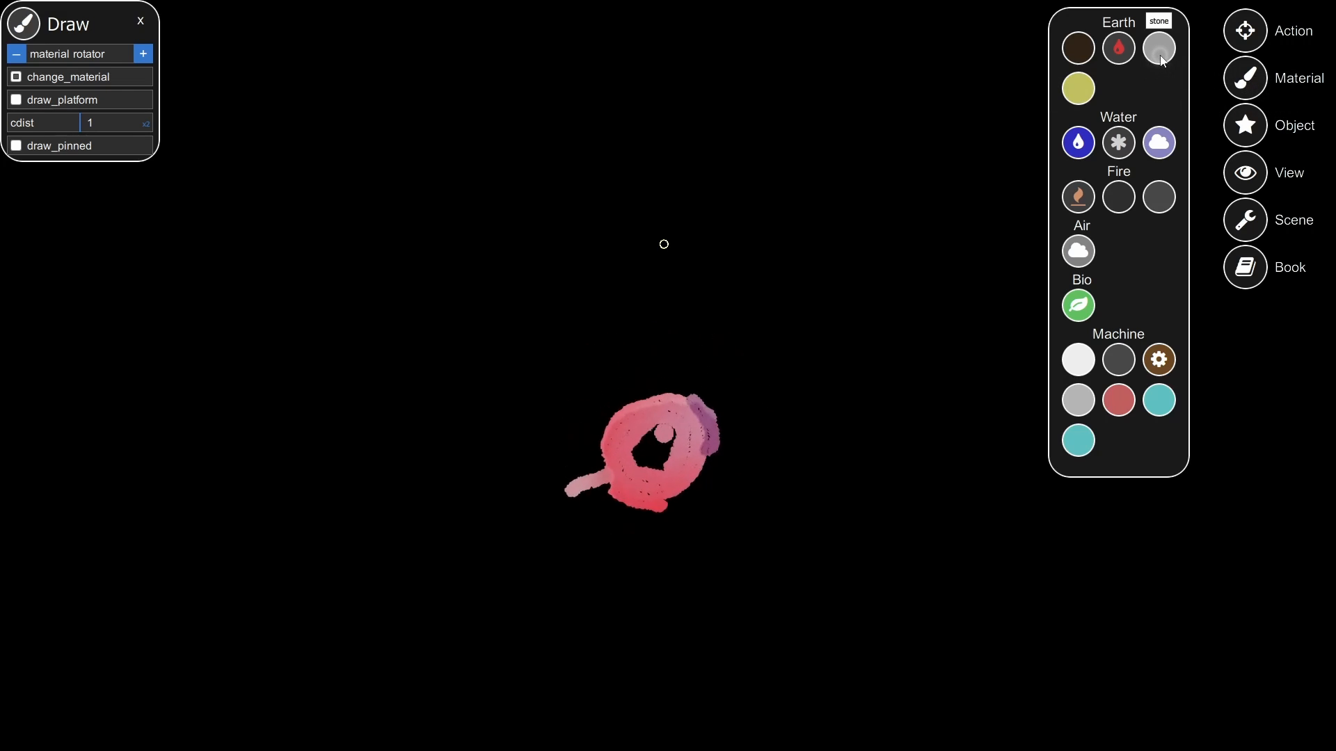
pyautogui.click(1158, 47)
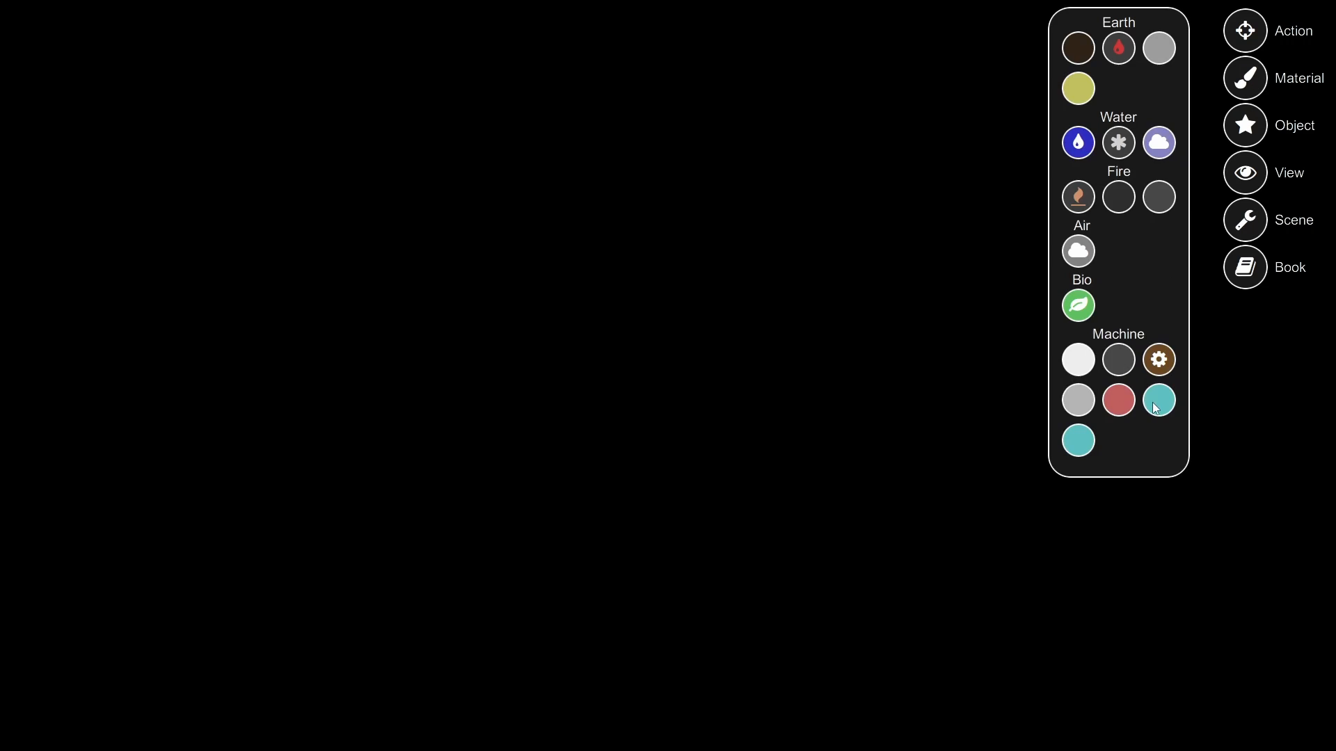
# - Draw a cyan solar-panel disc with a small purple blob above it, then open the ready-made Object collection
pyautogui.click(1159, 399)
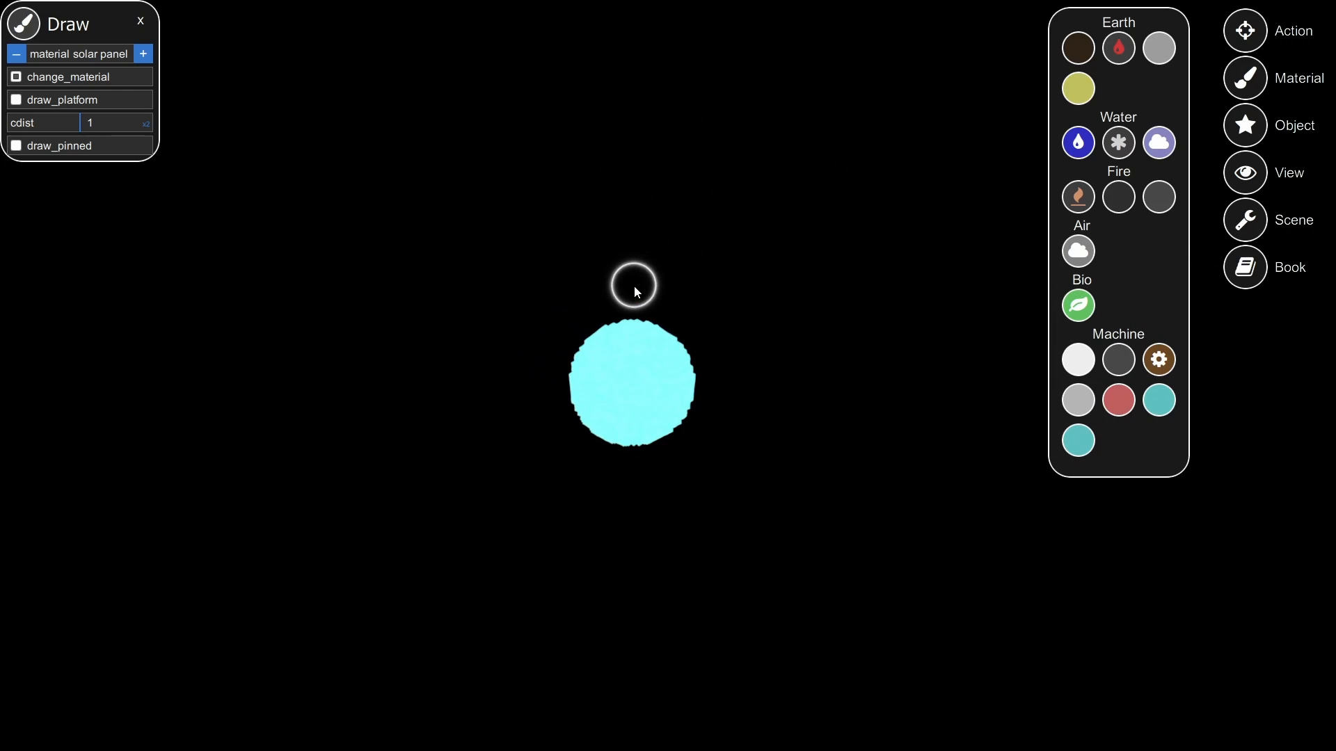
pyautogui.click(635, 284)
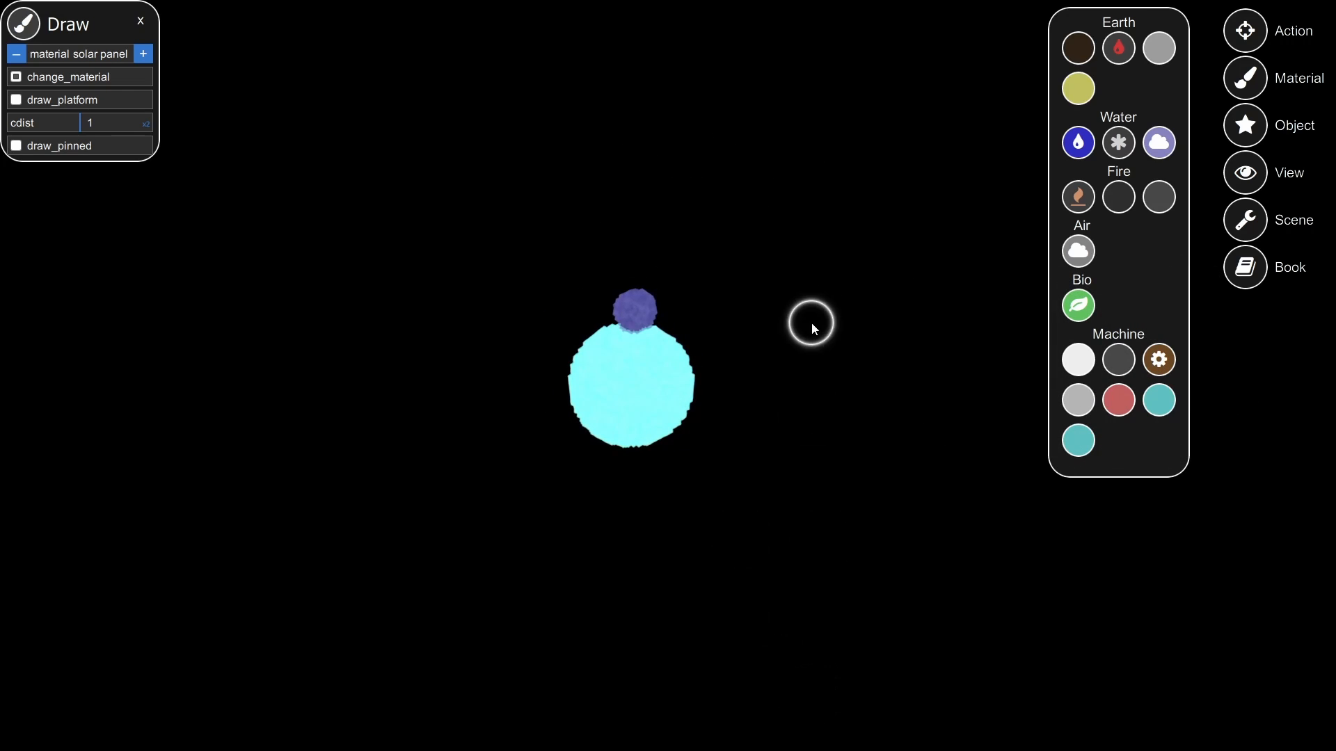
pyautogui.moveTo(809, 325); pyautogui.dragTo(640, 644)
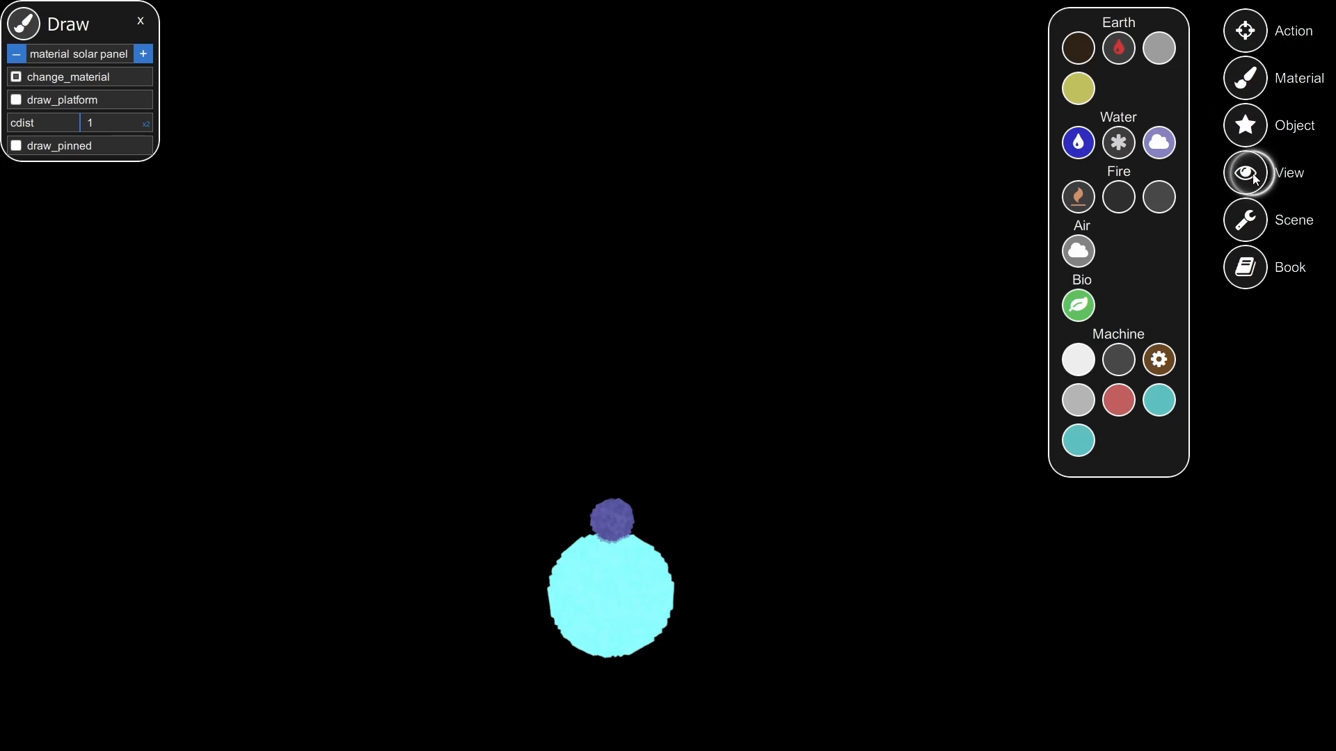
pyautogui.click(1289, 126)
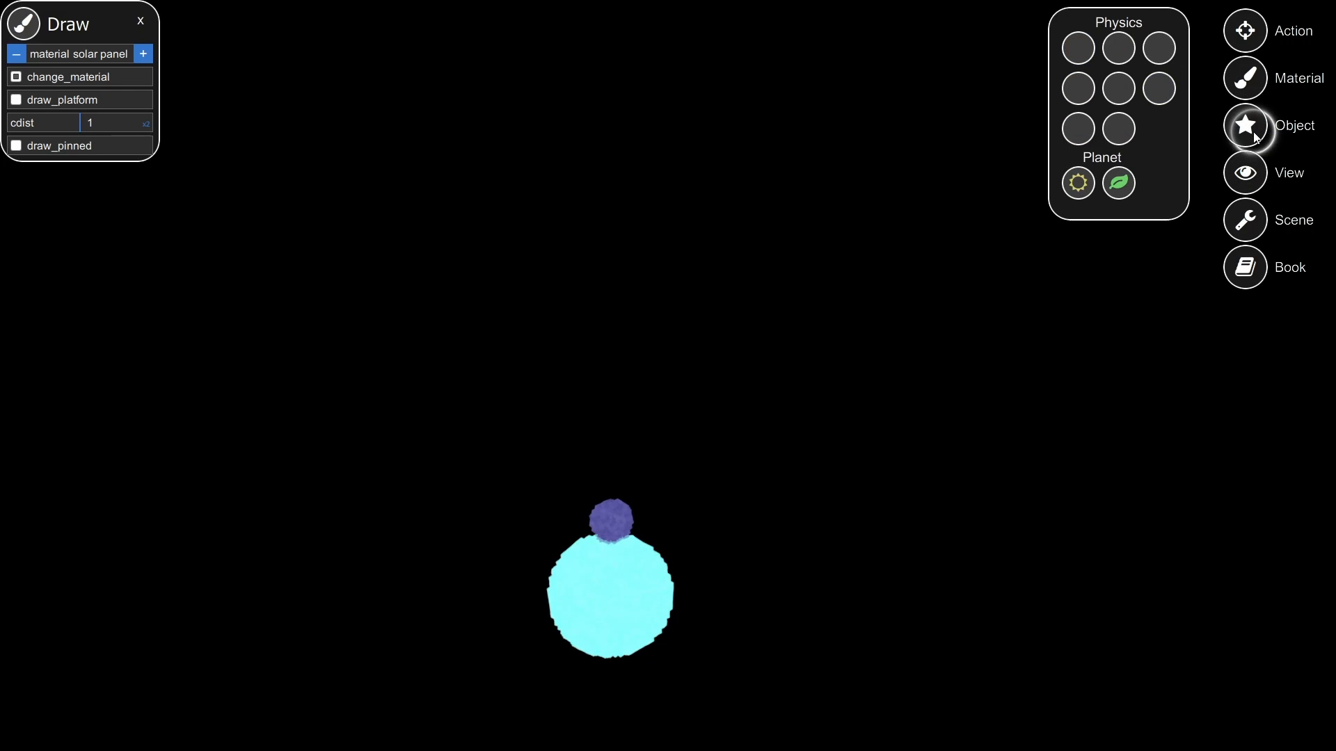
pyautogui.moveTo(1075, 183)
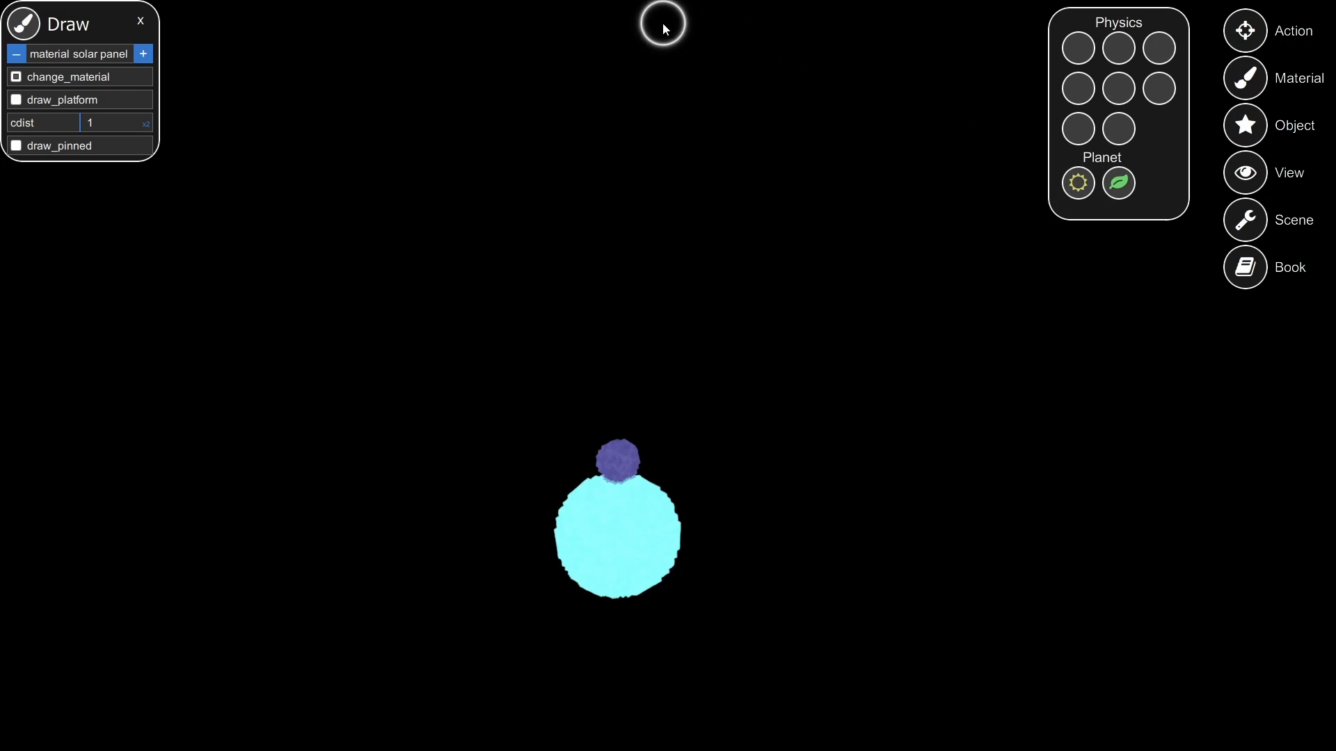
pyautogui.moveTo(1077, 182)
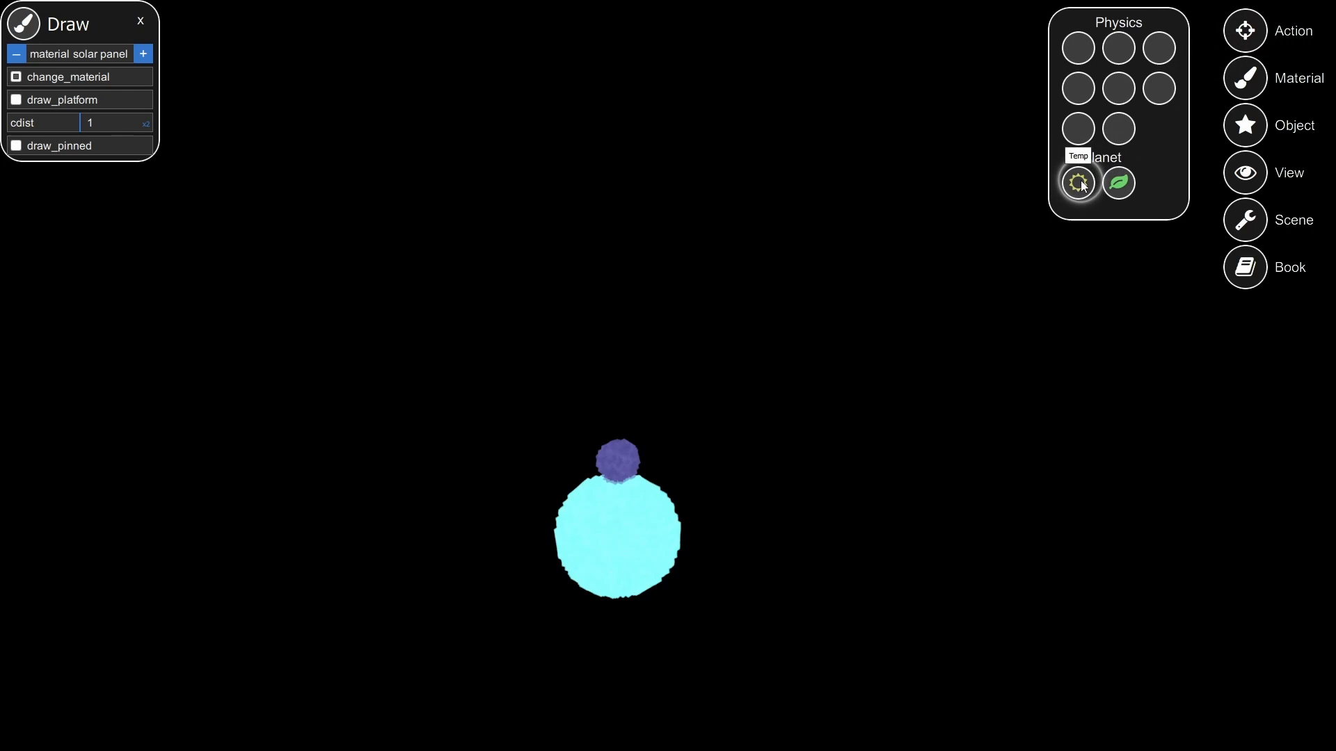
# - Try the Temp planet preset before clearing the scene and enabling draw_pinned
pyautogui.click(1244, 125)
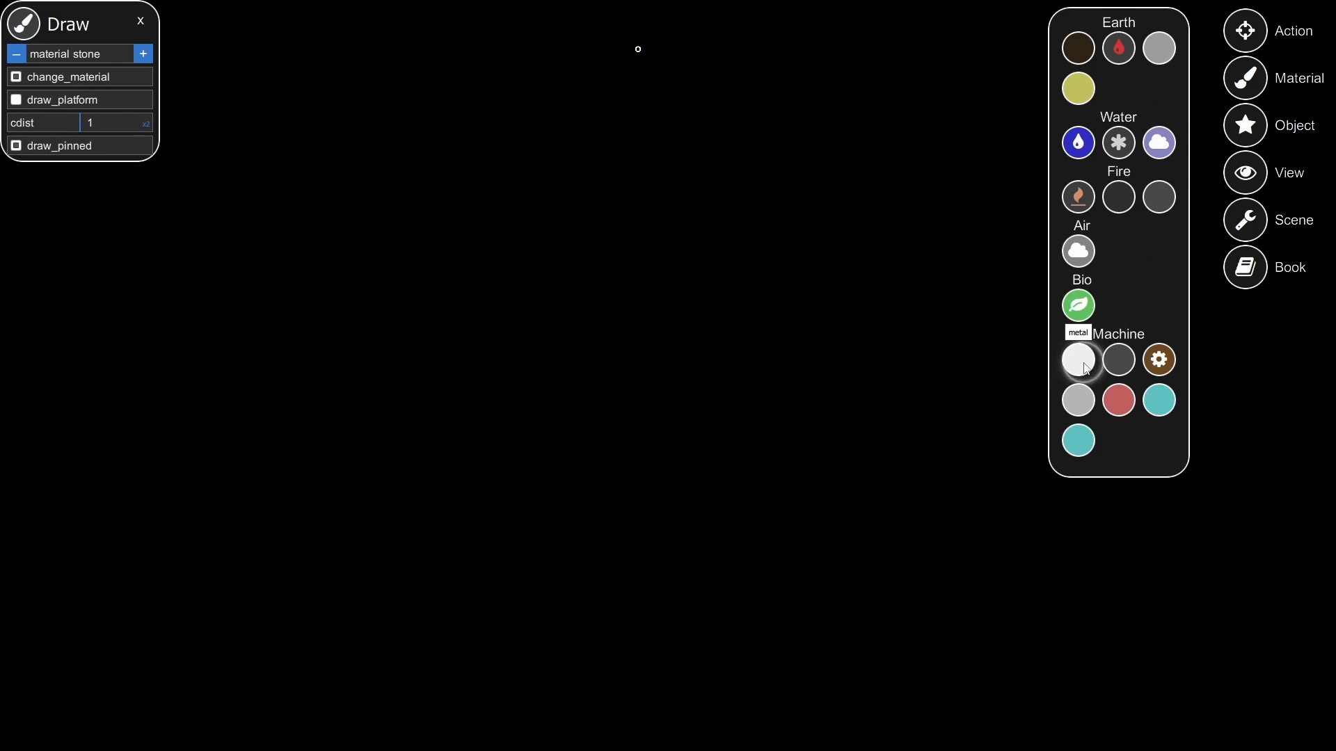
# - Paint a long horizontal bar of metal across the middle of the canvas
pyautogui.click(1077, 359)
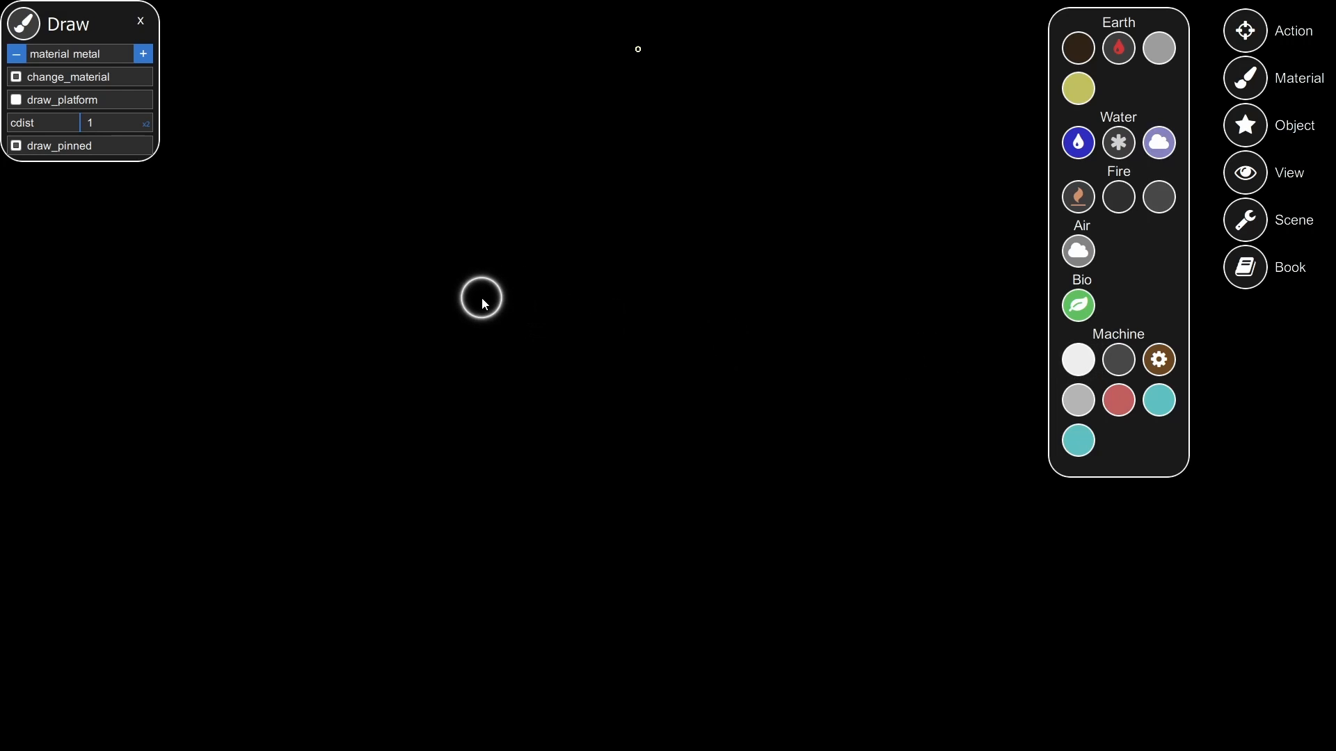
pyautogui.moveTo(481, 298); pyautogui.dragTo(818, 302)
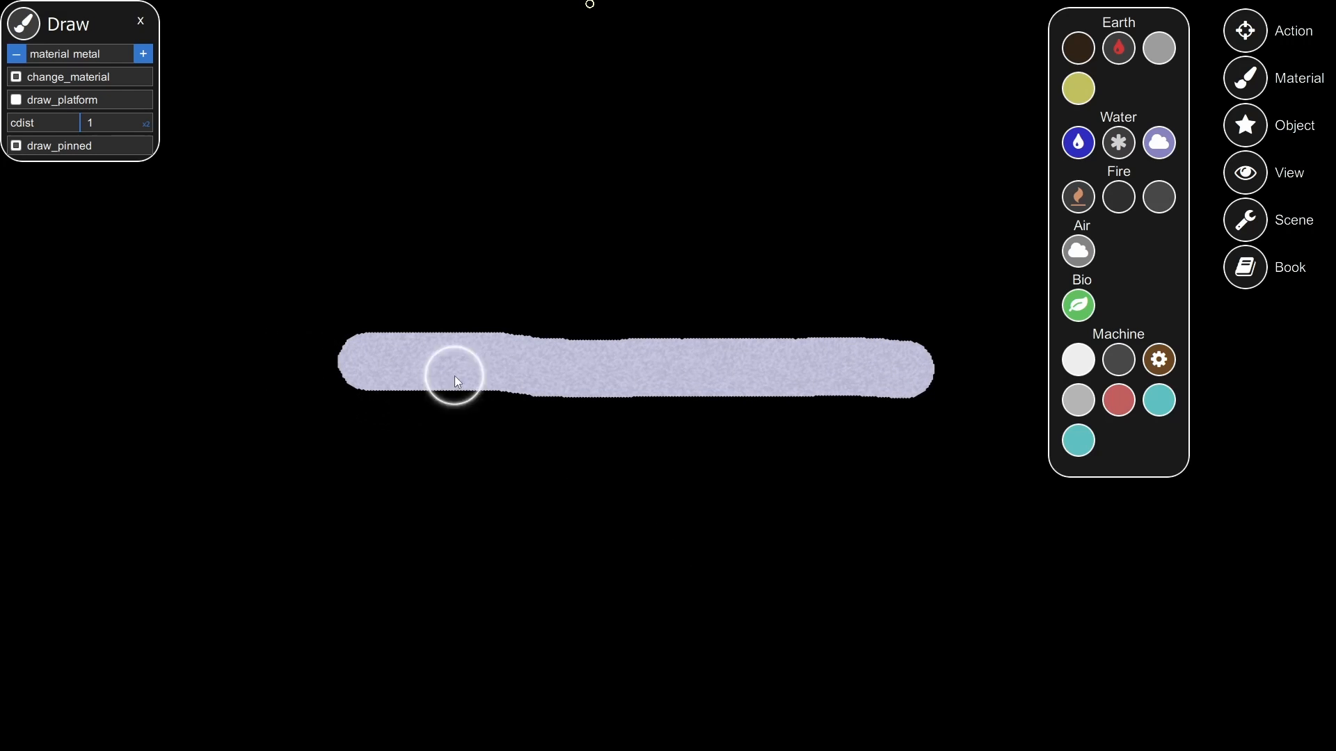
pyautogui.moveTo(603, 599)
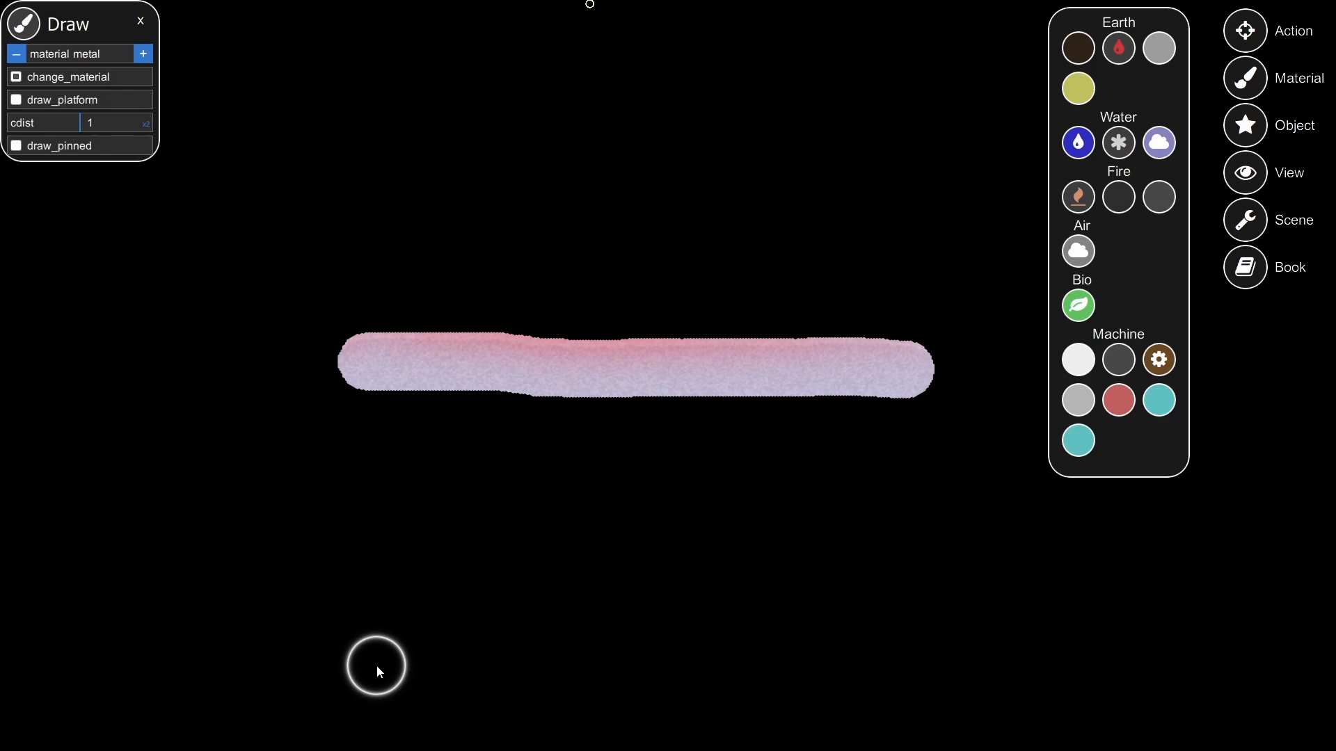
pyautogui.moveTo(829, 133)
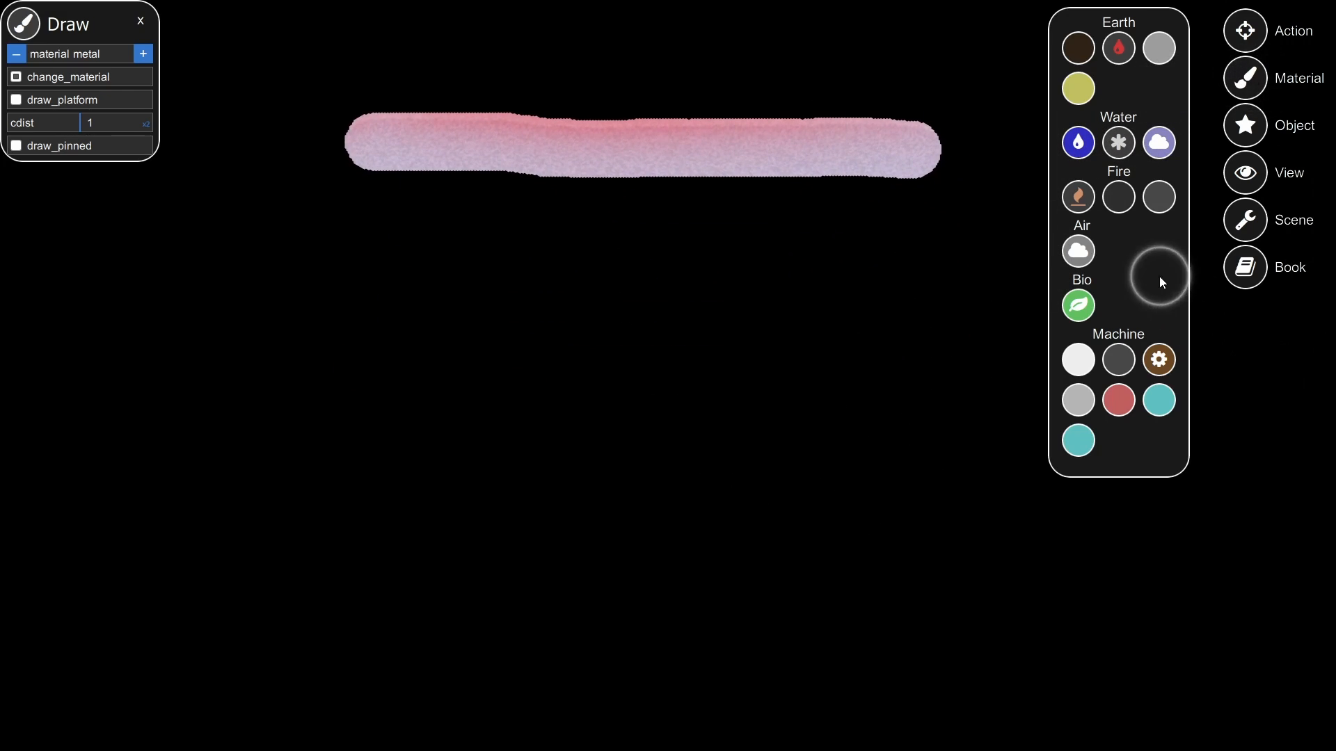
pyautogui.moveTo(1118, 142)
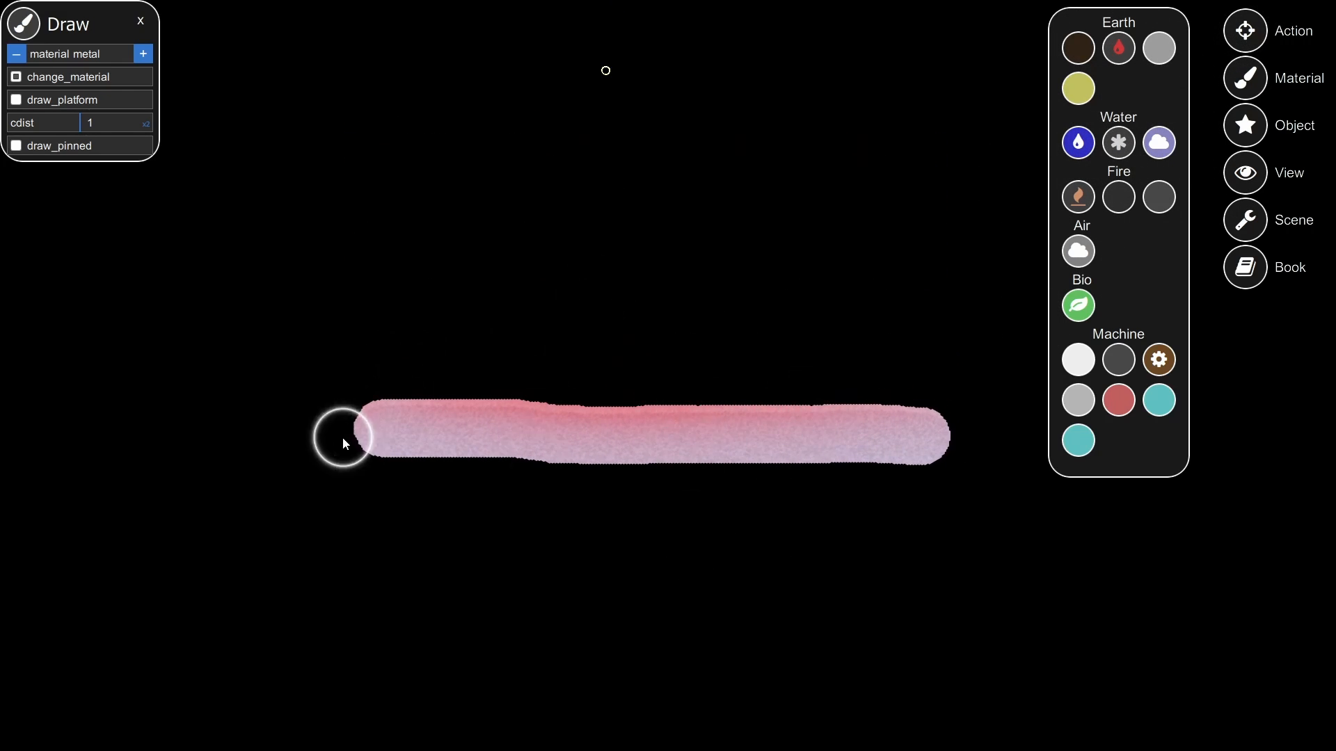
pyautogui.moveTo(592, 134)
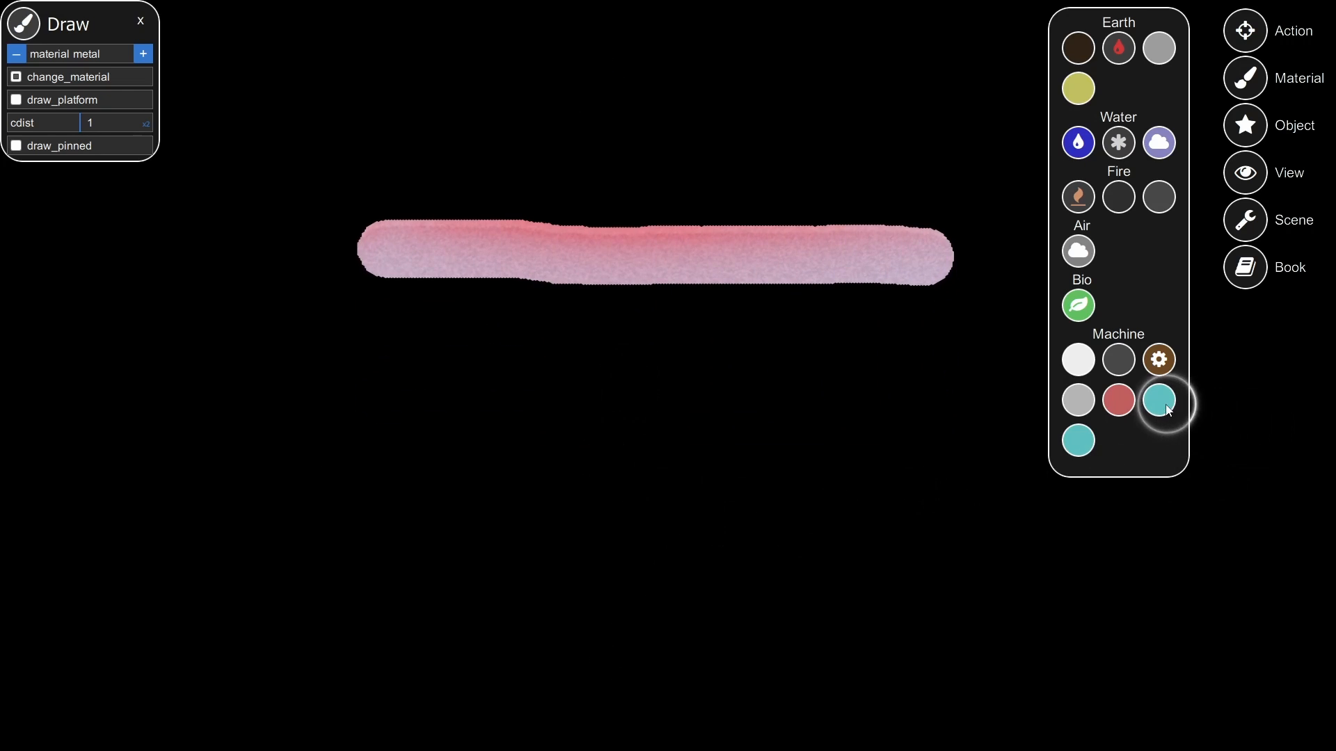
# - Clear the metal bar and paint a large round metal disc at the canvas centre
pyautogui.click(1158, 399)
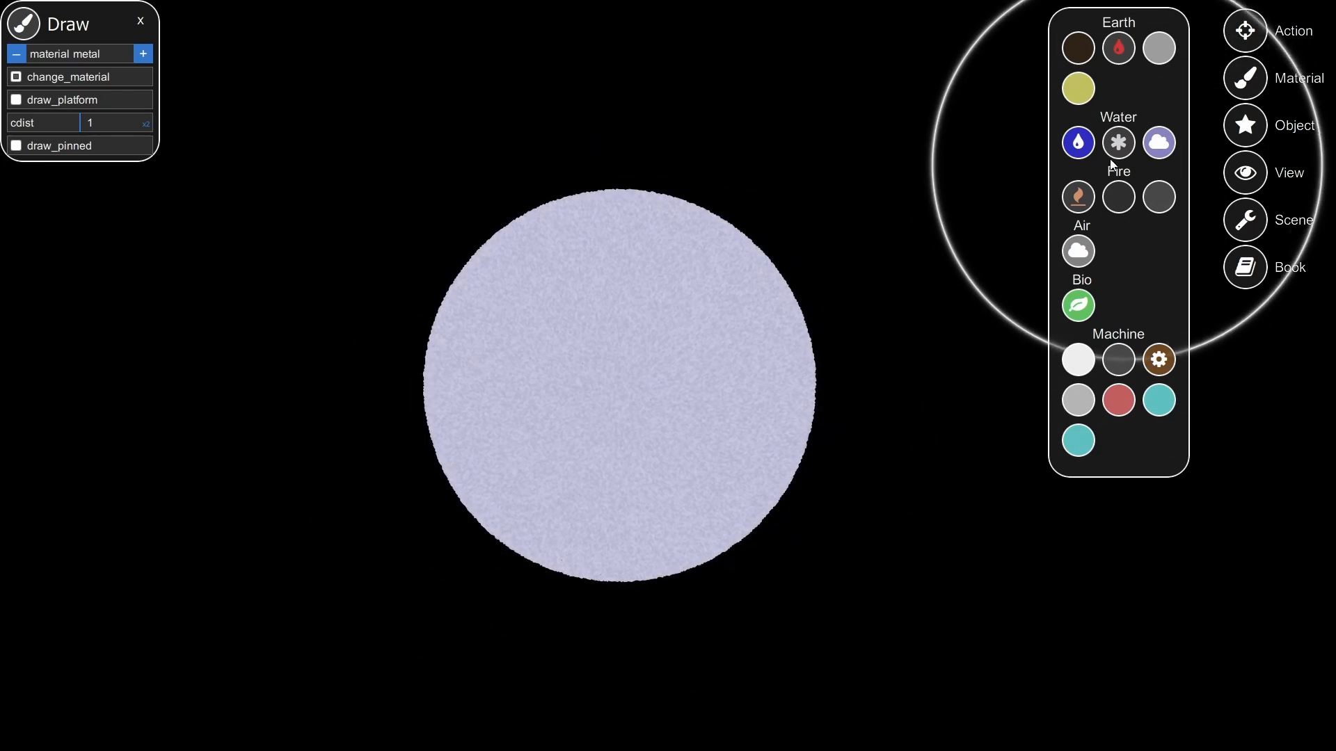
# - Move the metal disc up toward the top edge and keep metal as the drawing material
pyautogui.click(1118, 142)
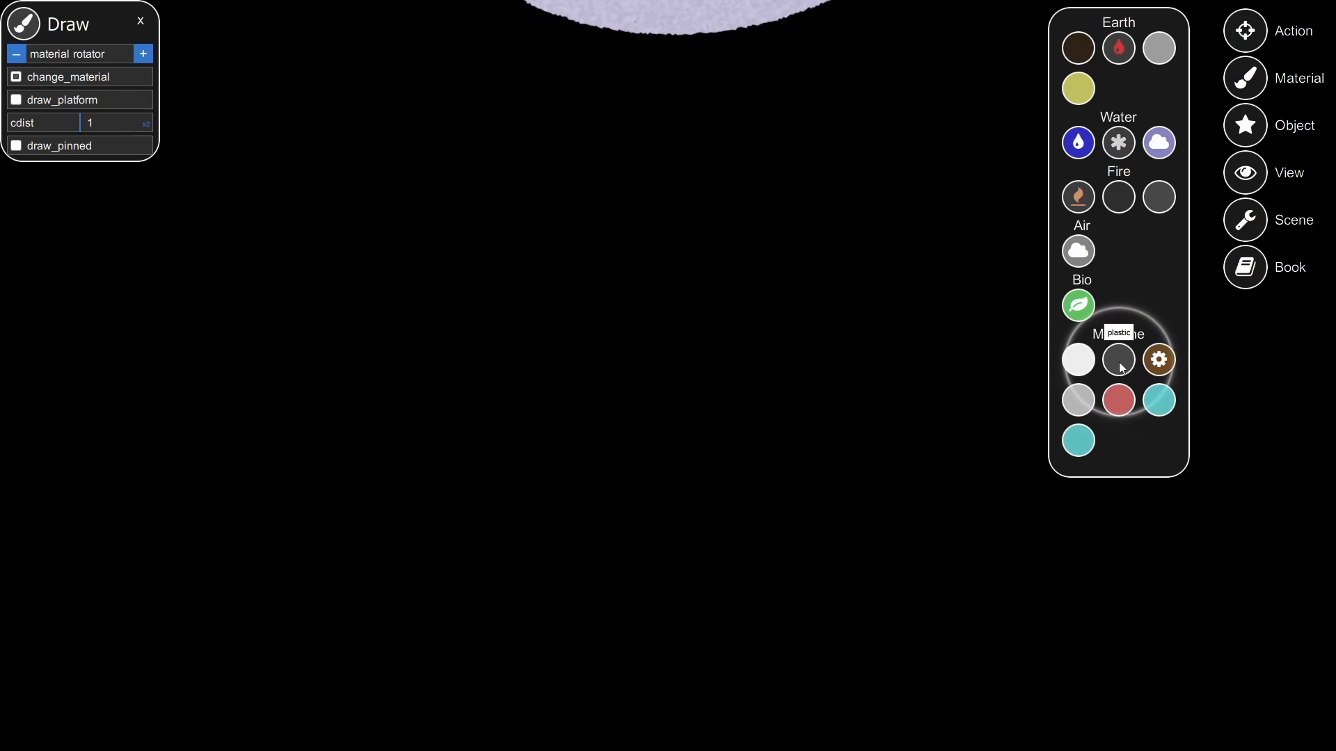
pyautogui.click(1117, 359)
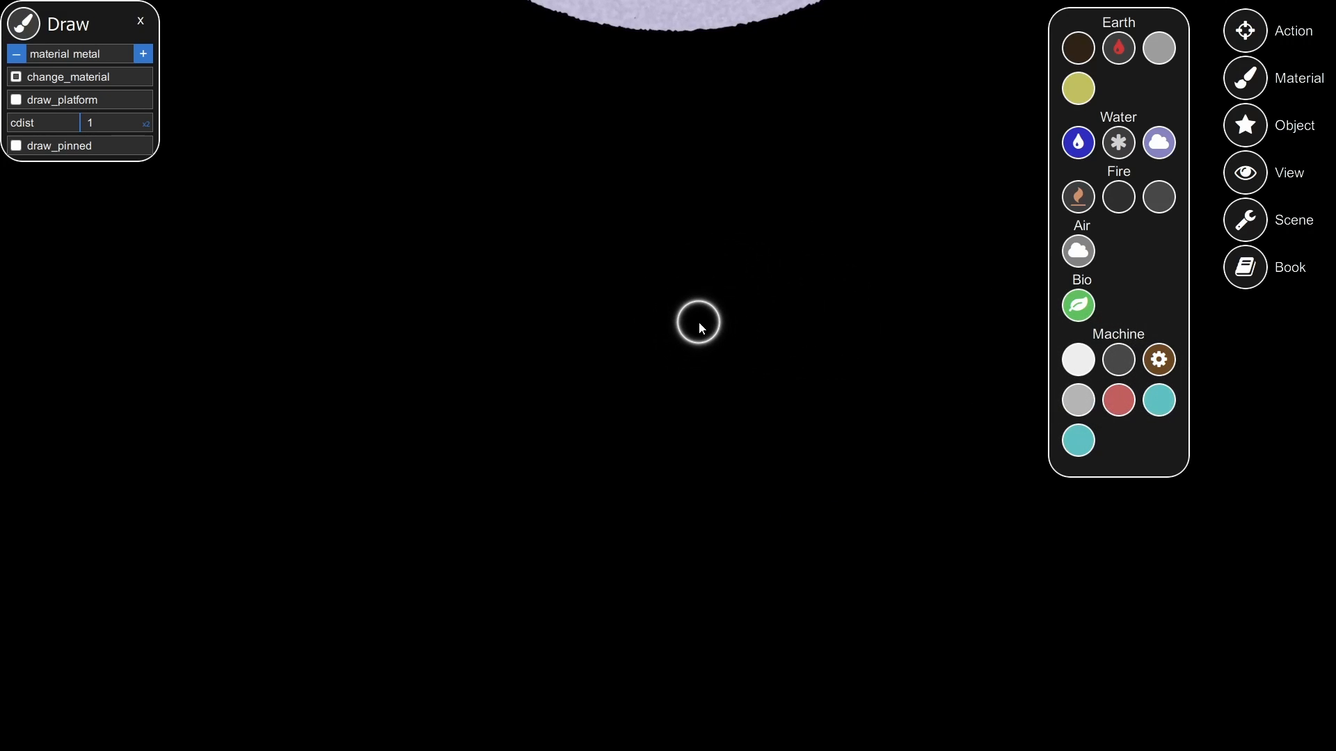
# - Paint a small metal hub in the centre with four solar panels on its sides
pyautogui.click(698, 324)
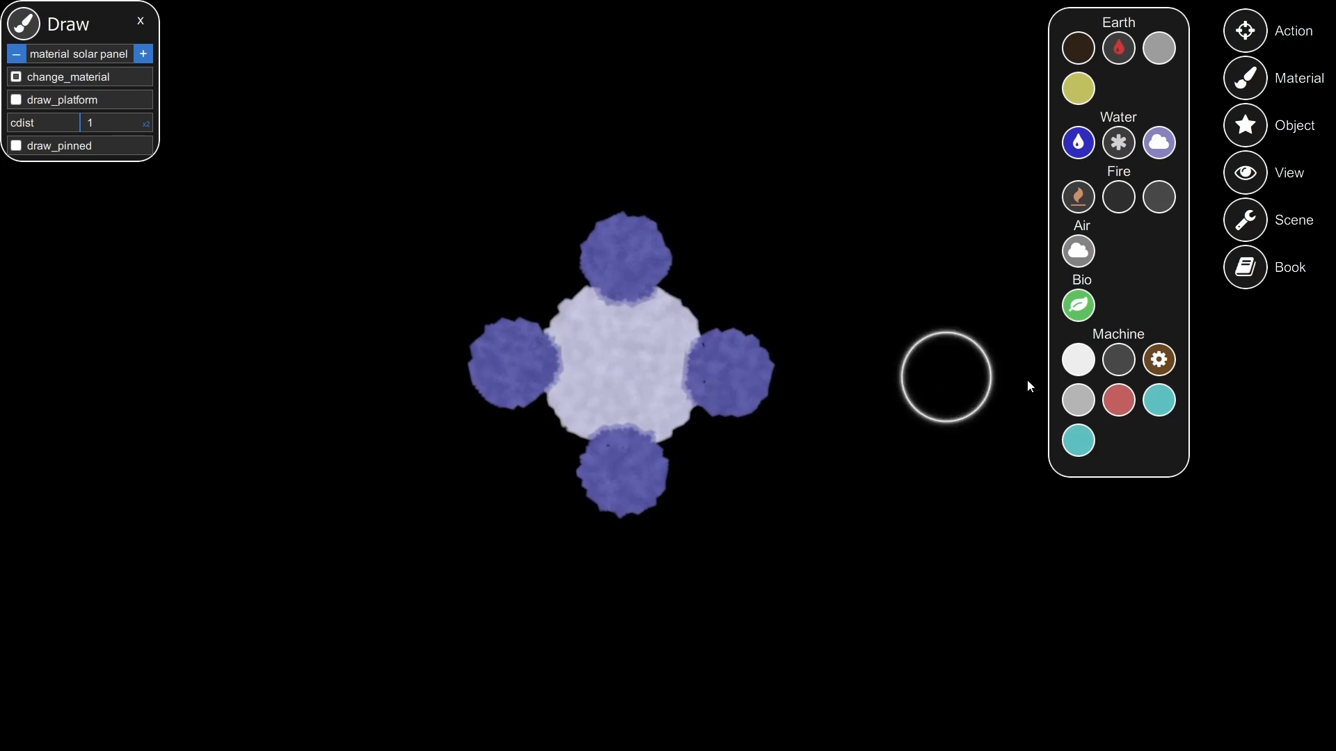
pyautogui.moveTo(1118, 359)
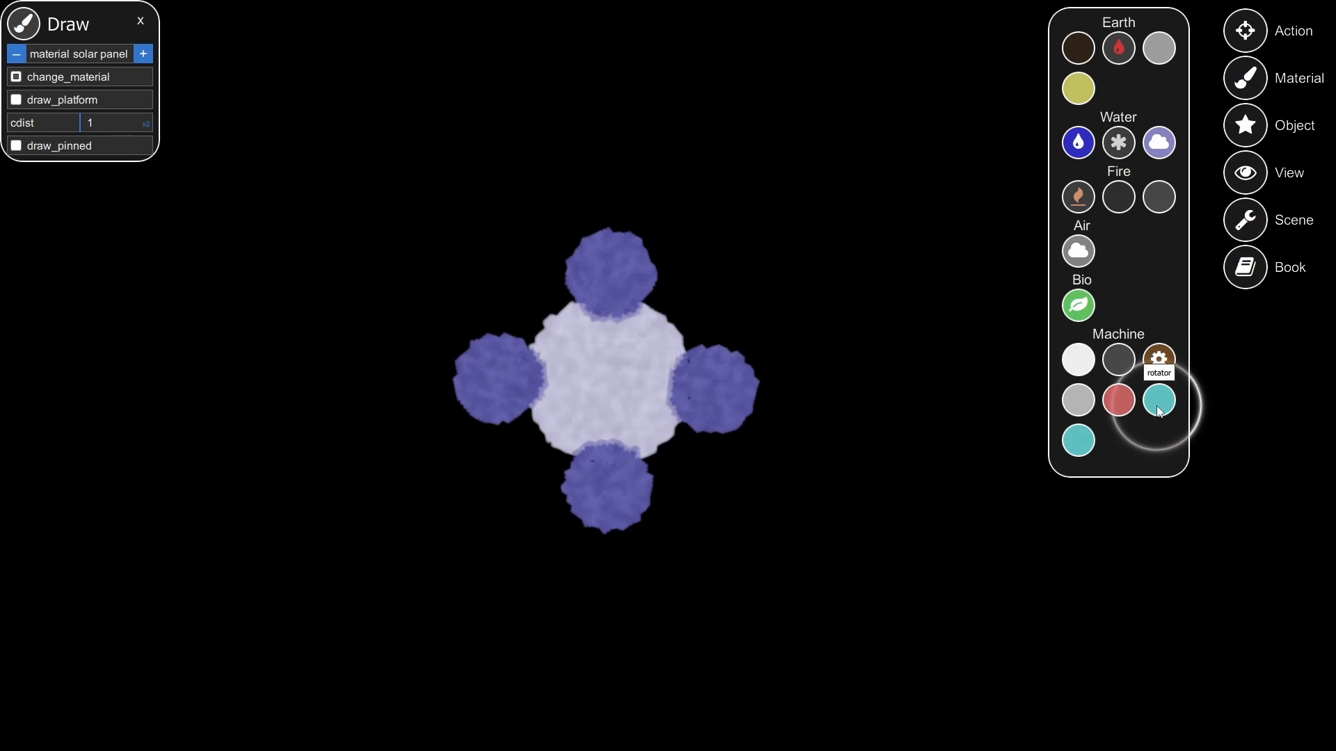
# - Add a cyan rotator core to the hub centre and a red laser blob beside the lower panel
pyautogui.click(1157, 359)
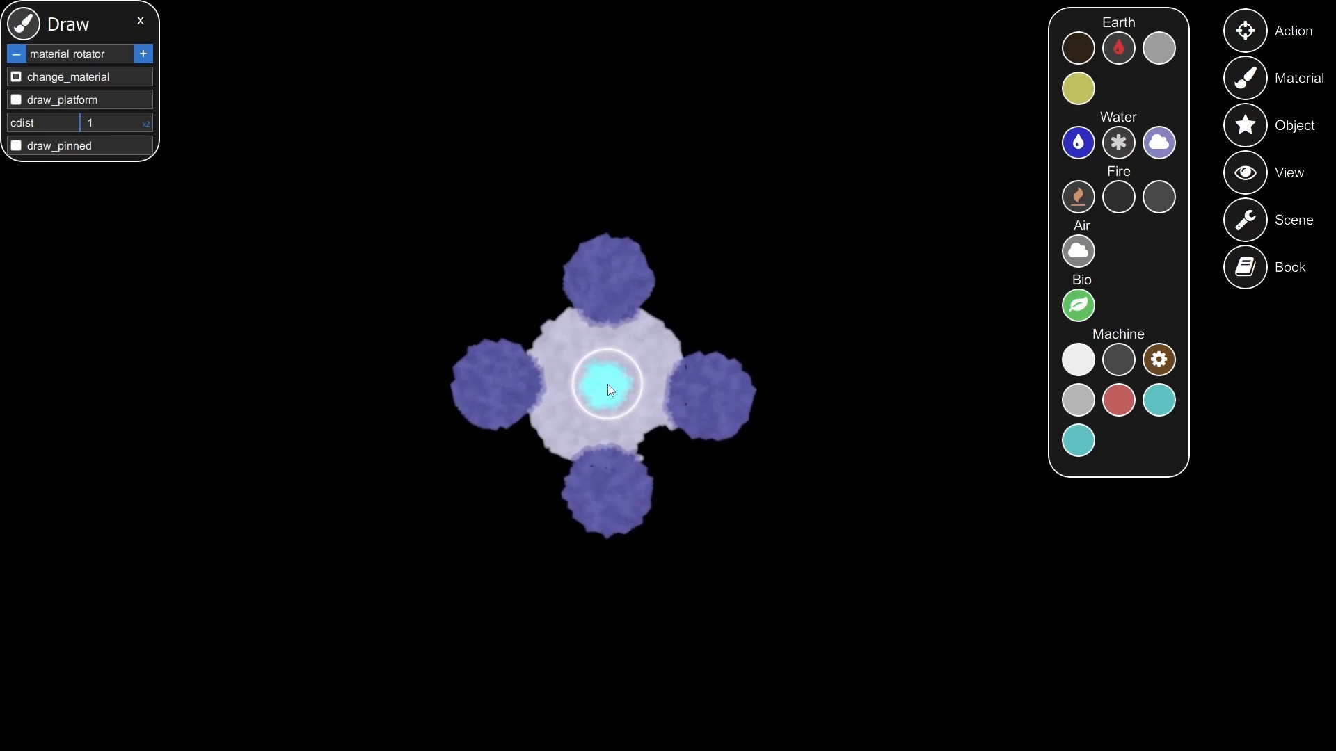
pyautogui.moveTo(1119, 401)
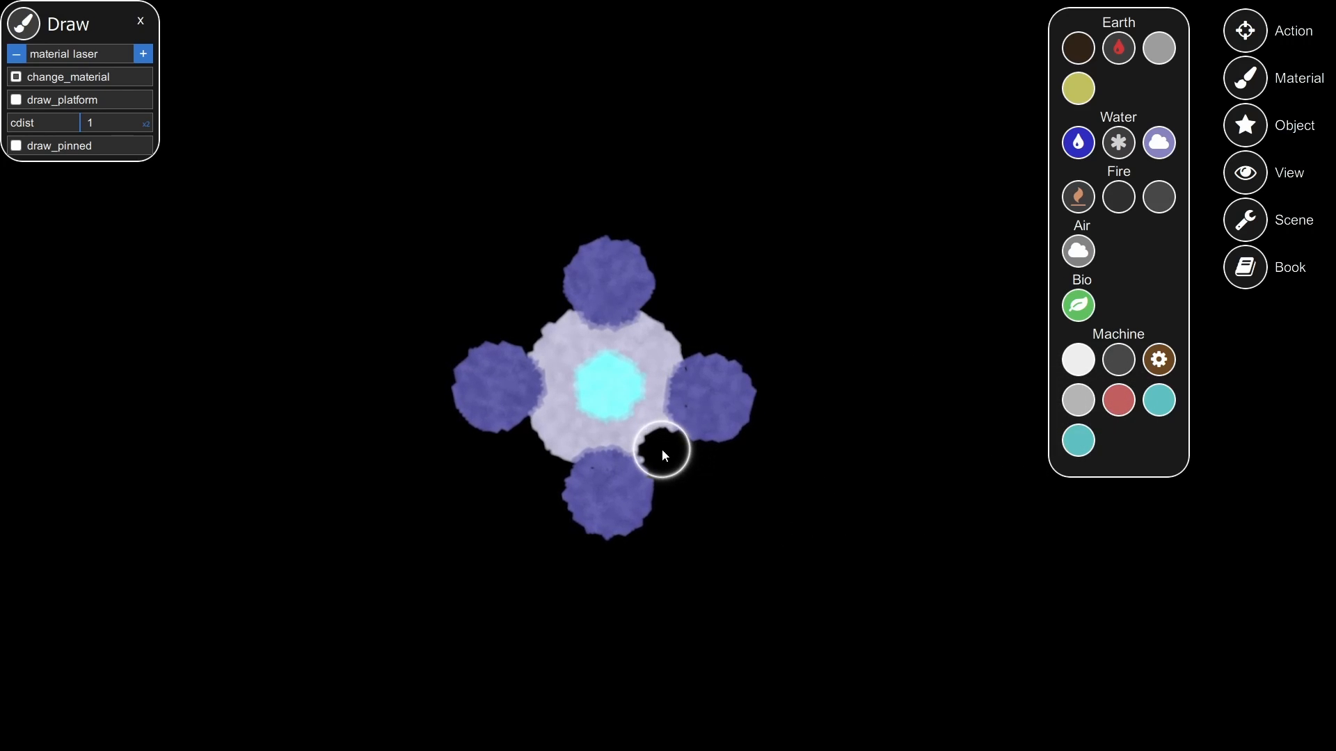
pyautogui.click(660, 446)
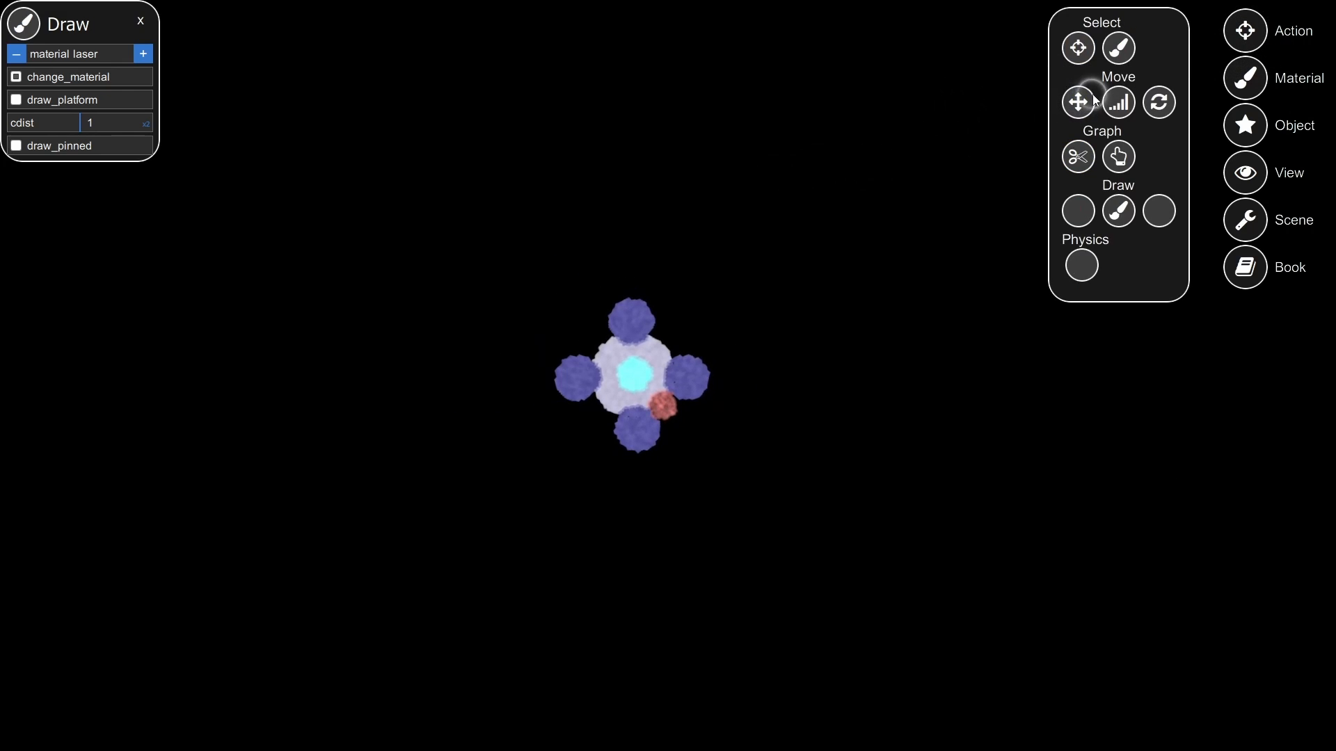
# - Switch to dragging mode and enclose the hub in a large ring half-filled with water
pyautogui.click(1077, 102)
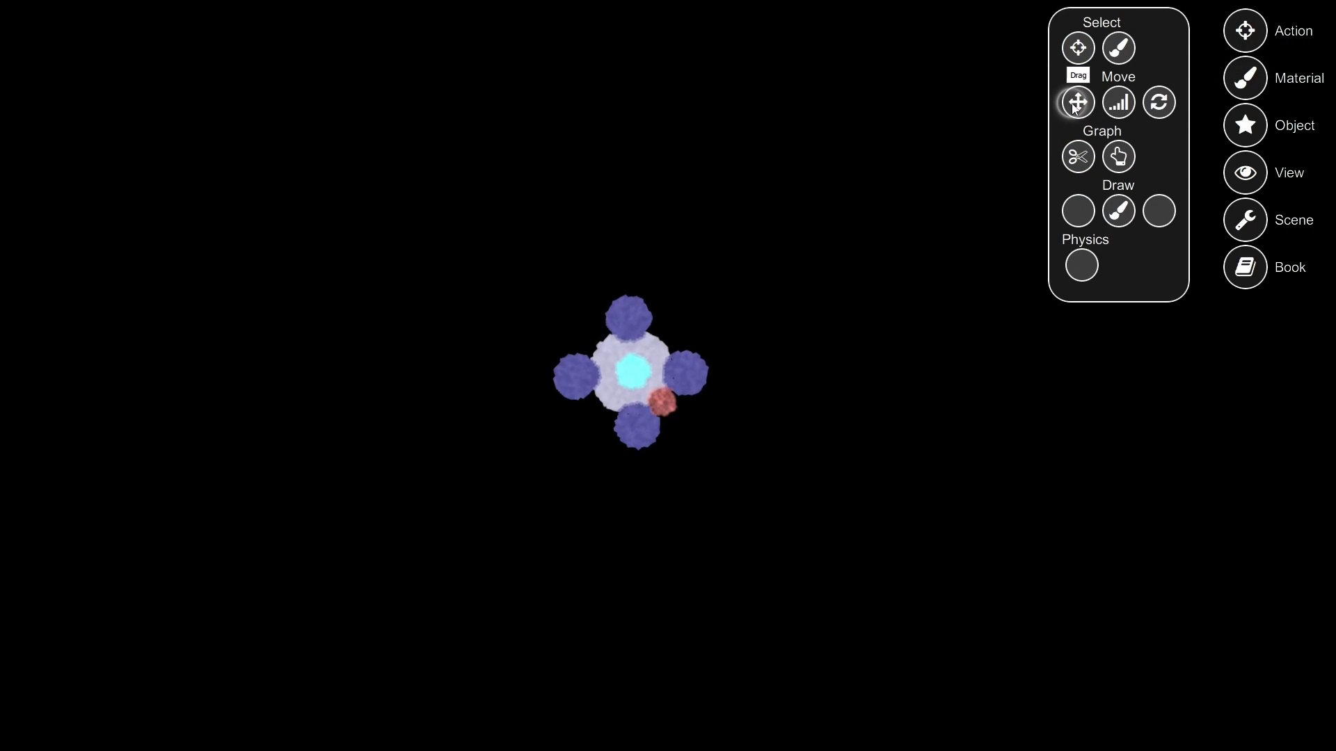
pyautogui.moveTo(909, 313)
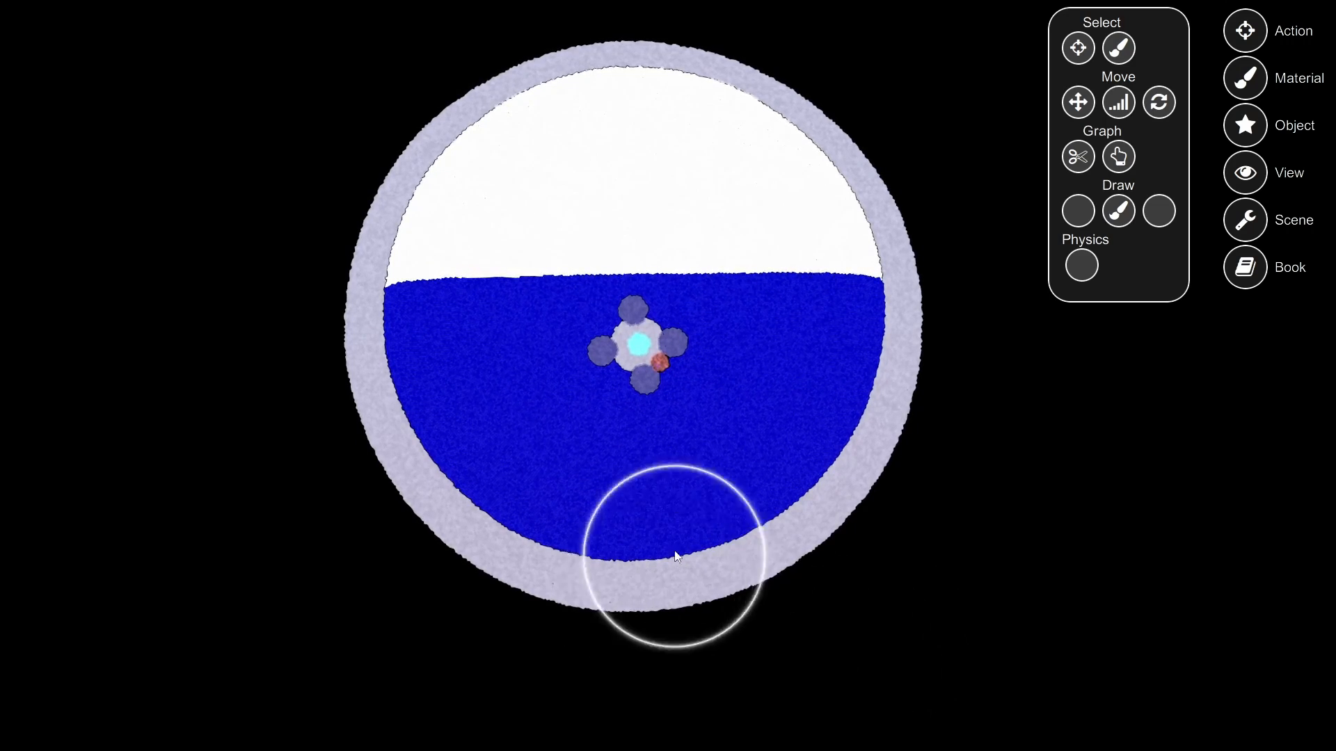
pyautogui.moveTo(660, 333)
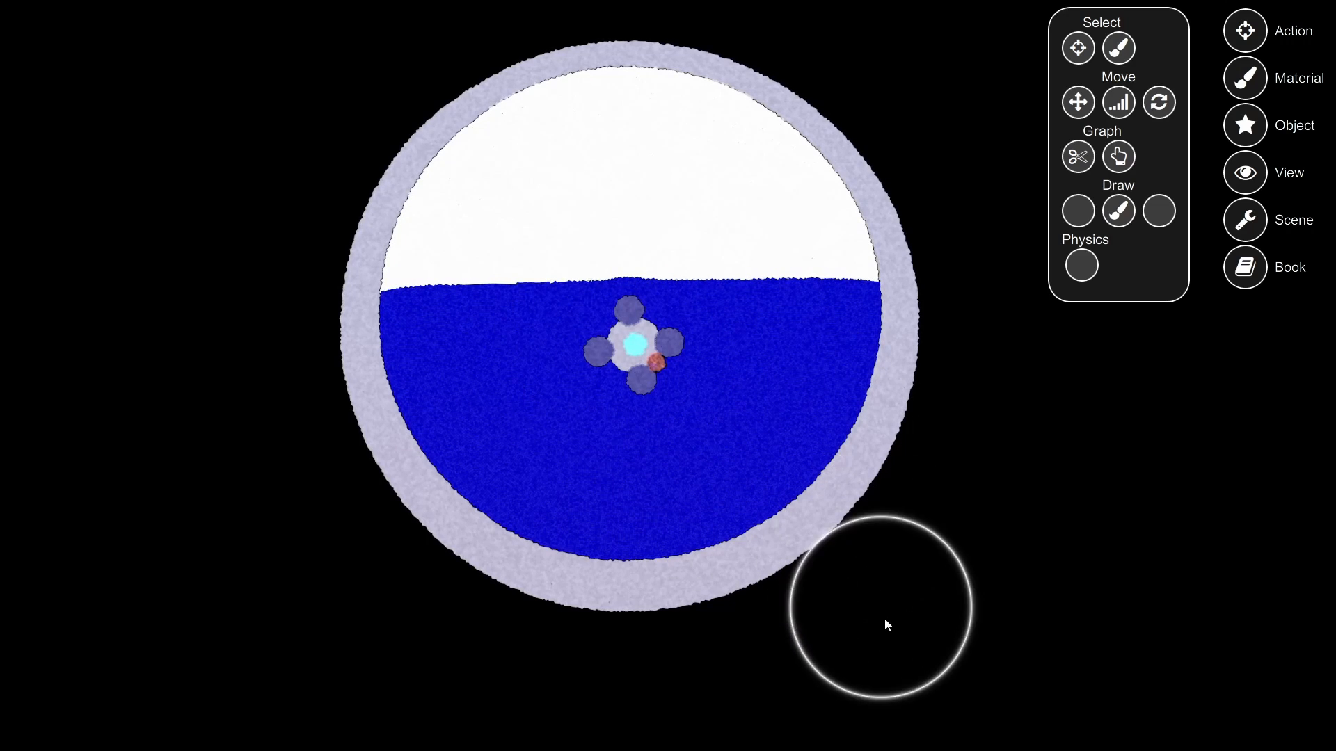
pyautogui.moveTo(1063, 469)
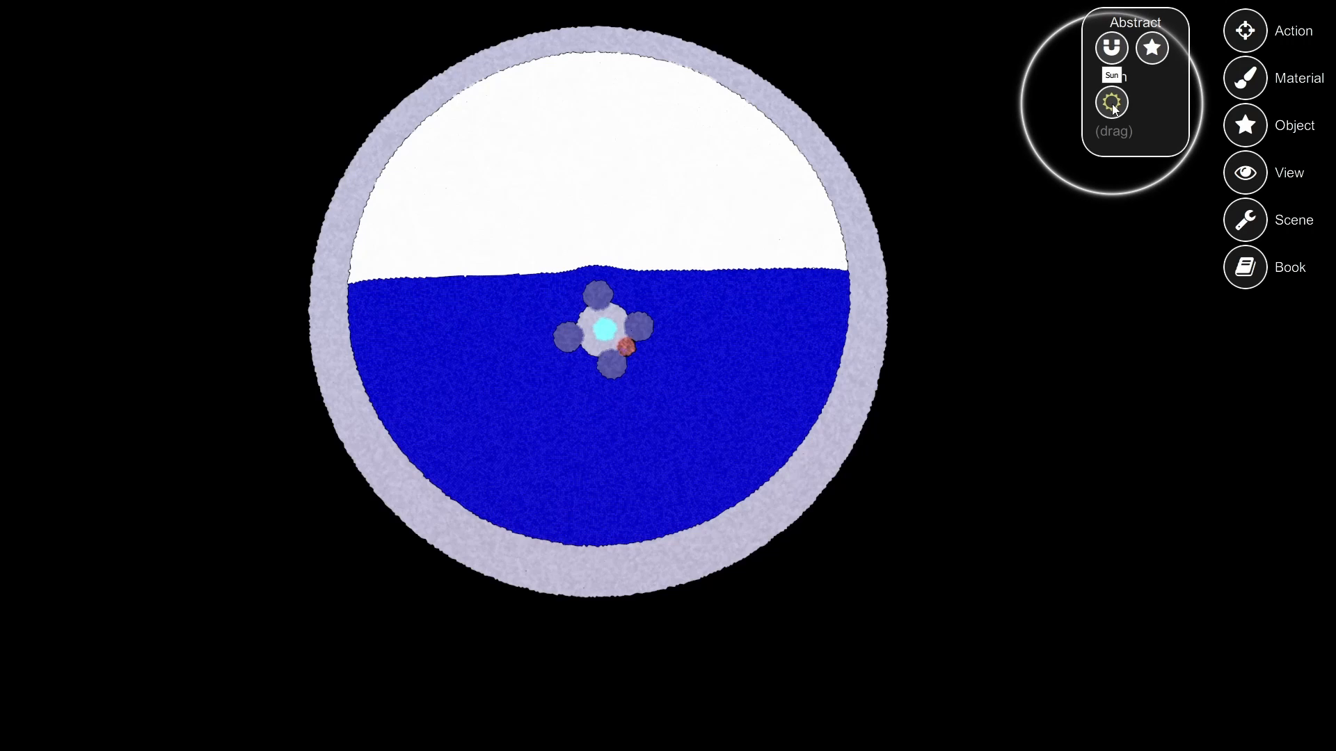
# - Drag a Sun object just below the ring and open its settings panel
pyautogui.moveTo(1112, 101); pyautogui.dragTo(608, 642)
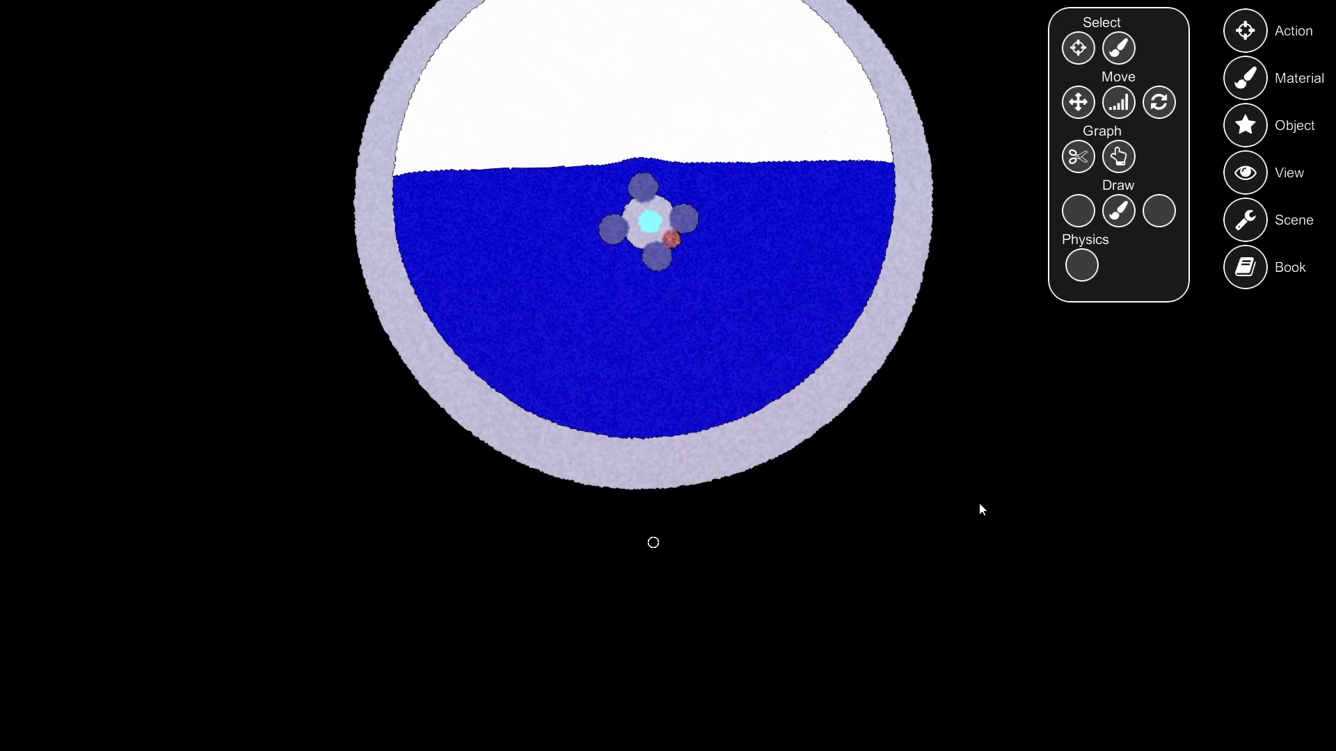
pyautogui.click(653, 222)
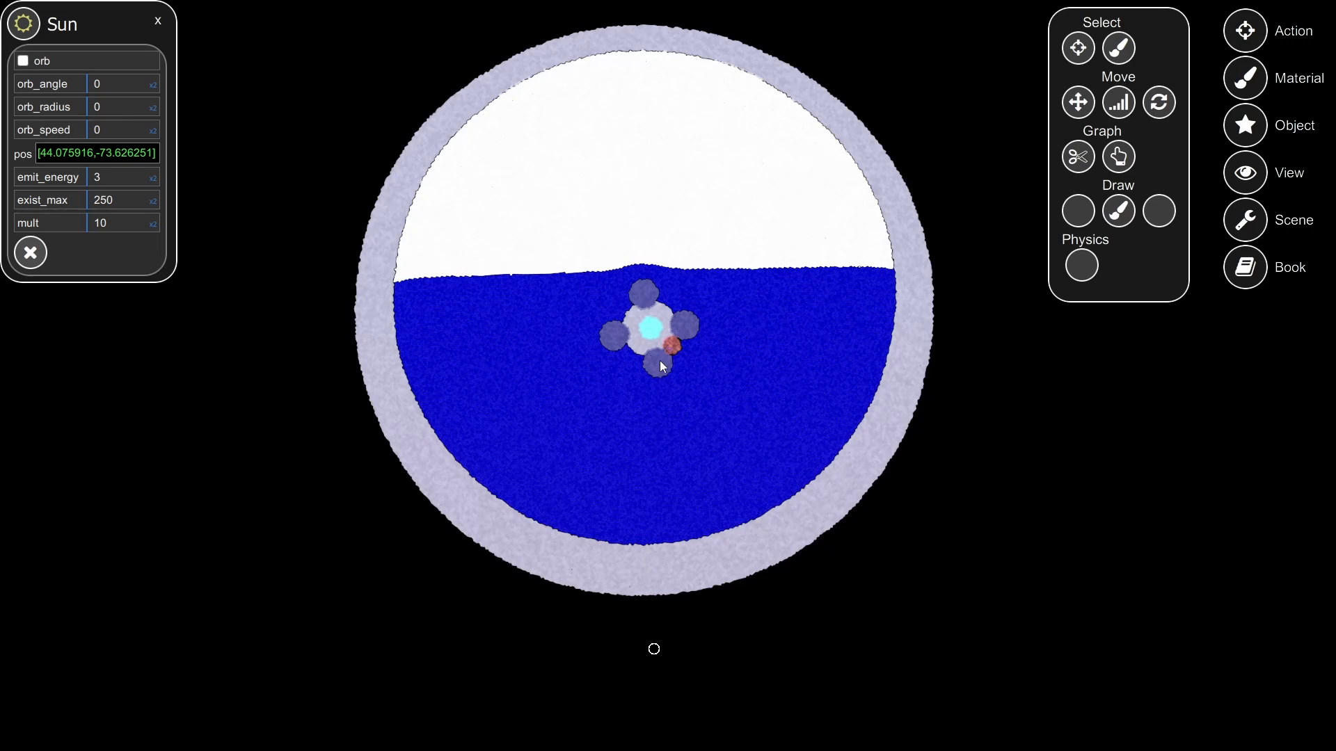
pyautogui.moveTo(662, 309)
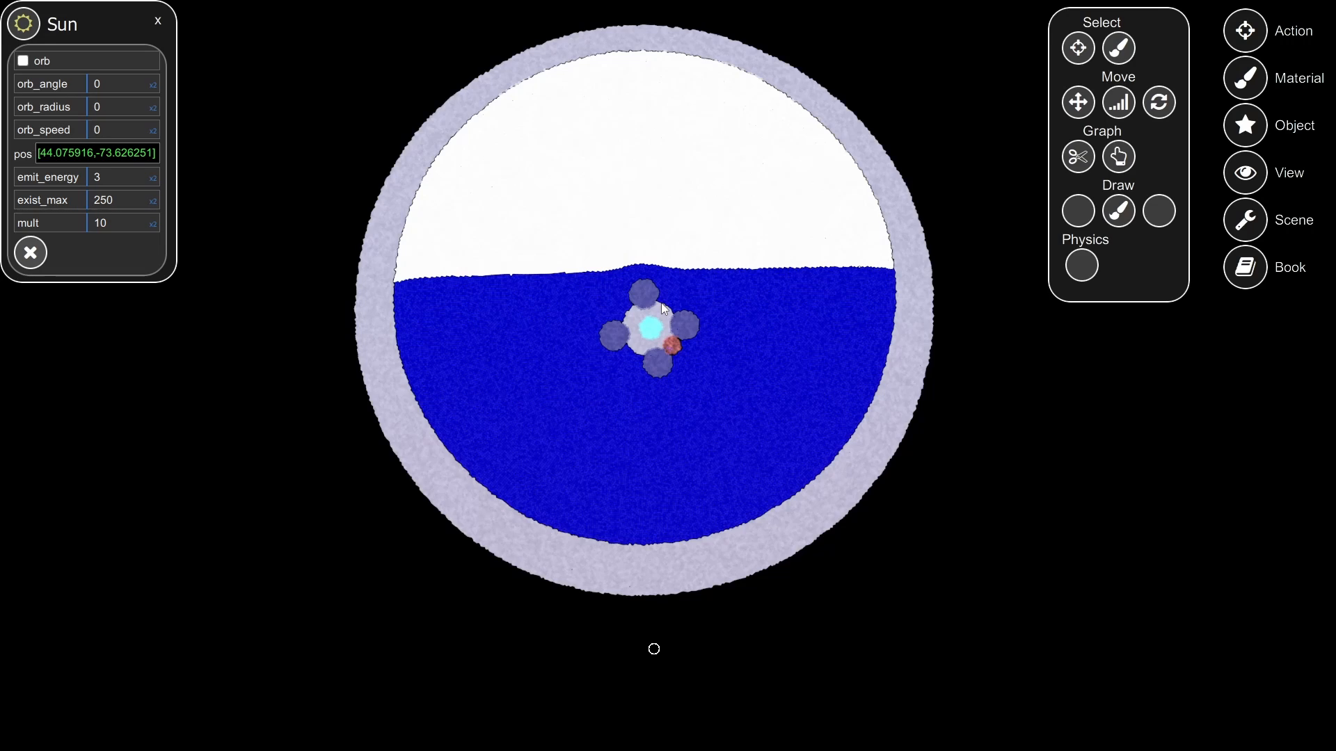
pyautogui.moveTo(736, 419)
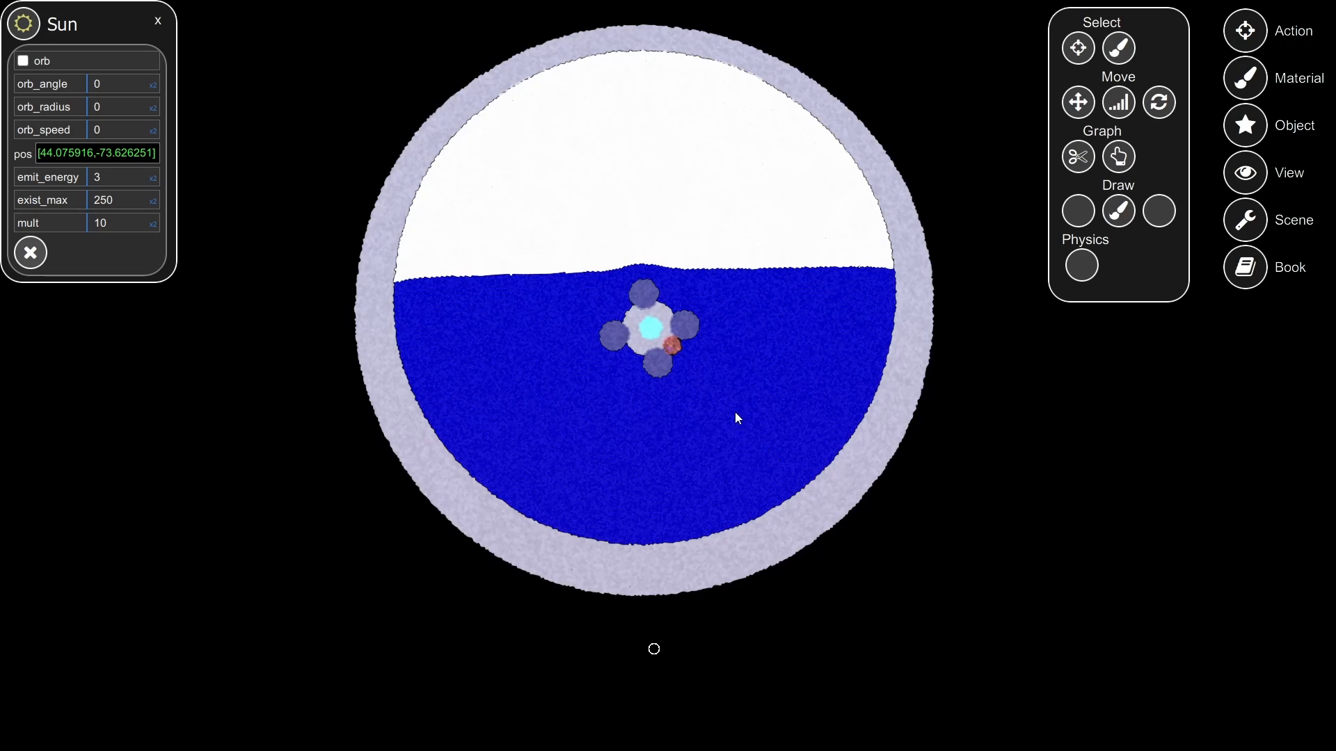
pyautogui.moveTo(768, 436)
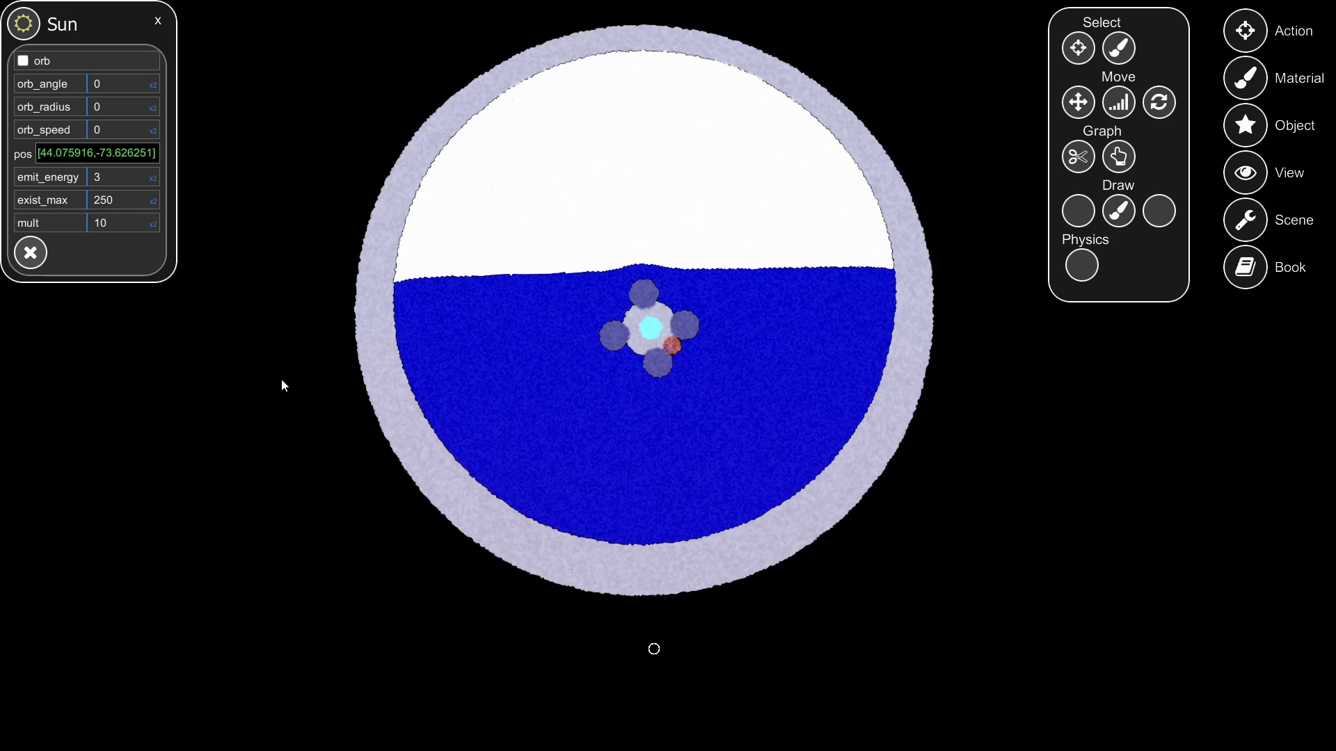
pyautogui.moveTo(29, 253)
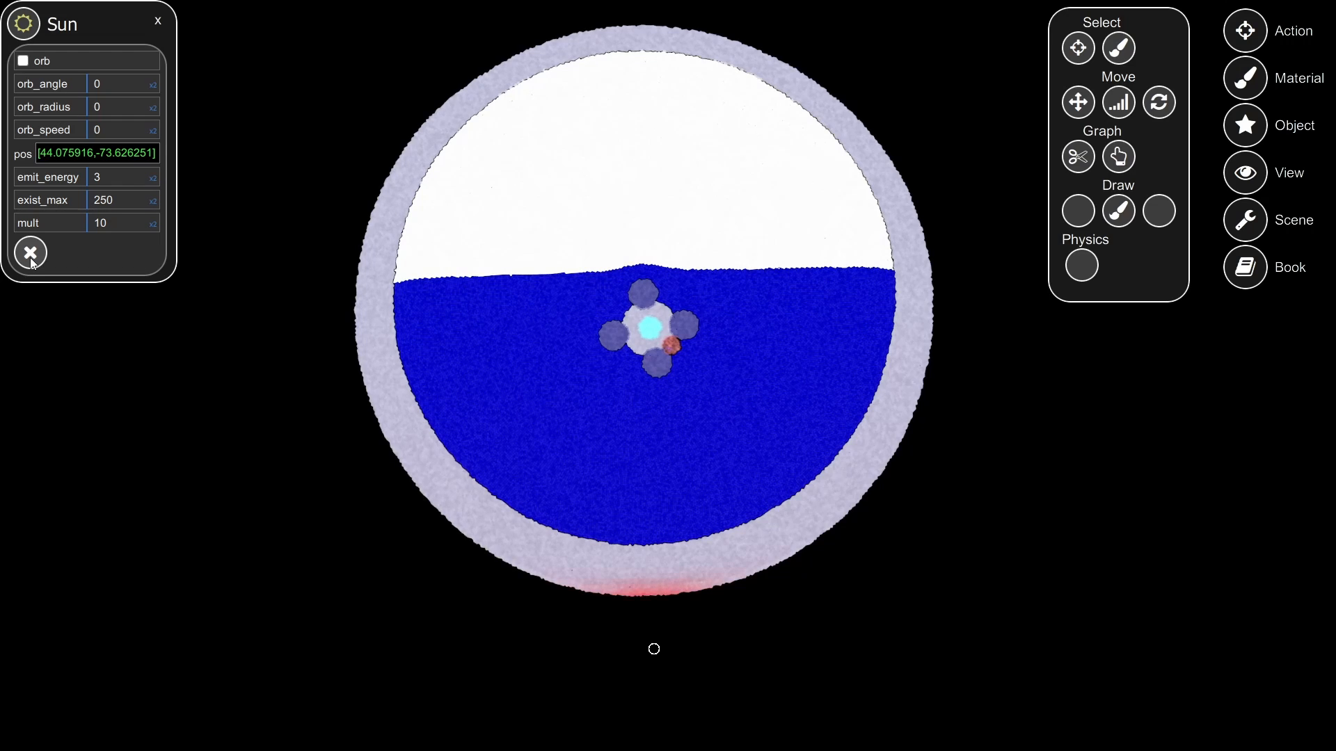
pyautogui.moveTo(662, 672)
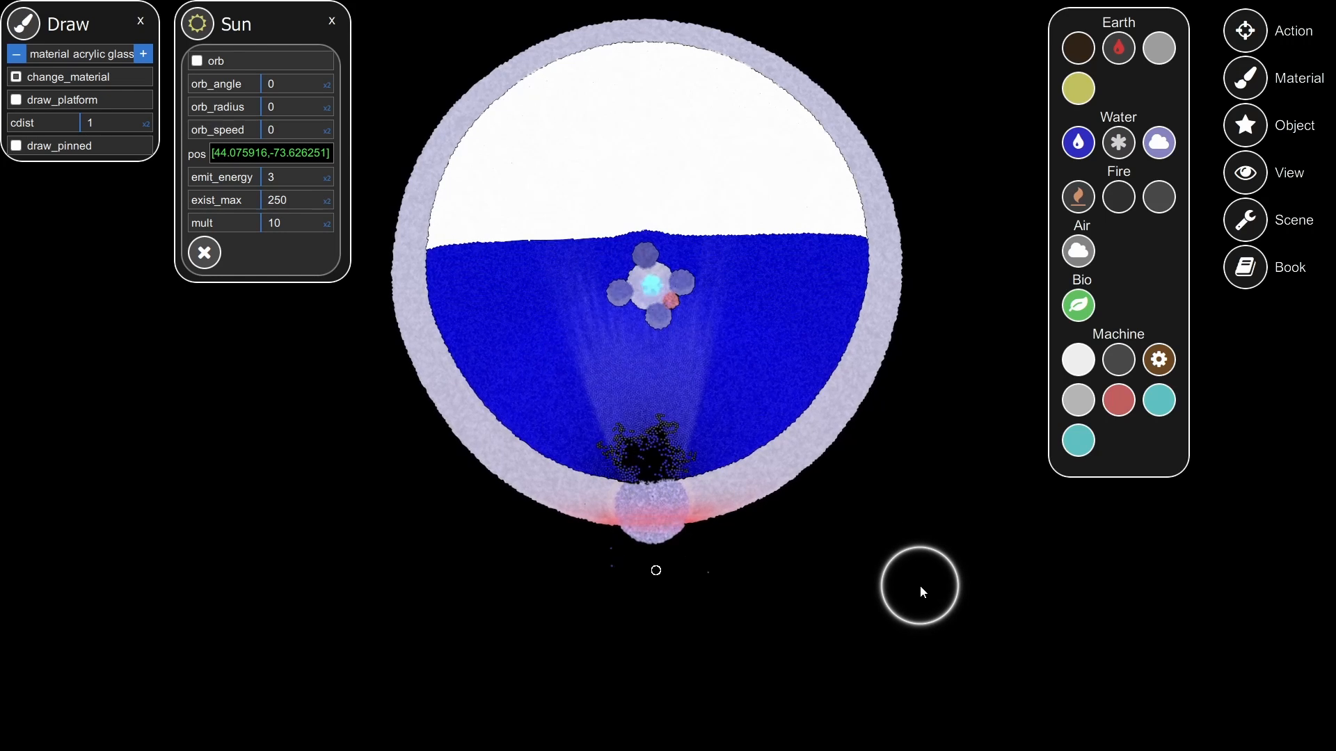
# - Return to the Action panel, close the Draw settings and open a solar-panel particle's settings
pyautogui.click(1244, 31)
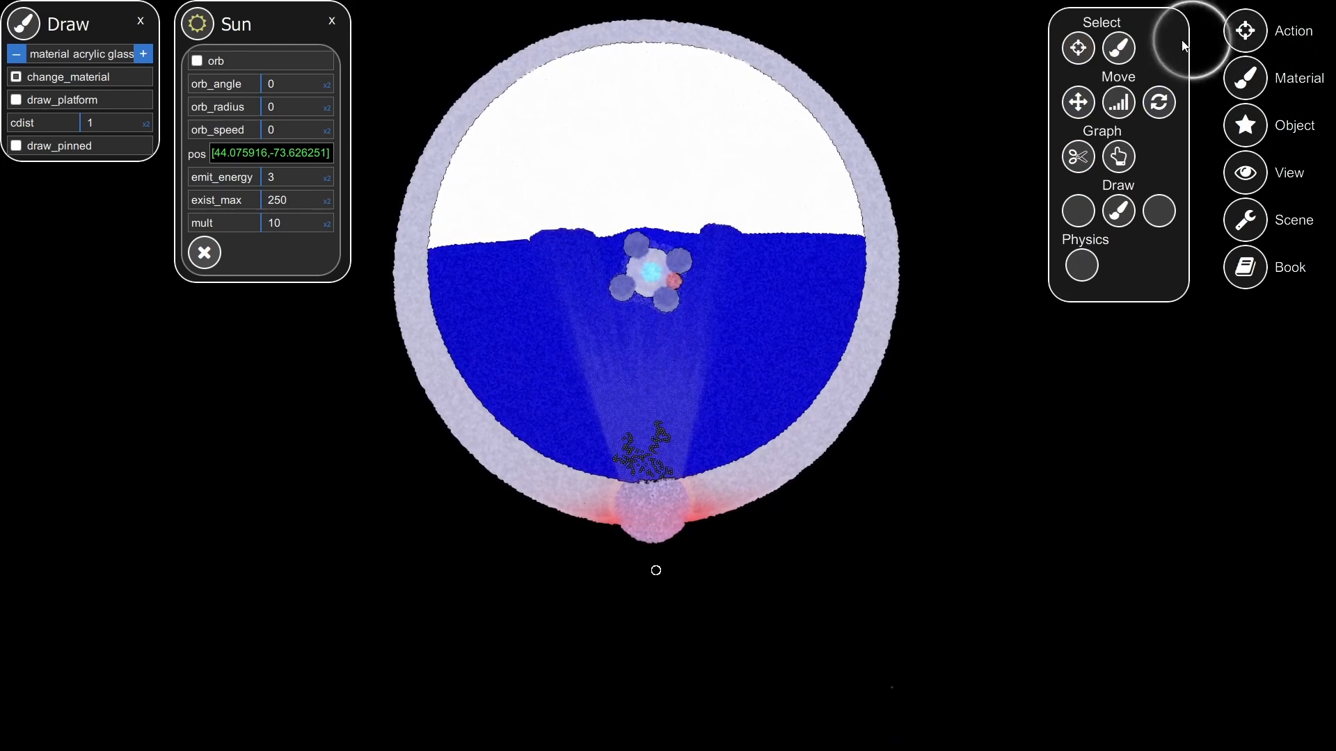
pyautogui.click(141, 21)
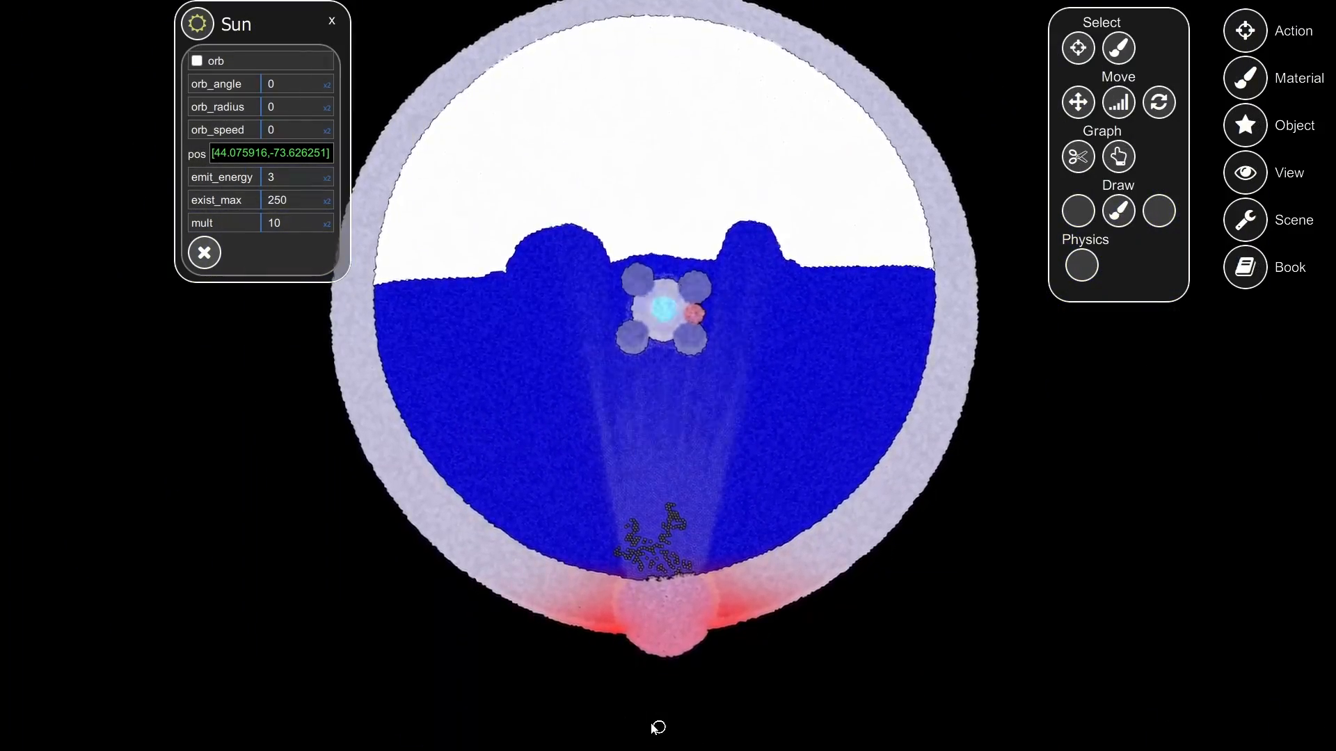
pyautogui.click(331, 19)
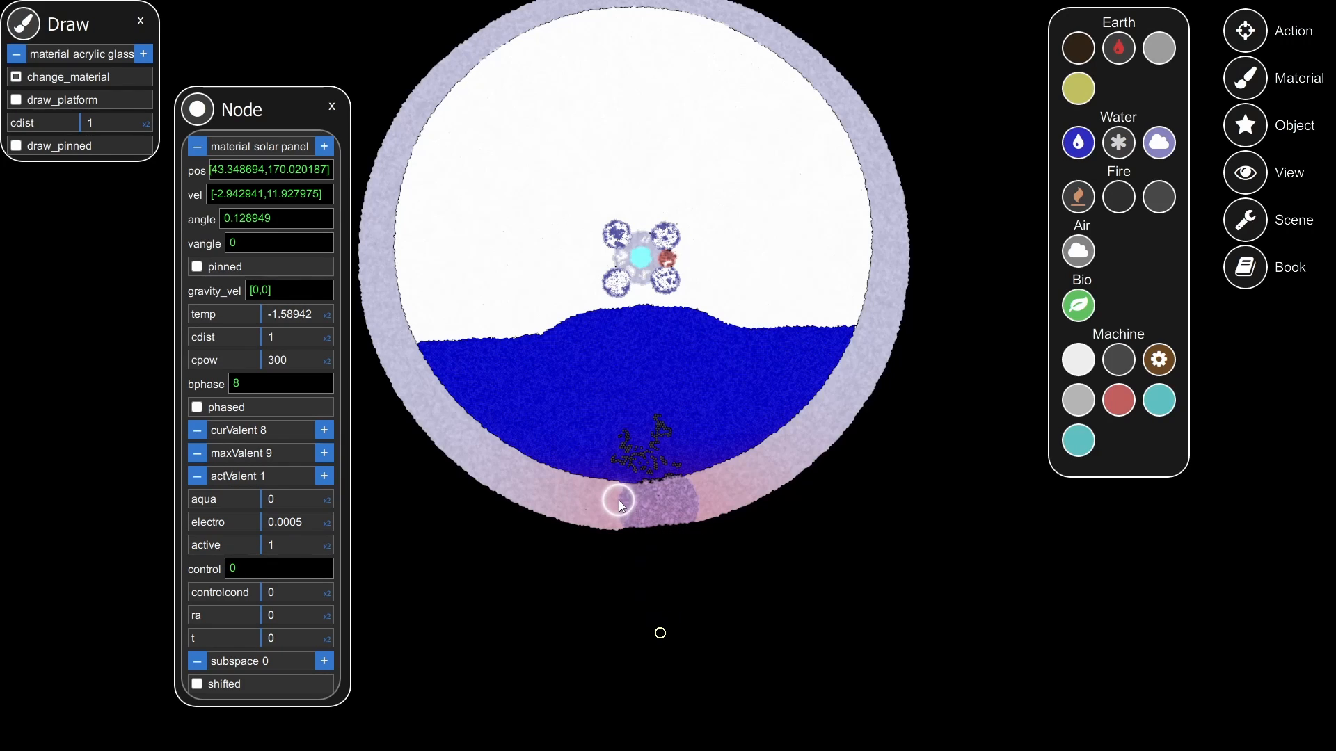
pyautogui.moveTo(621, 533)
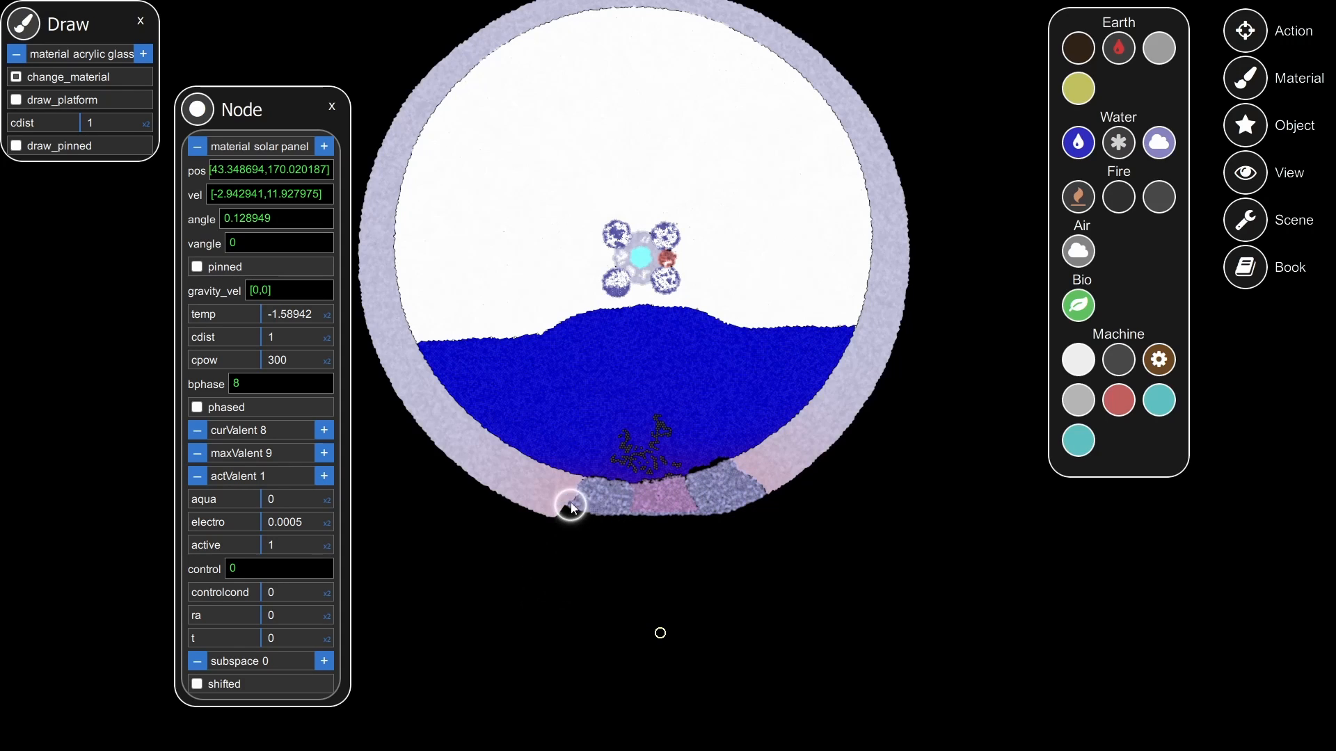
pyautogui.moveTo(686, 545)
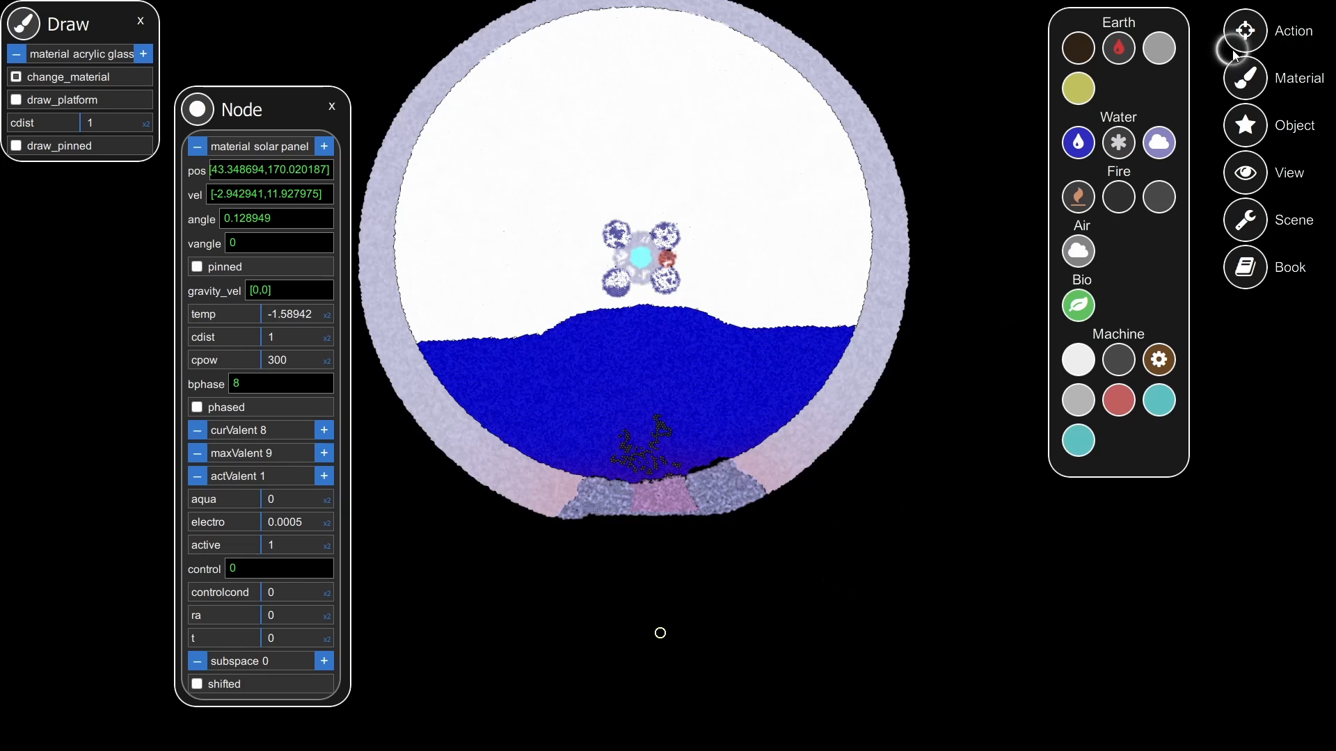
# - Return to the selection tools and inspect a particle near the glowing hub, reading about 639 degrees
pyautogui.click(1243, 30)
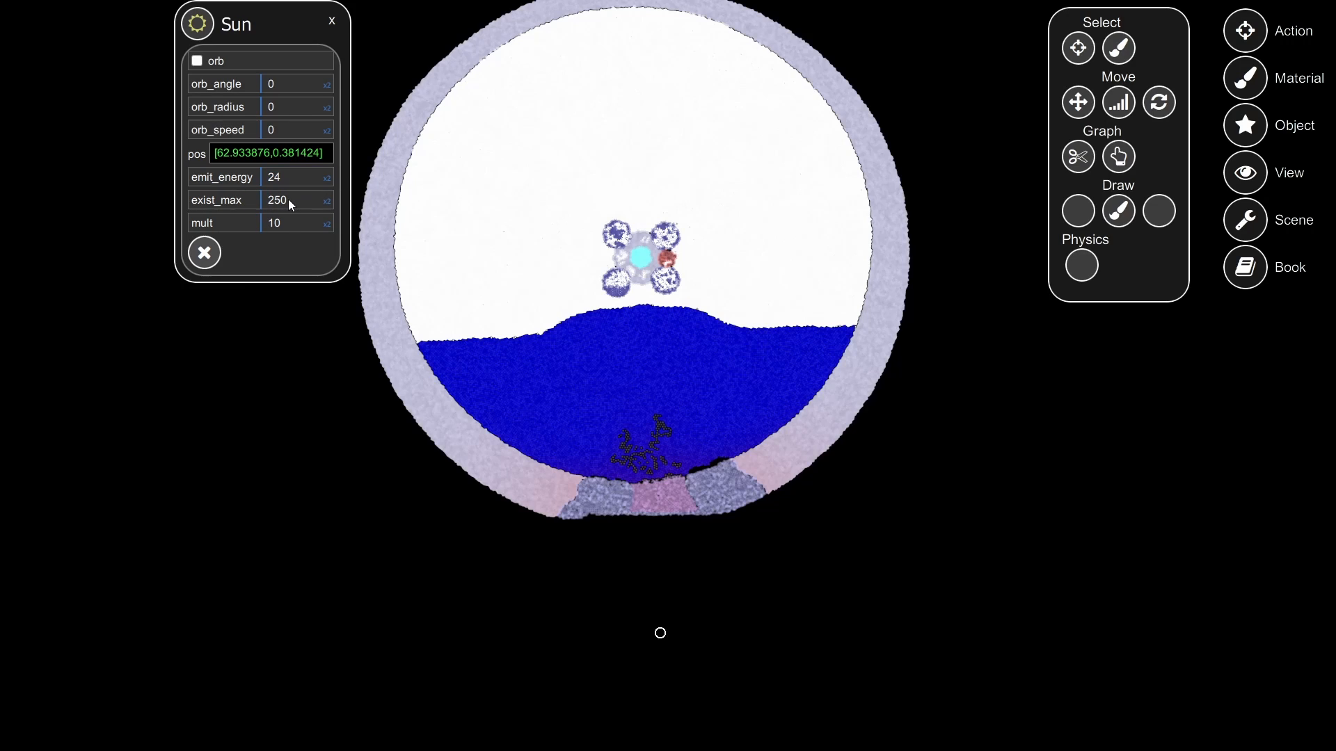
pyautogui.moveTo(639, 311)
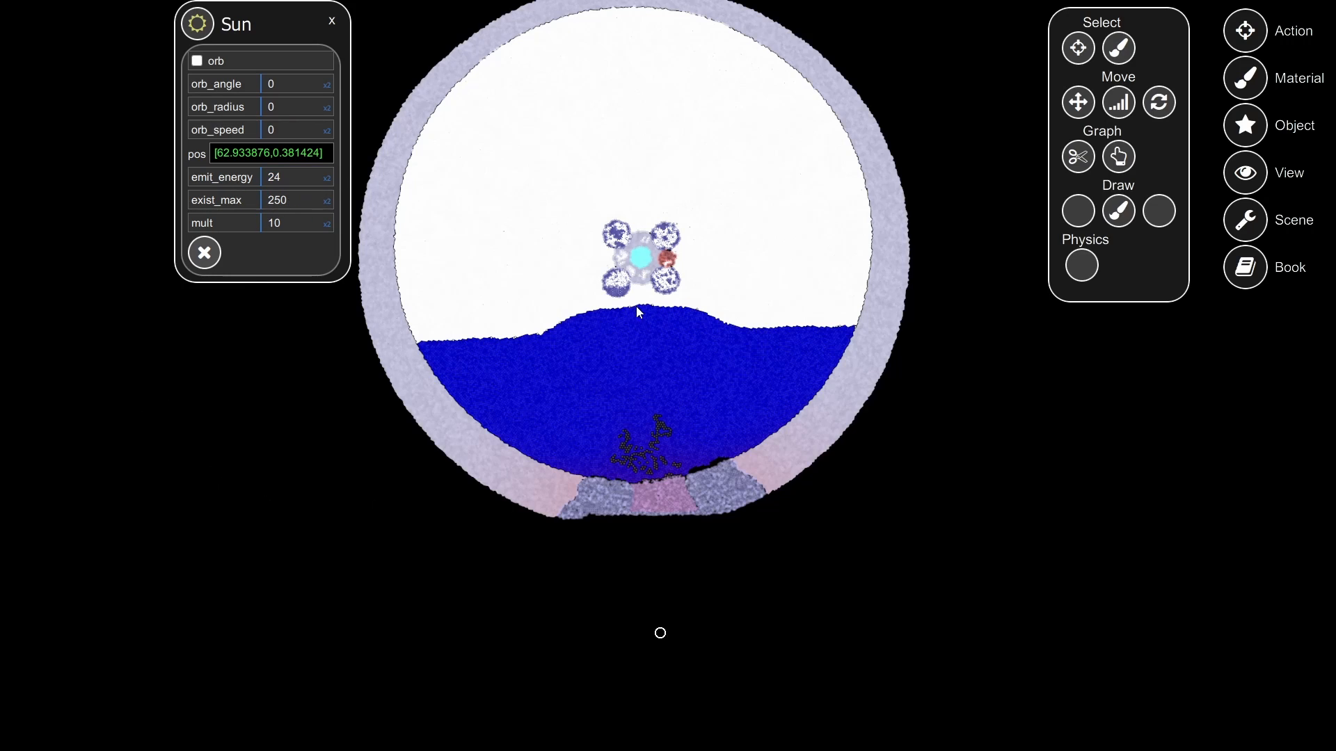
pyautogui.click(332, 19)
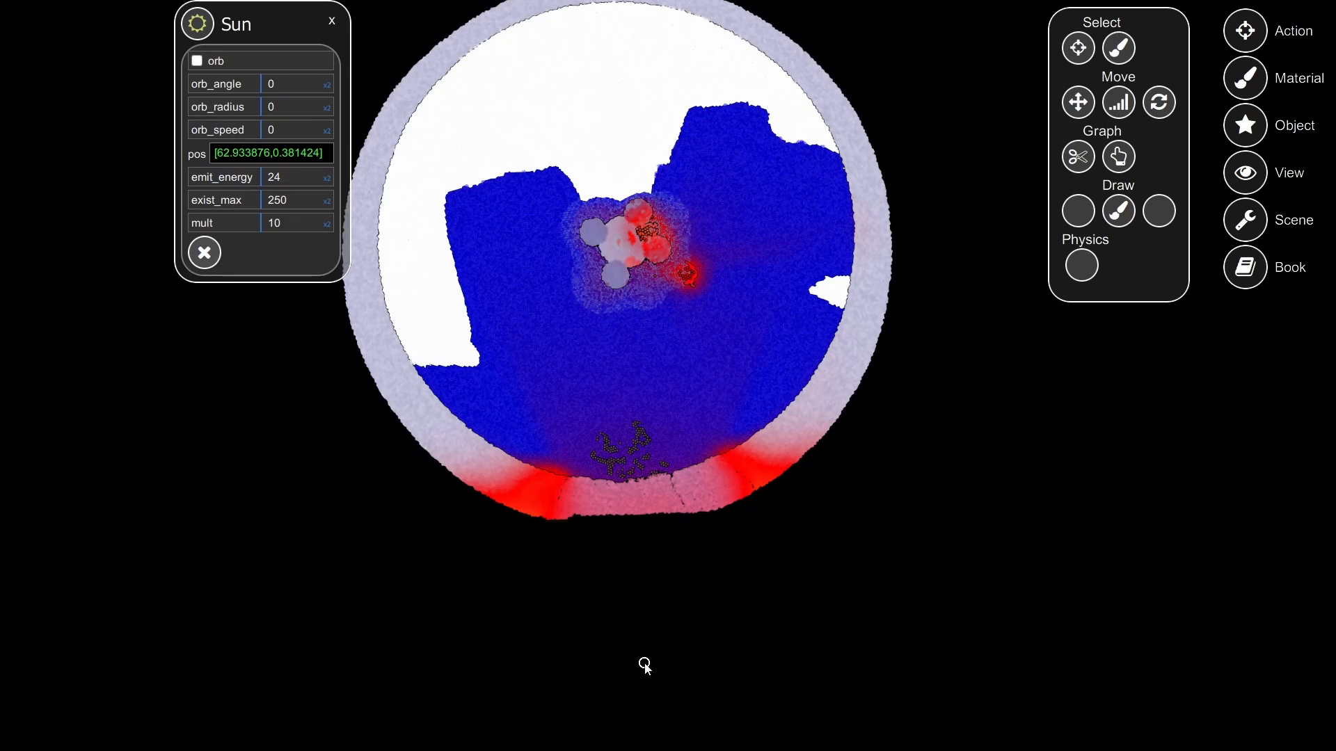
pyautogui.click(331, 21)
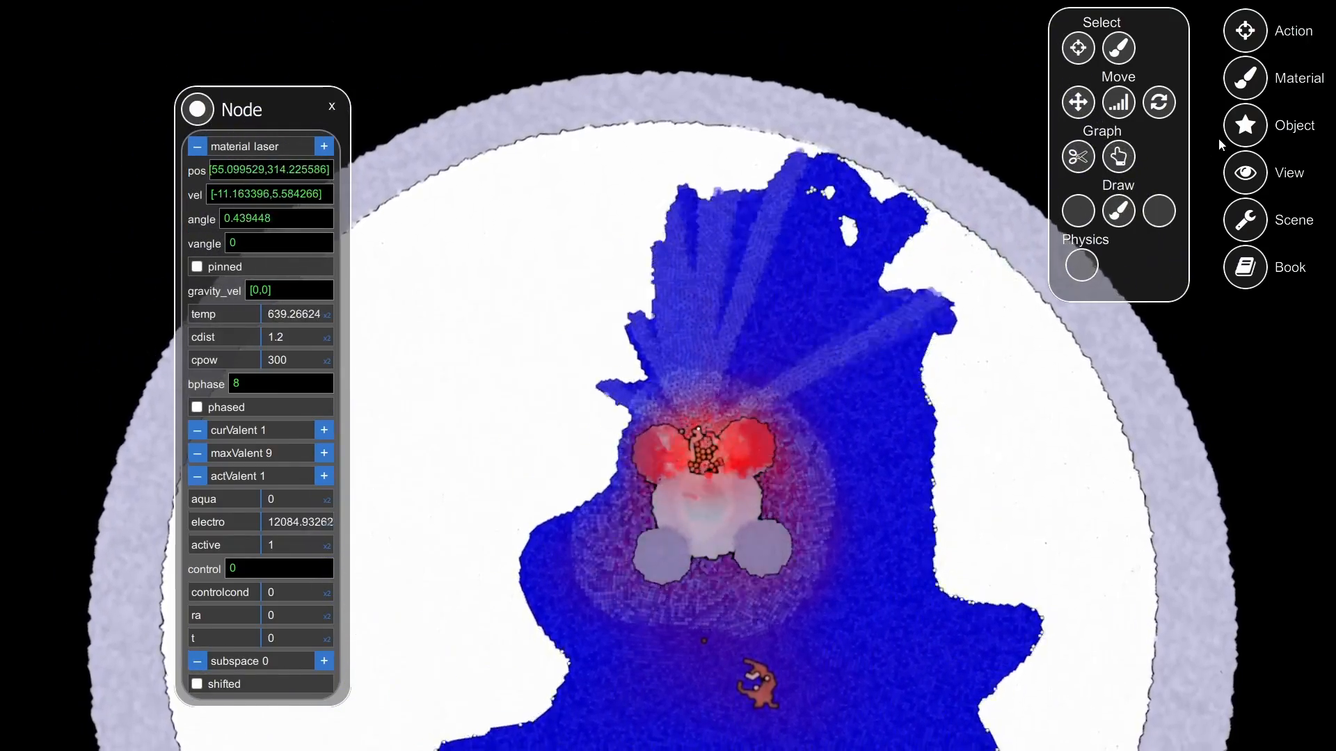
# - Switch to Object > Physics, let the water boil away, then close the particle Node window
pyautogui.click(1080, 264)
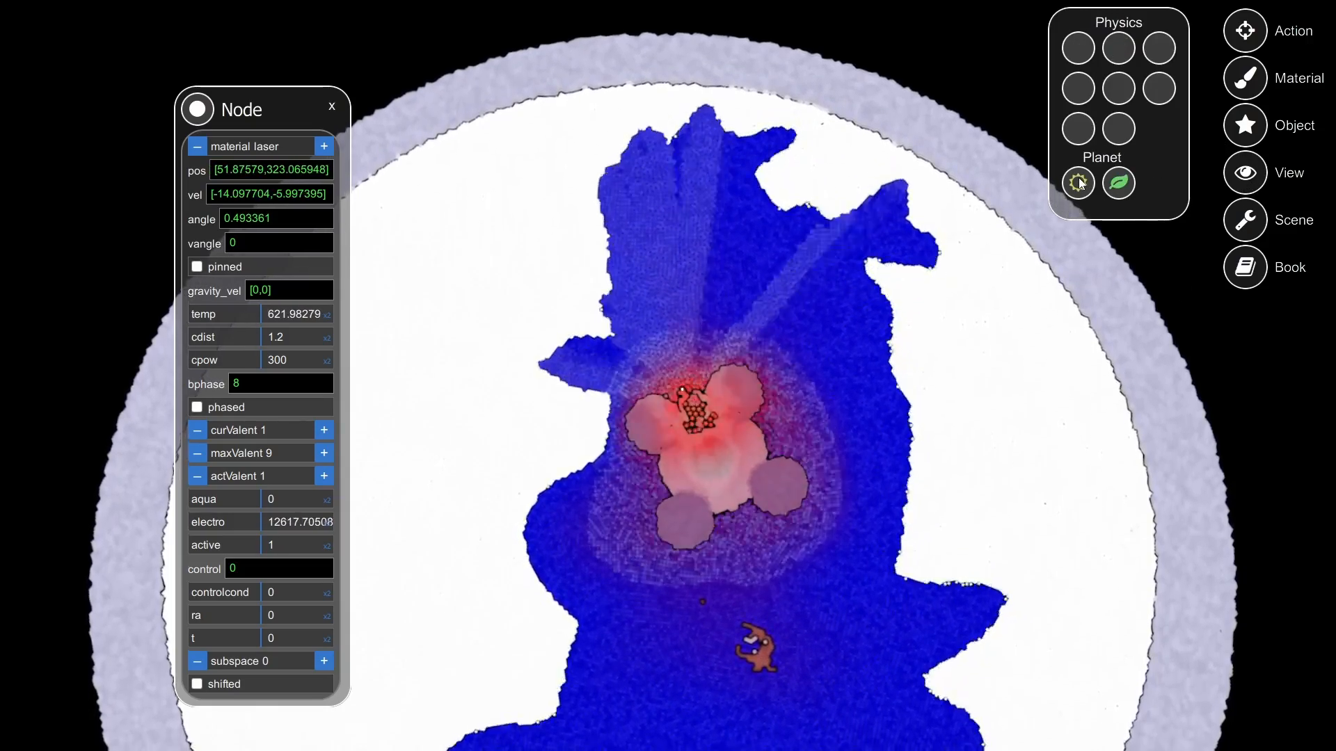
pyautogui.click(1076, 182)
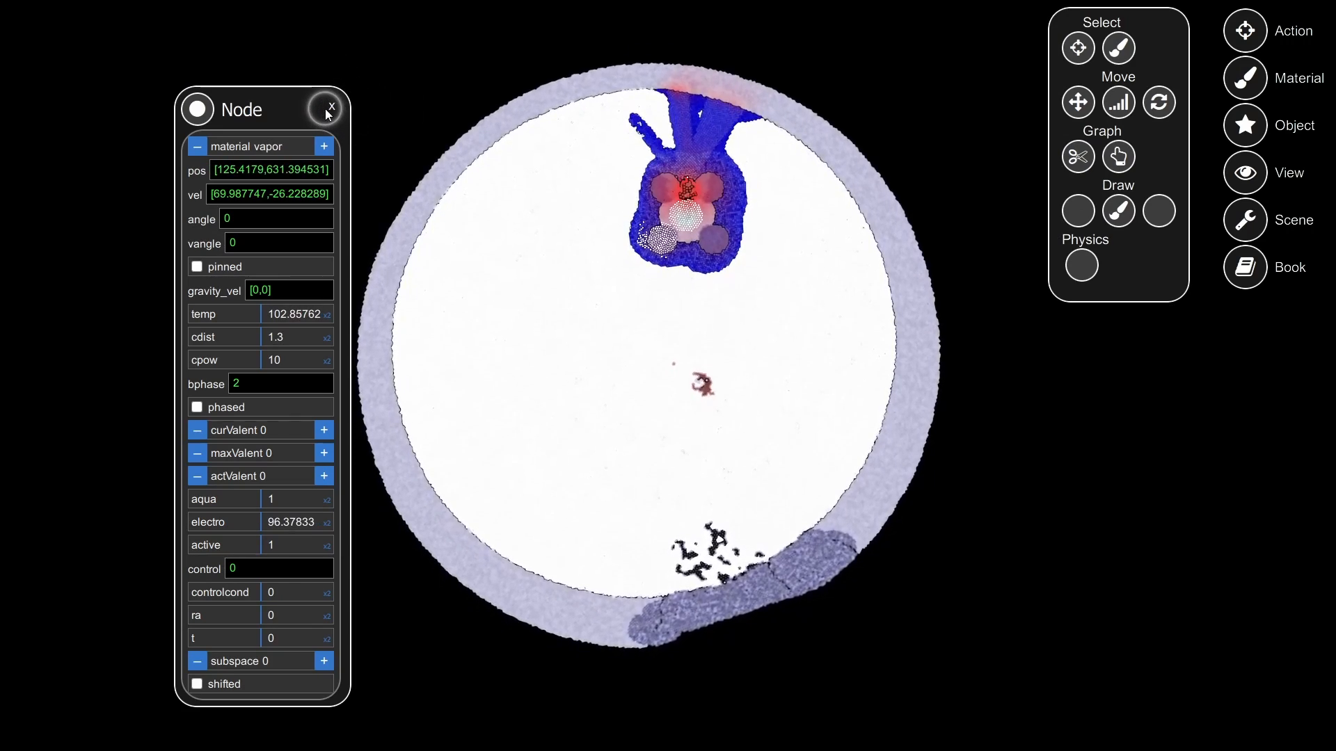
pyautogui.click(327, 109)
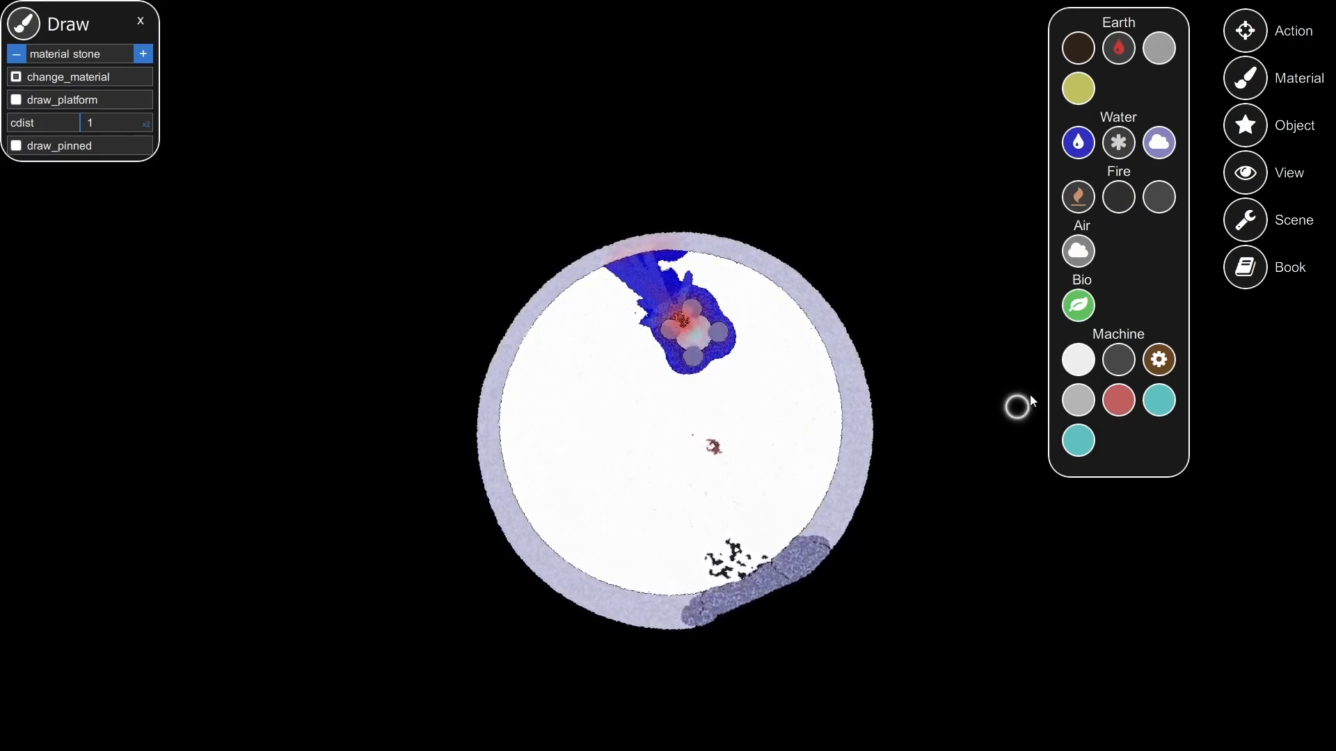
# - Close the Draw window and bring up the main menu over the running simulation
pyautogui.click(1292, 30)
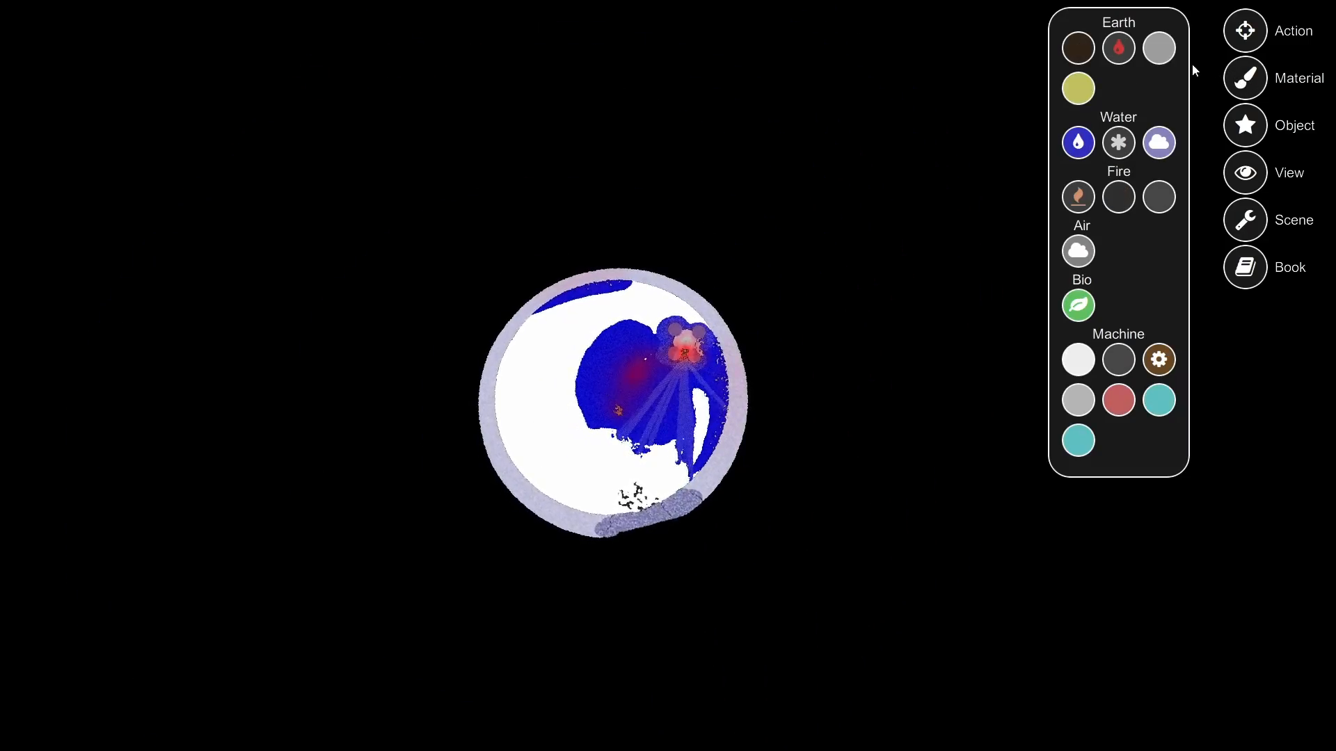
pyautogui.click(1274, 78)
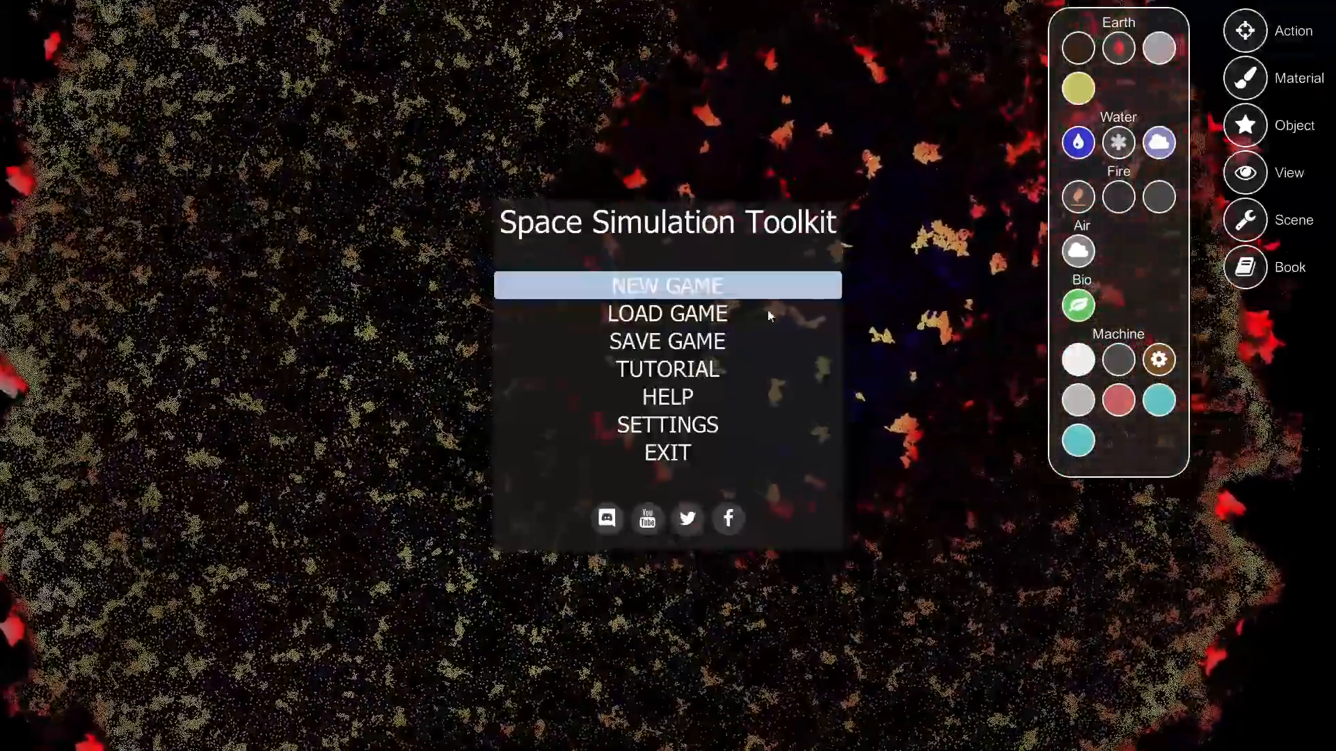
# - Start a NEW GAME with the 800K simulation size
pyautogui.click(667, 284)
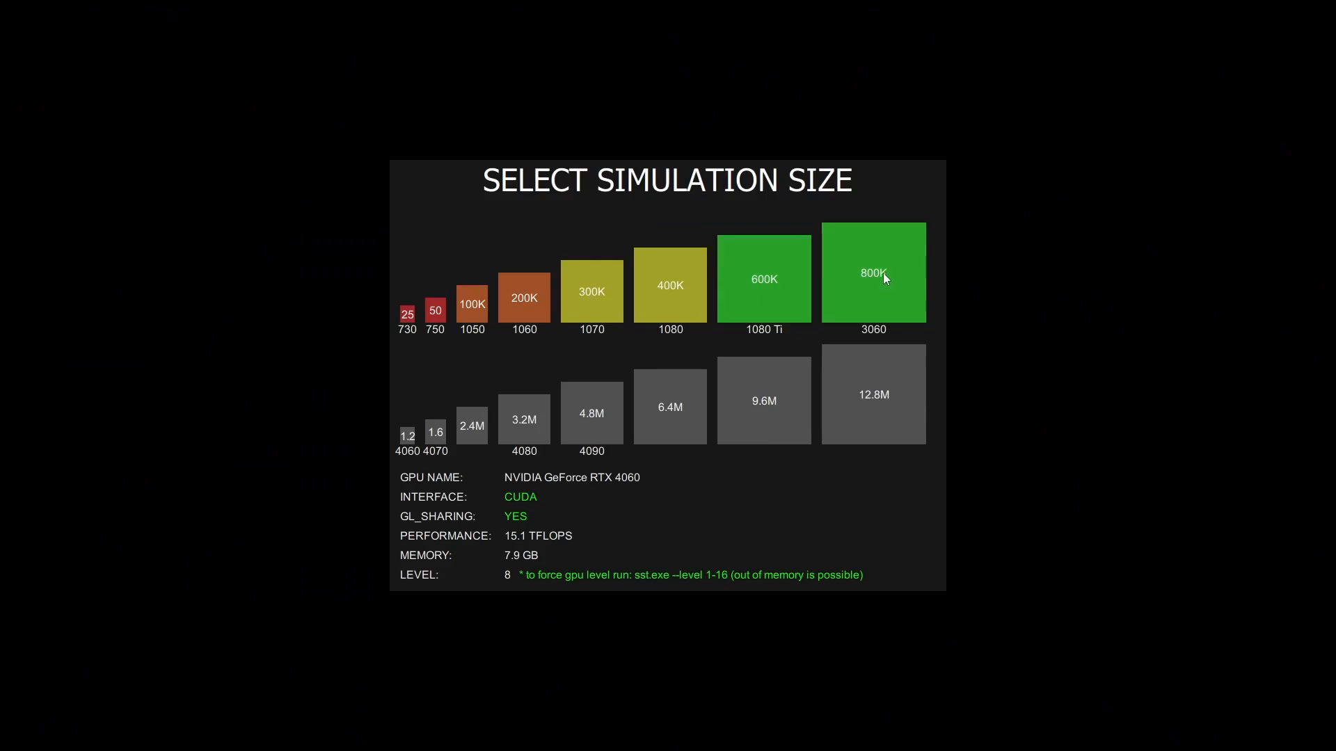
pyautogui.click(872, 273)
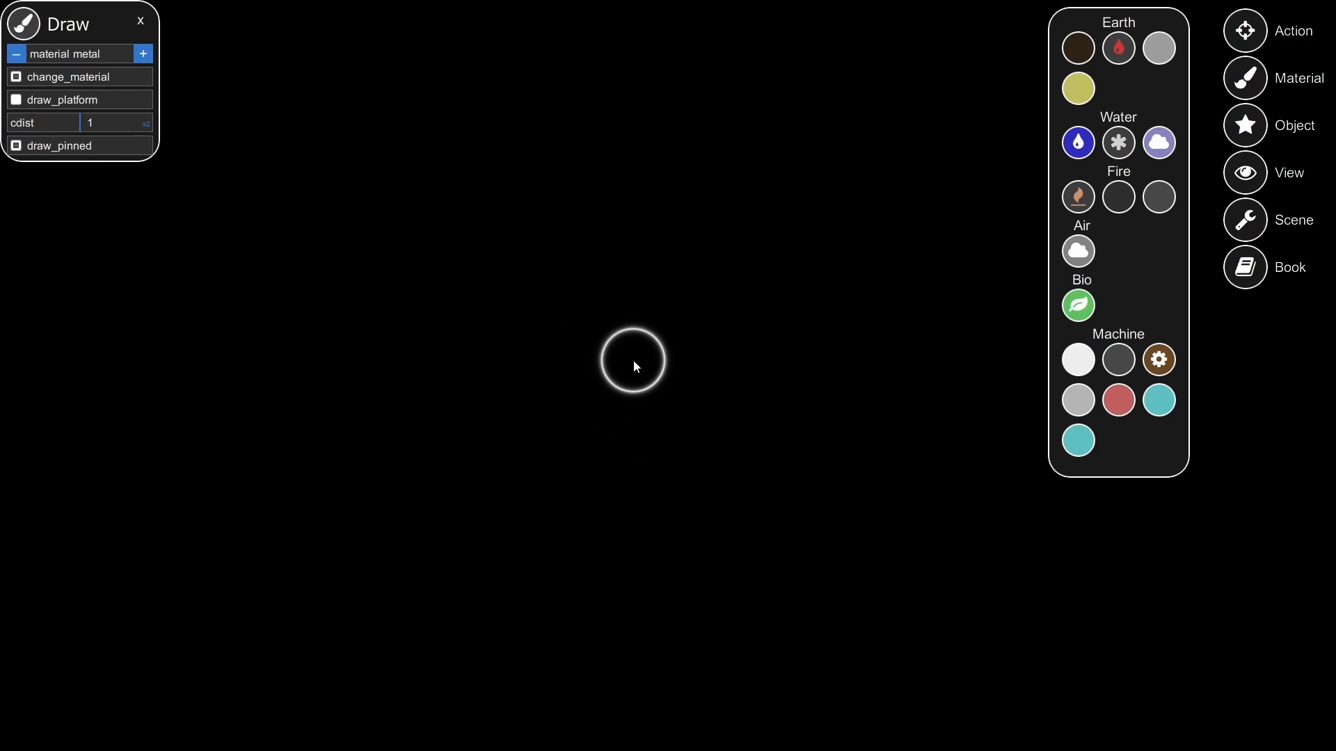
# - Place a pinned metal hub, sketch a ring, a downward arm and solar panels as a first attempt
pyautogui.click(633, 360)
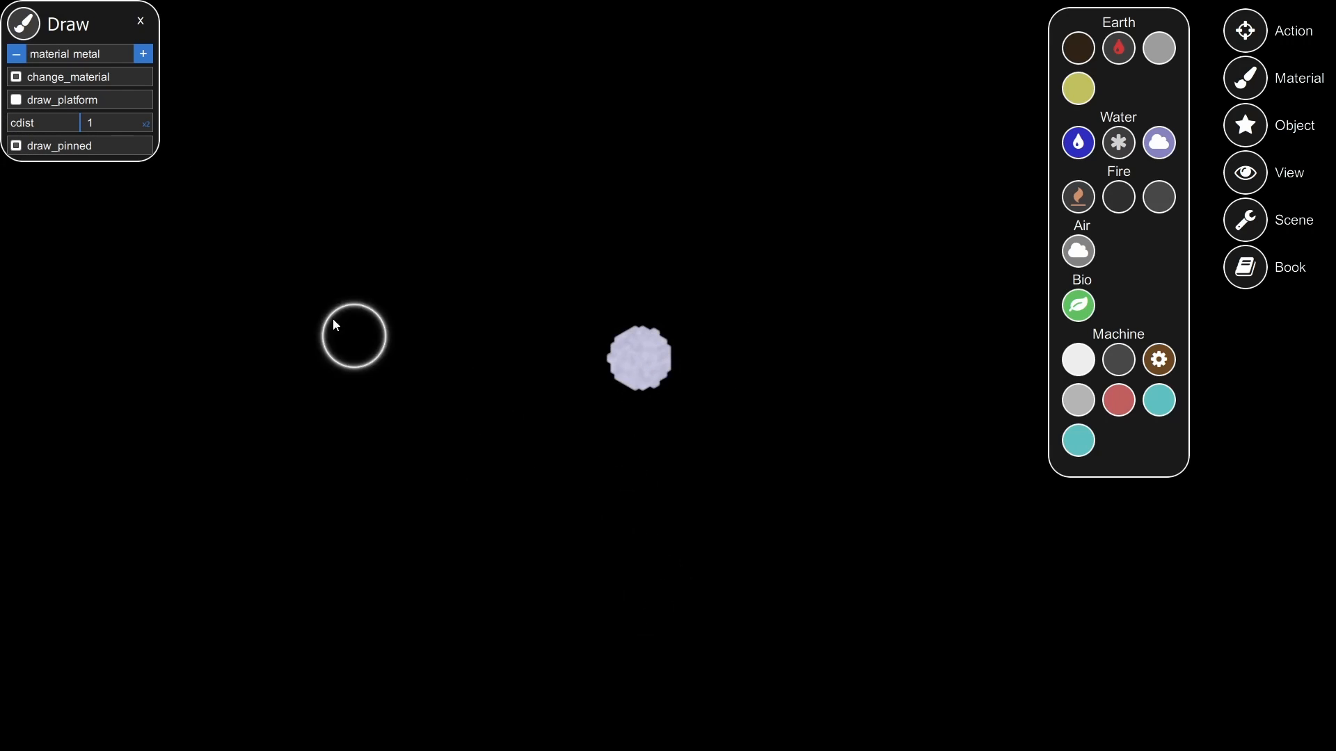
pyautogui.moveTo(658, 345)
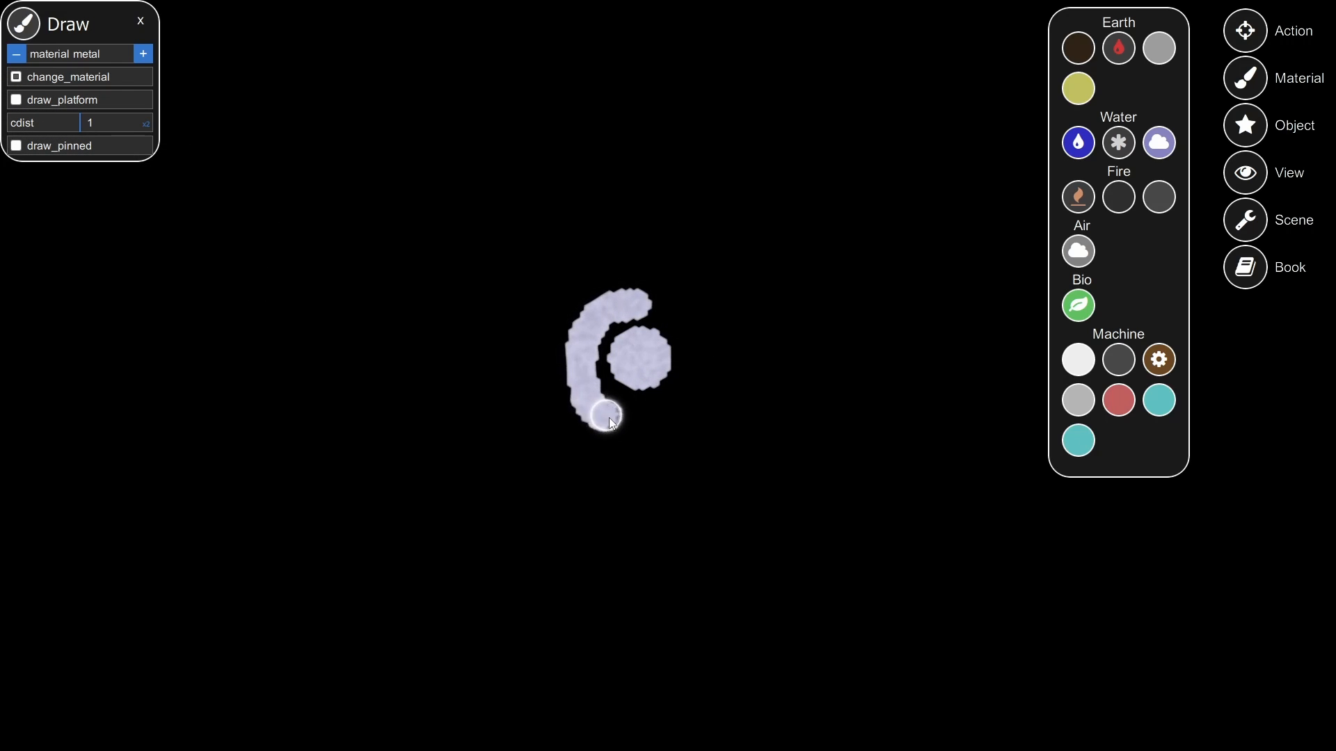
pyautogui.moveTo(610, 417); pyautogui.dragTo(577, 322)
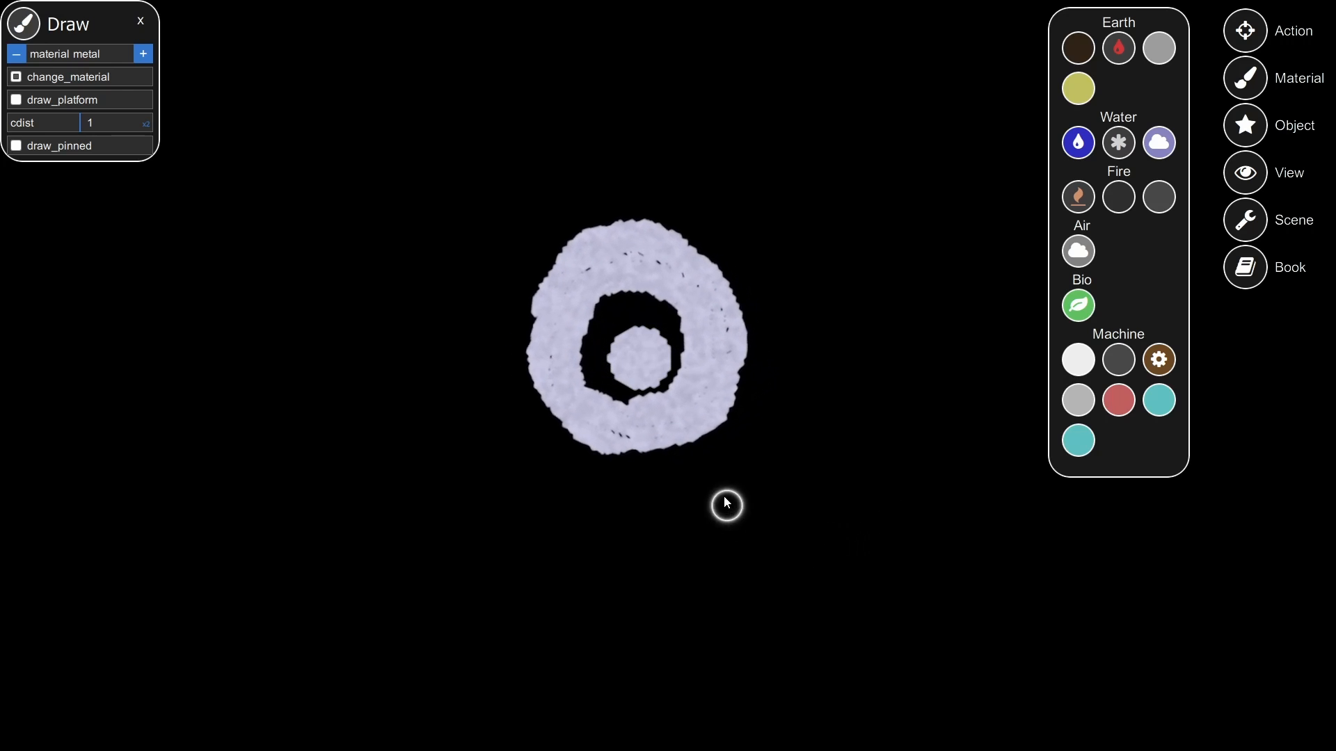
pyautogui.moveTo(726, 504); pyautogui.dragTo(811, 548)
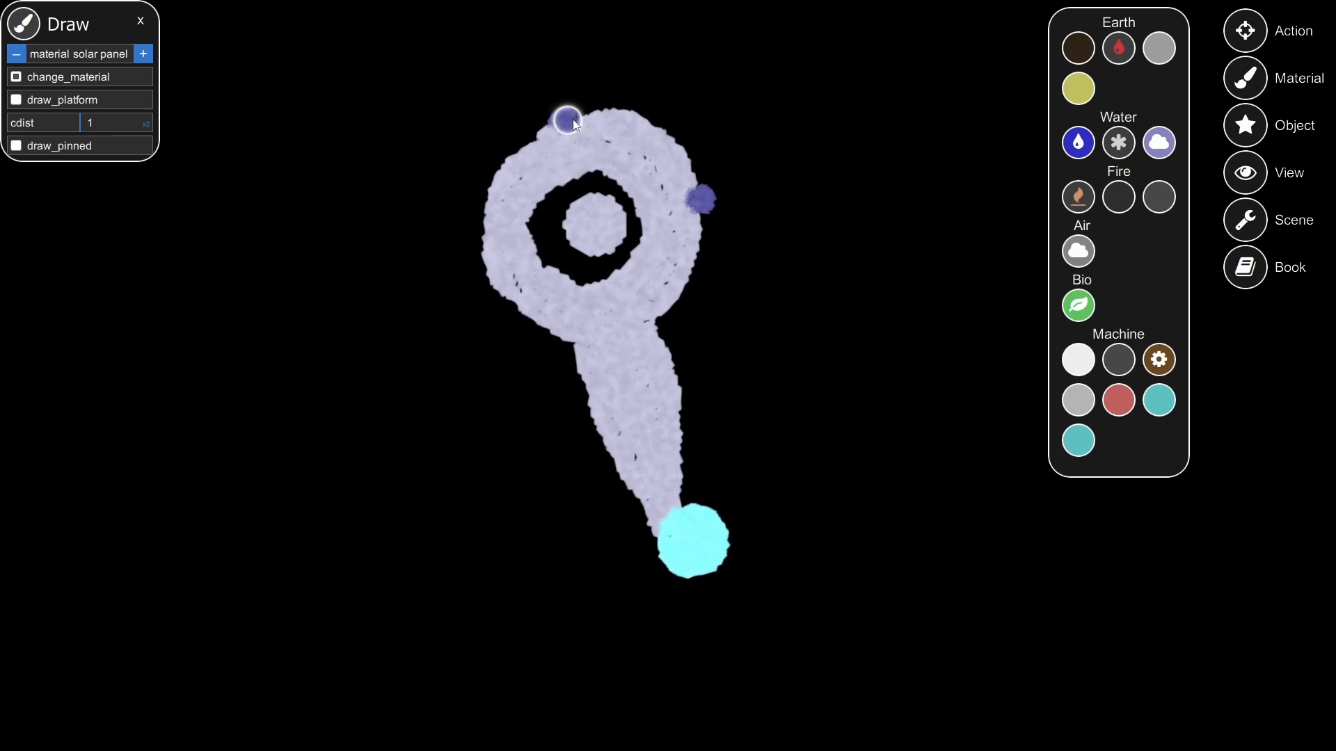
pyautogui.moveTo(567, 119); pyautogui.dragTo(552, 128)
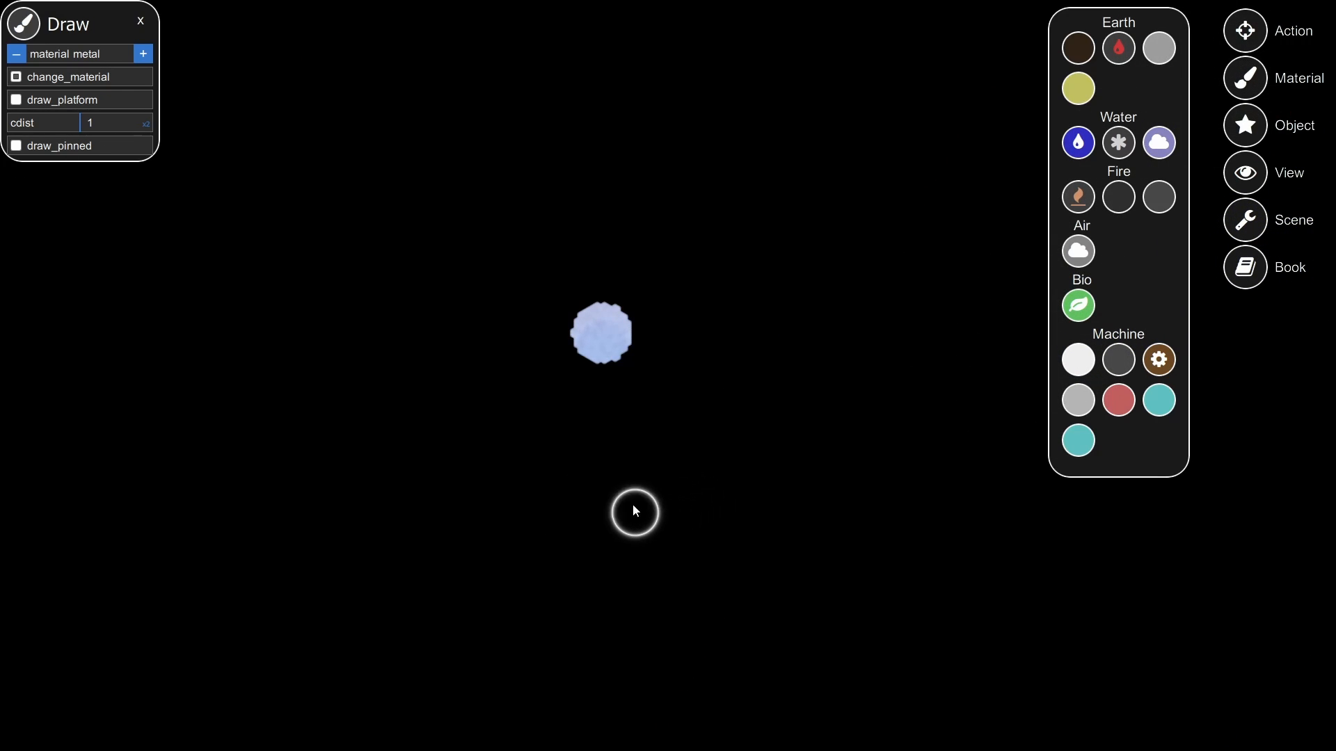
# - Paint repeated unpinned metal strokes around the hub until they form a thick disc-like ring
pyautogui.click(620, 393)
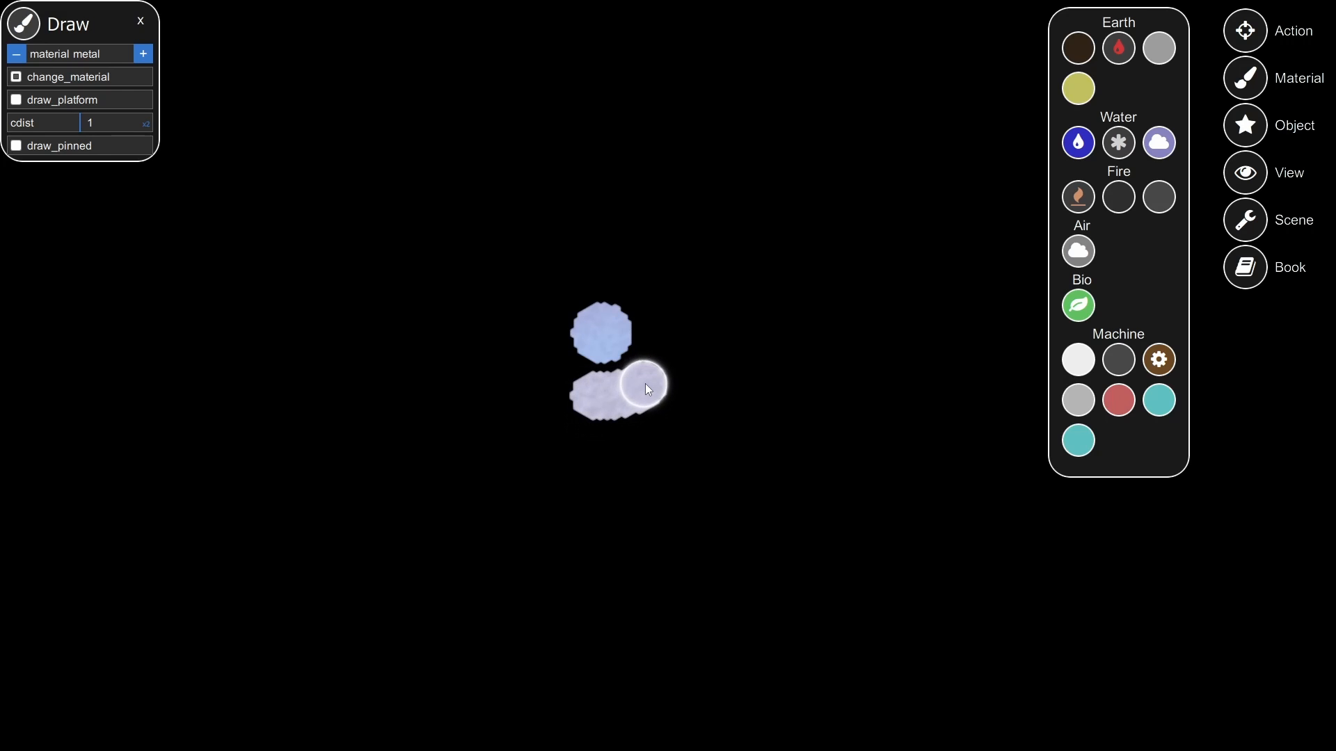
pyautogui.moveTo(647, 390); pyautogui.dragTo(529, 377)
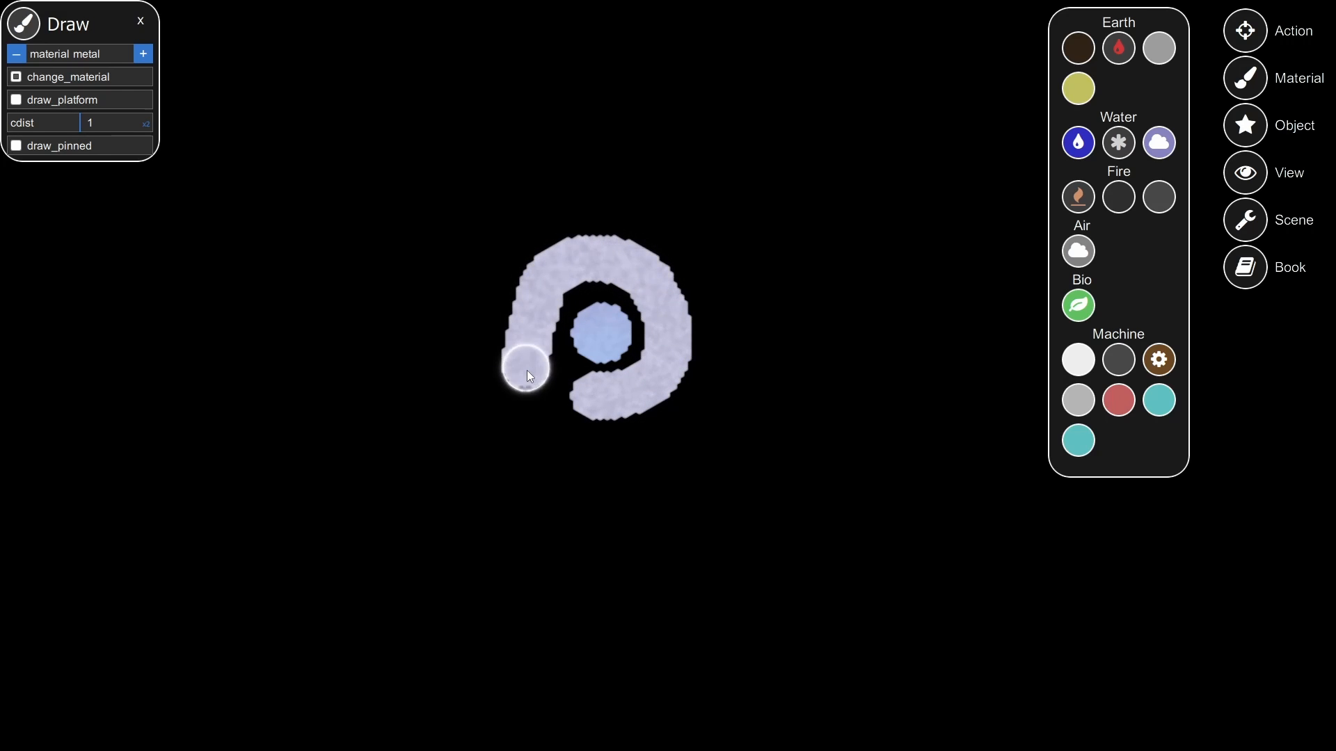
pyautogui.moveTo(526, 377); pyautogui.dragTo(703, 370)
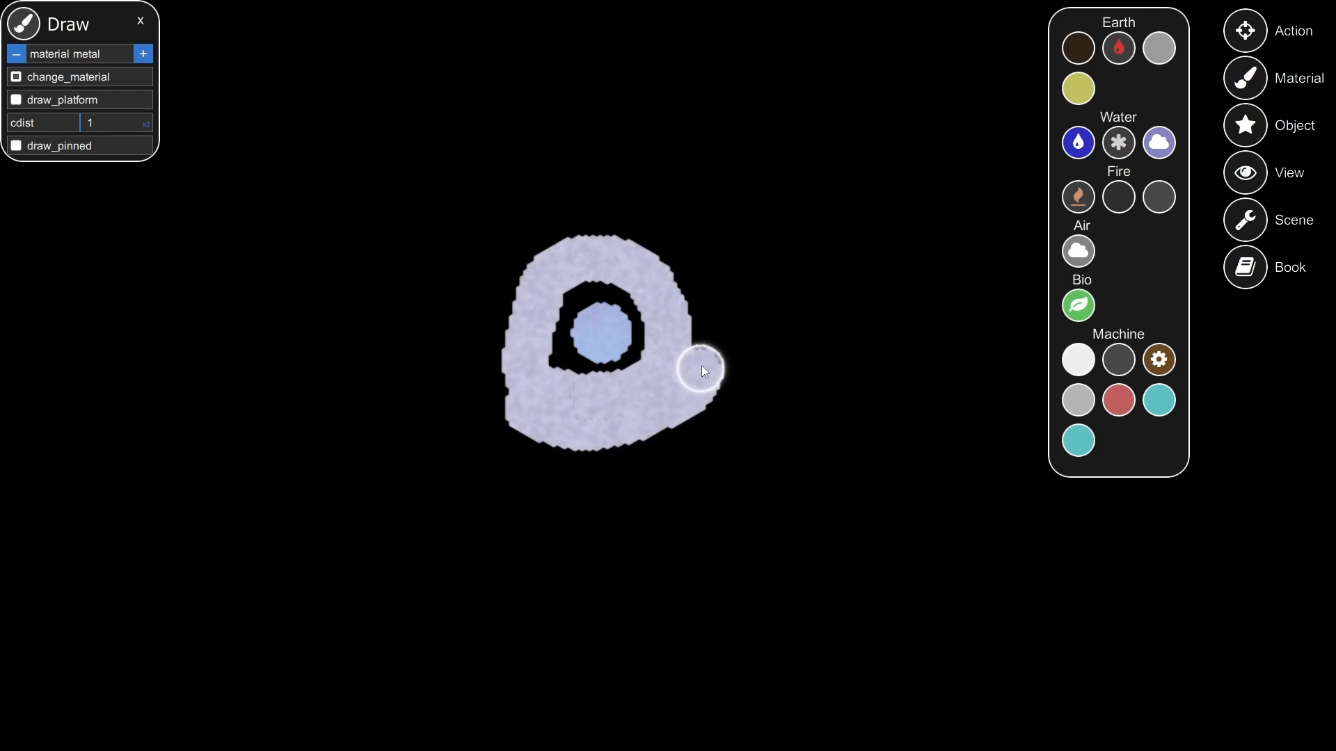
pyautogui.moveTo(703, 370); pyautogui.dragTo(610, 450)
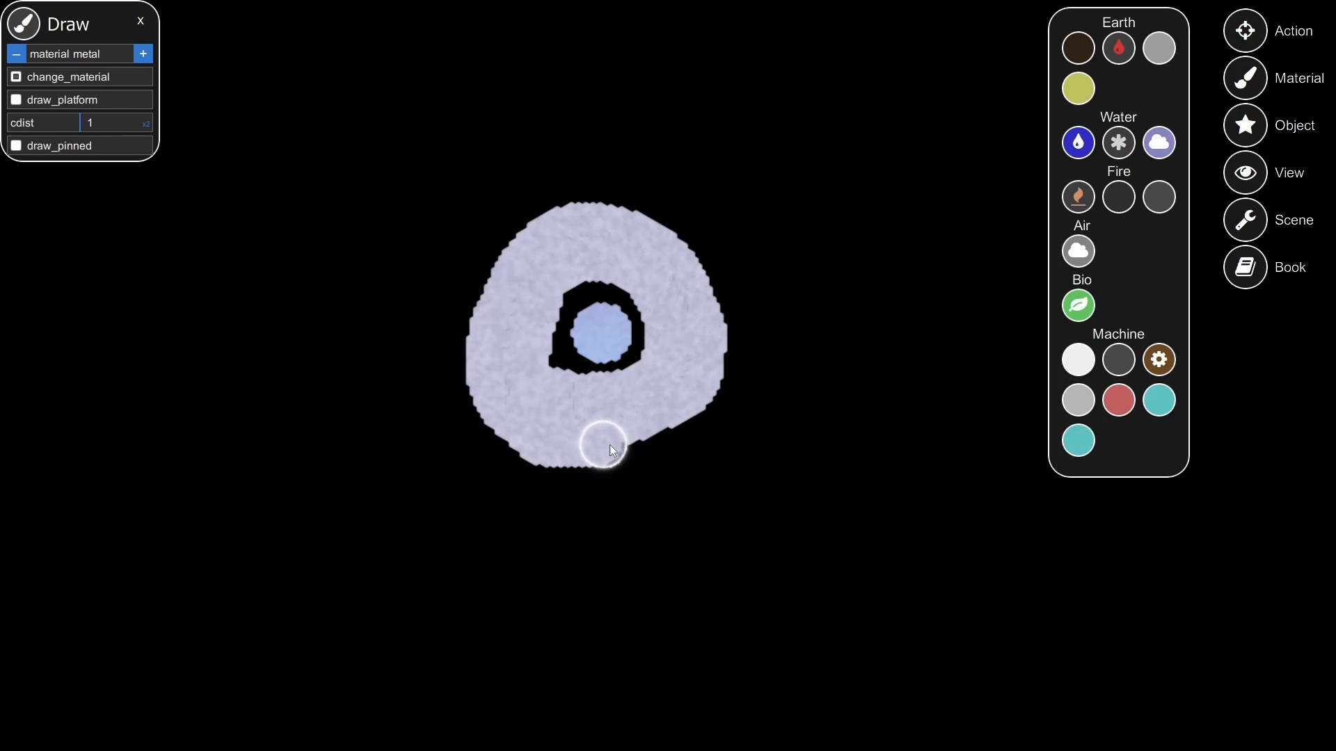
pyautogui.moveTo(610, 447); pyautogui.dragTo(460, 358)
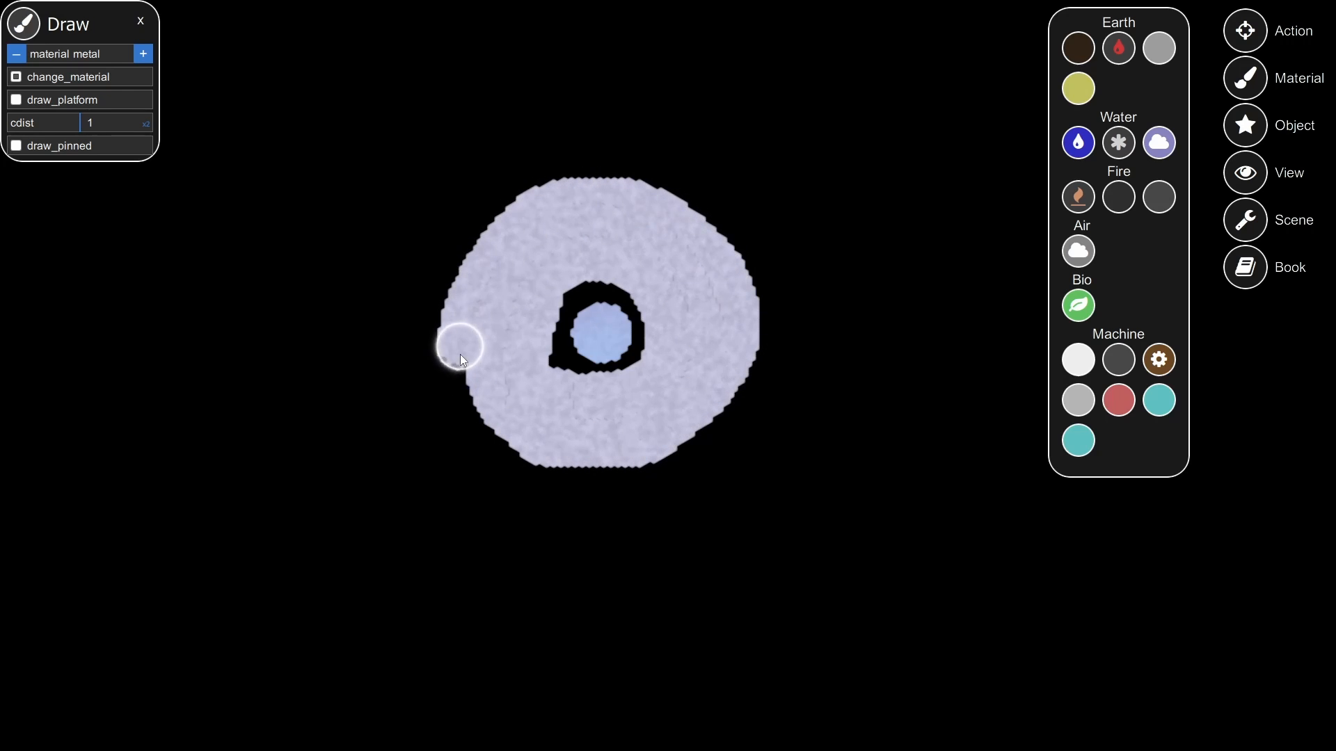
pyautogui.moveTo(460, 358); pyautogui.dragTo(545, 188)
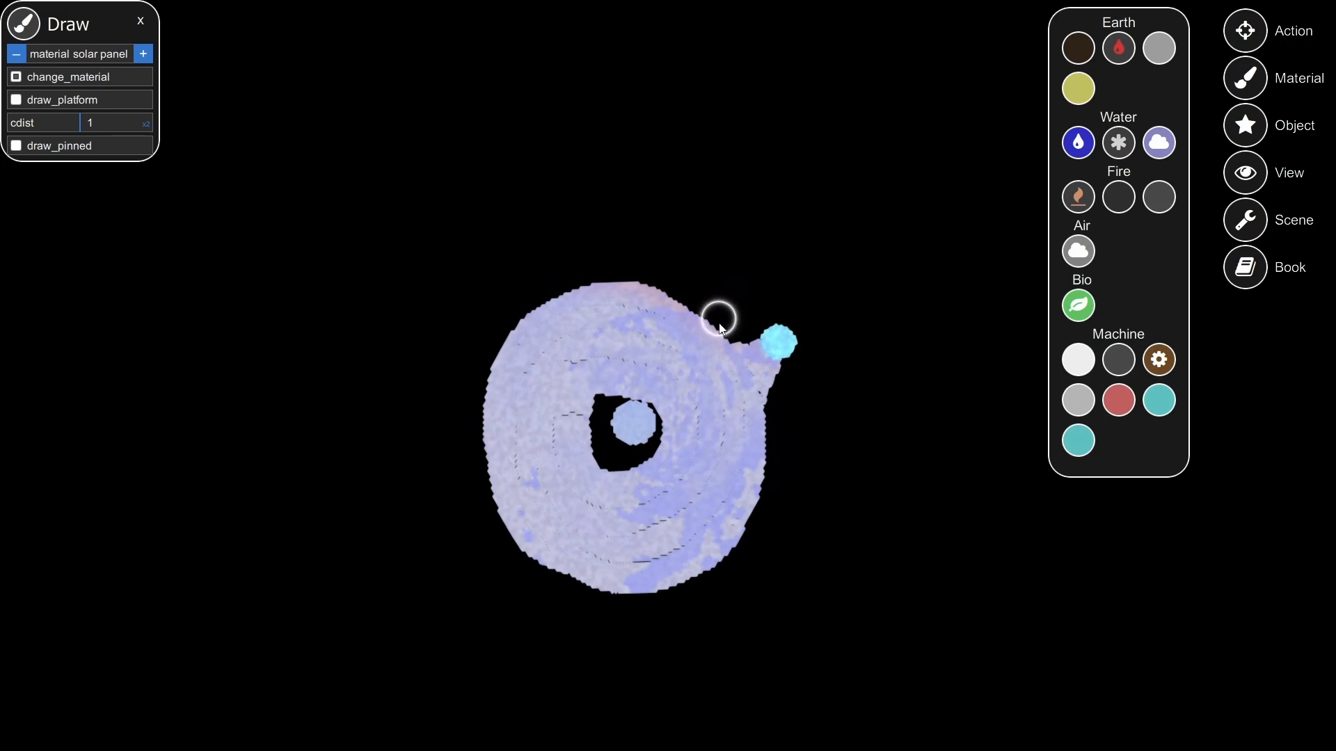
# - Paint a solar-panel strip along the thick ring's upper edge and around its side
pyautogui.moveTo(719, 328); pyautogui.dragTo(477, 378)
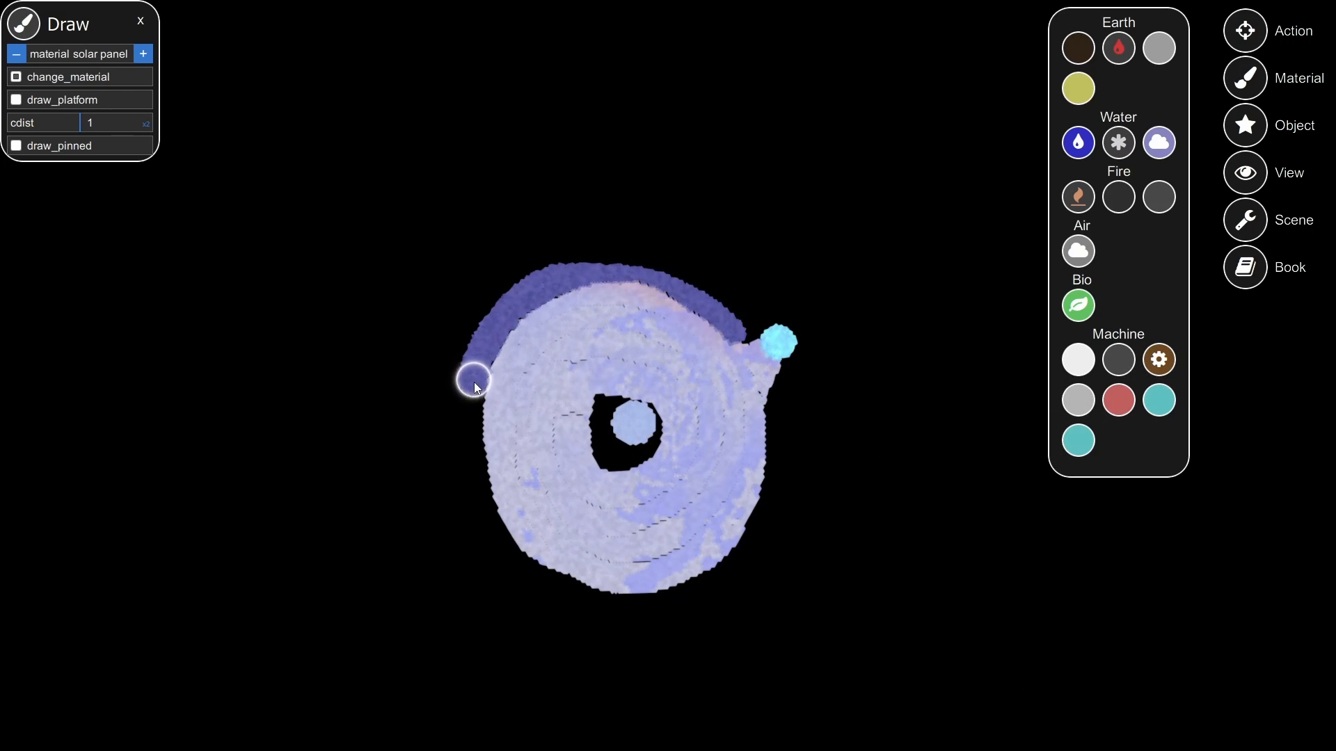
pyautogui.moveTo(474, 381); pyautogui.dragTo(760, 522)
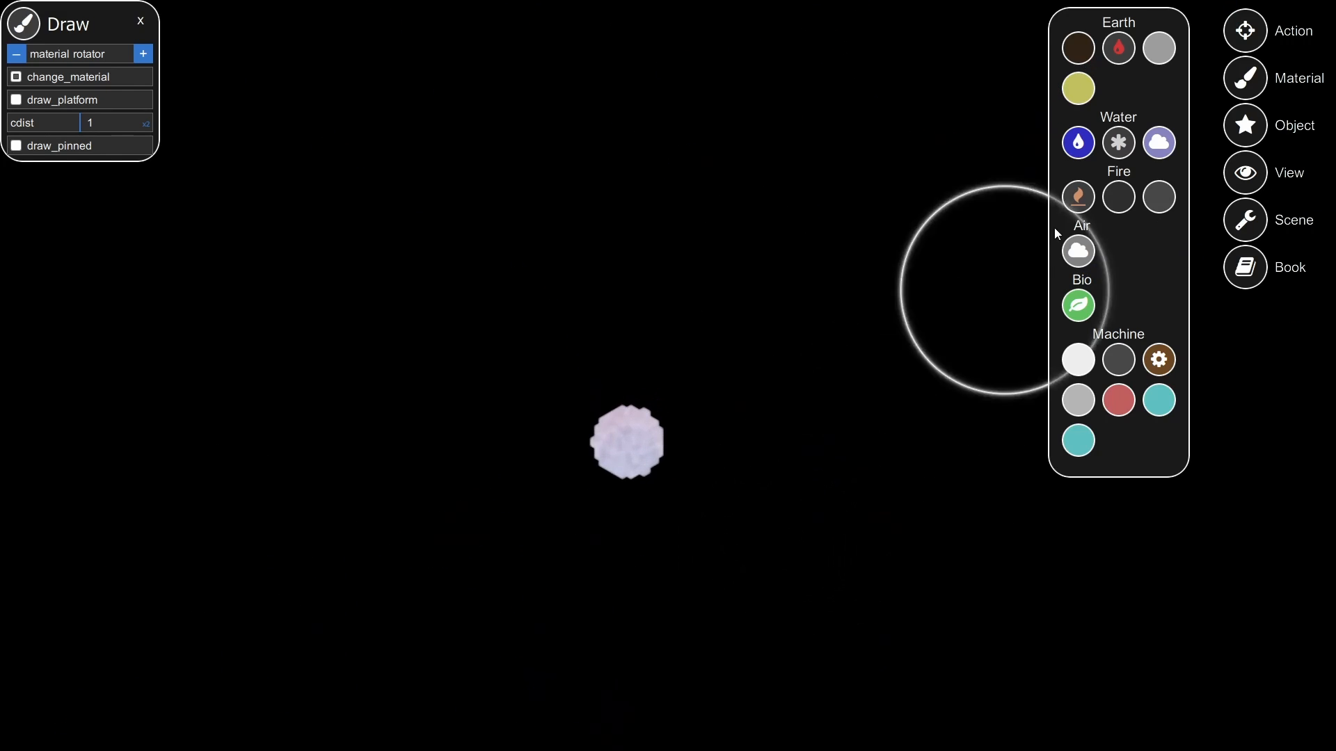
# - Switch the drawing material back to metal
pyautogui.click(1077, 359)
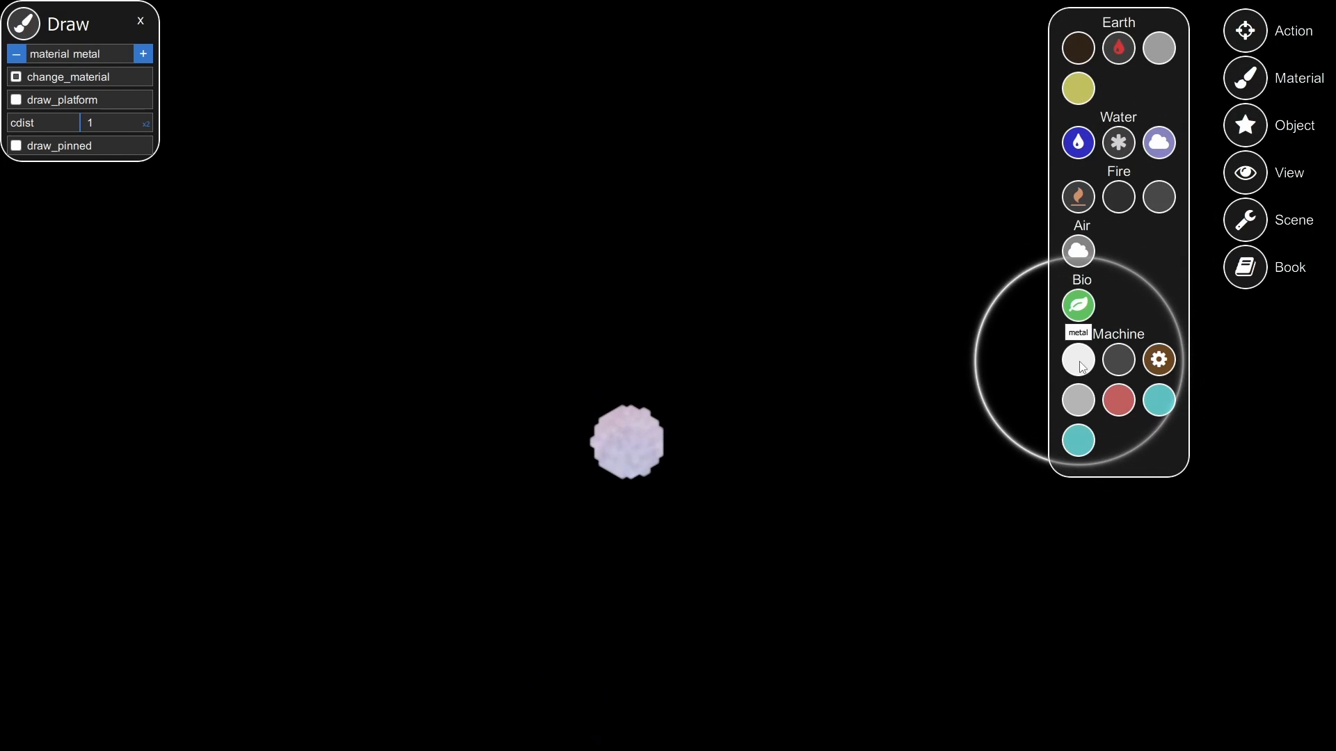
pyautogui.moveTo(843, 458)
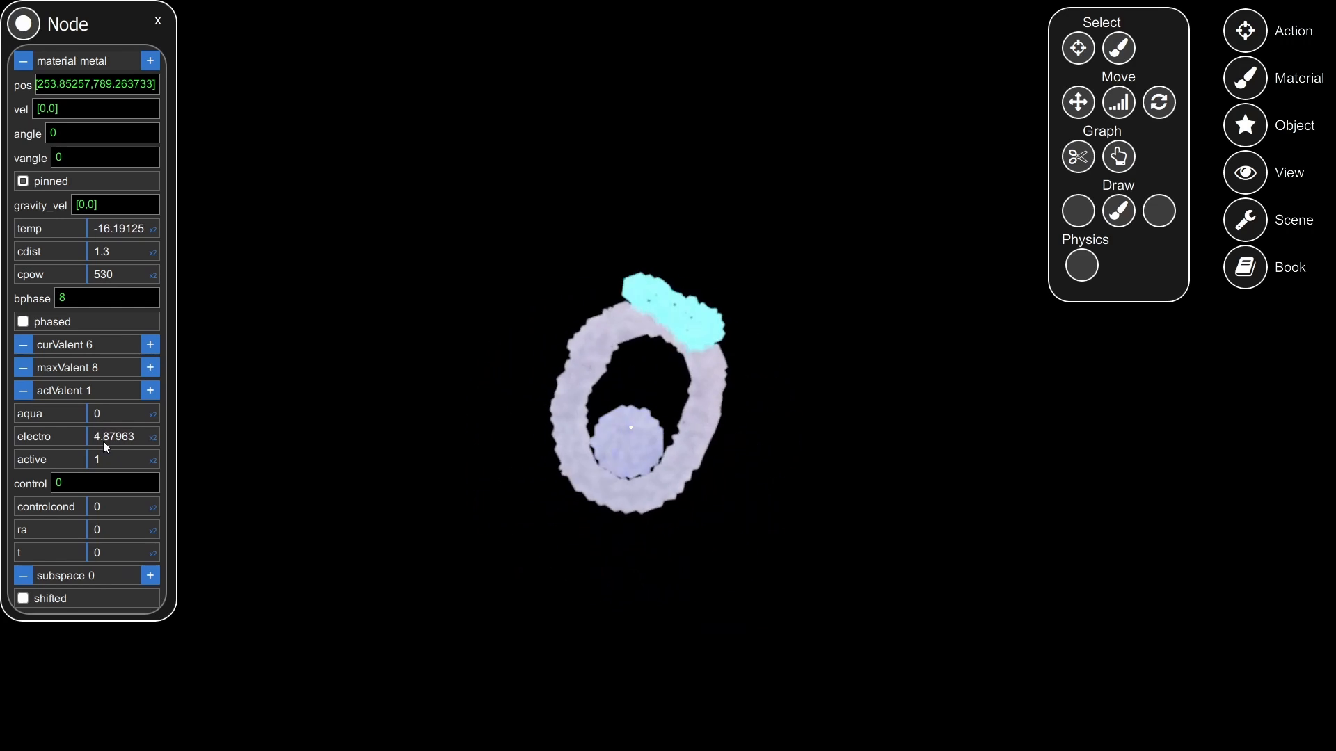
# - Close the particle Node properties panel
pyautogui.click(157, 20)
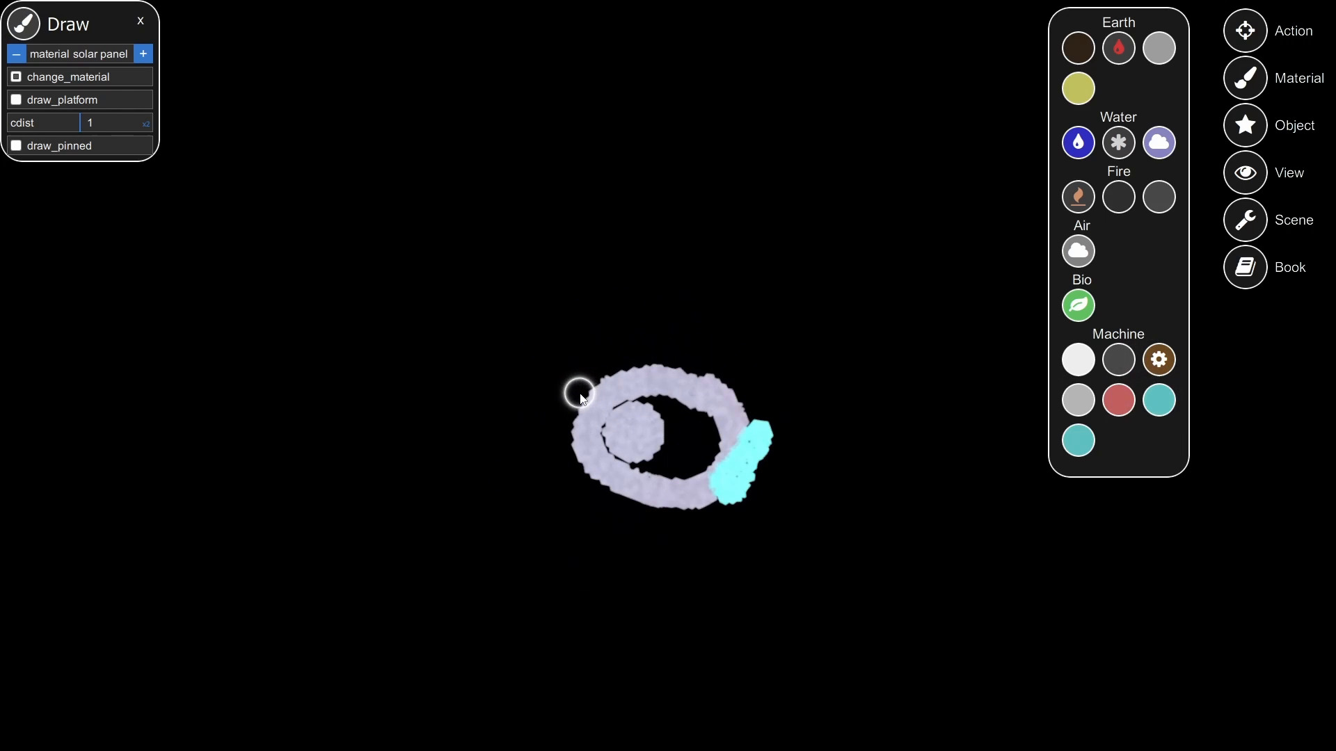
# - Paint a solar-panel strip along the ring's left edge and switch the draw material to rotator
pyautogui.moveTo(579, 400); pyautogui.dragTo(613, 370)
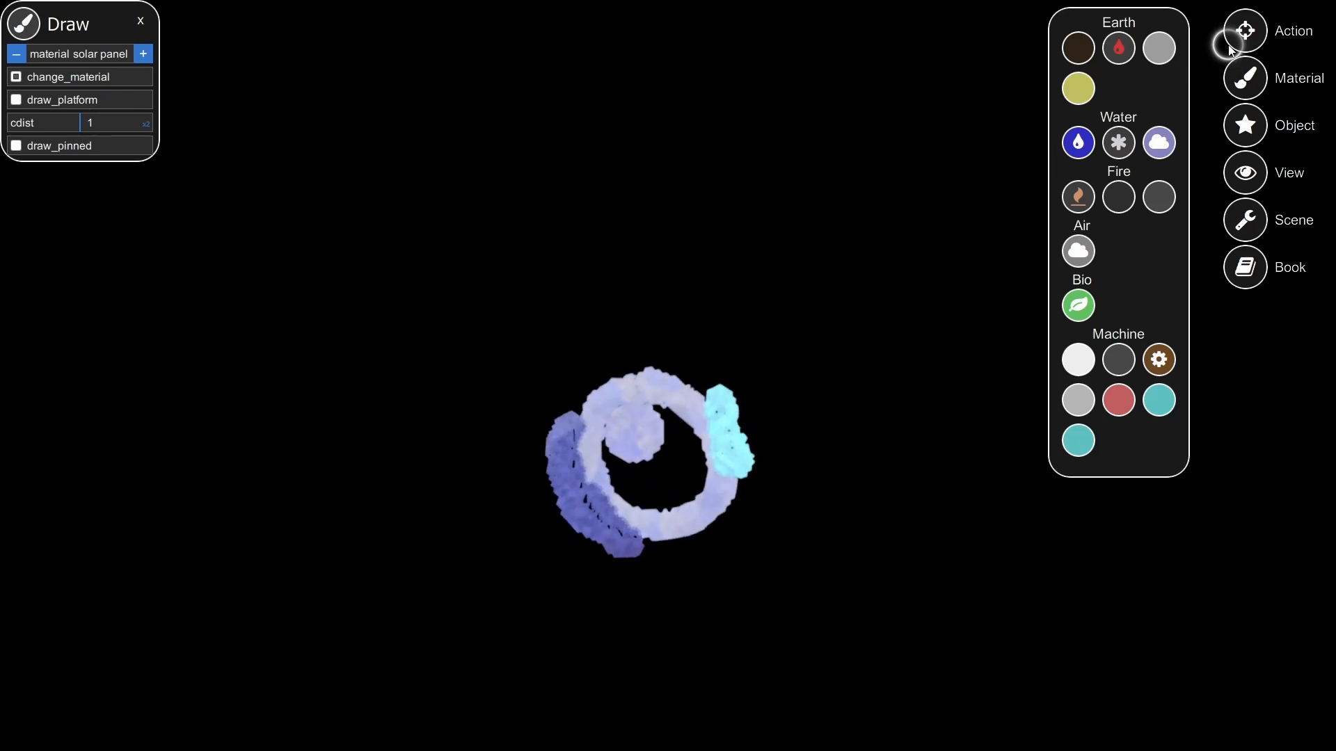
pyautogui.click(1242, 31)
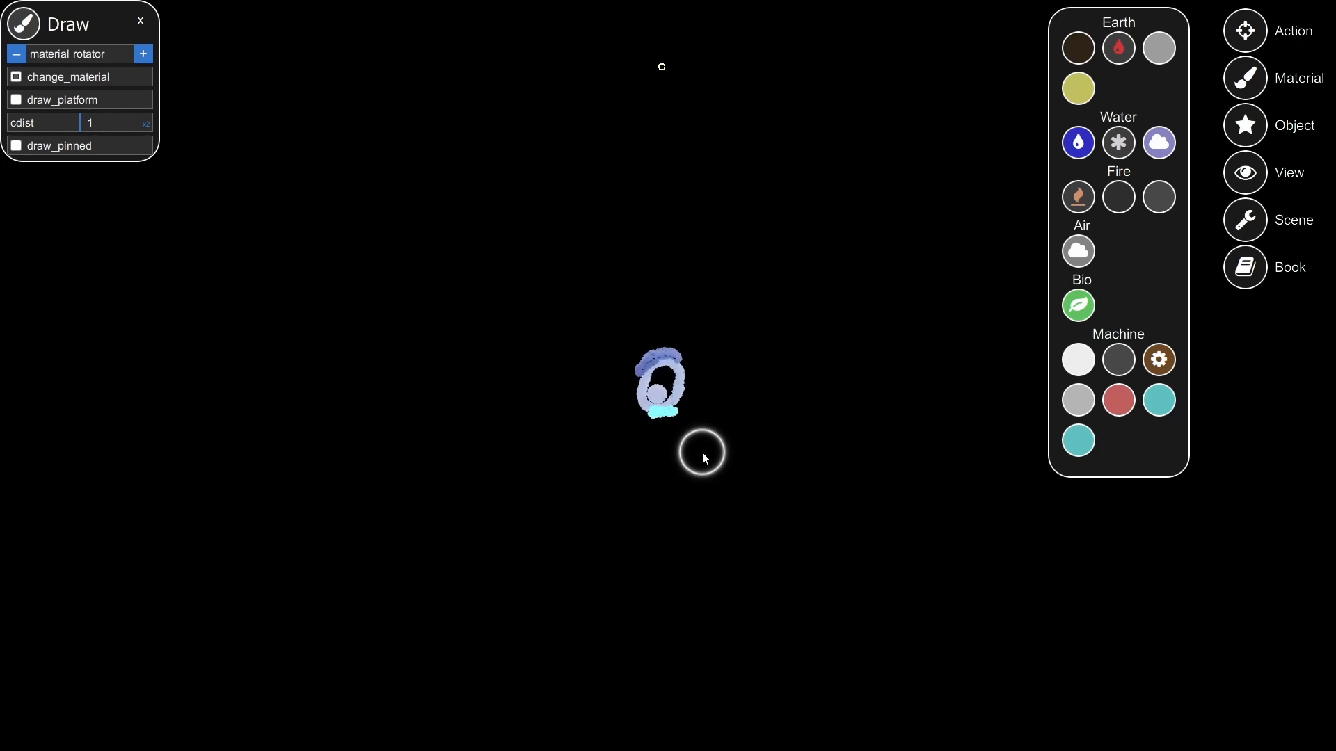
# - Paint a large cyan rotator patch over the ring's lower-left side
pyautogui.moveTo(703, 451); pyautogui.dragTo(633, 418)
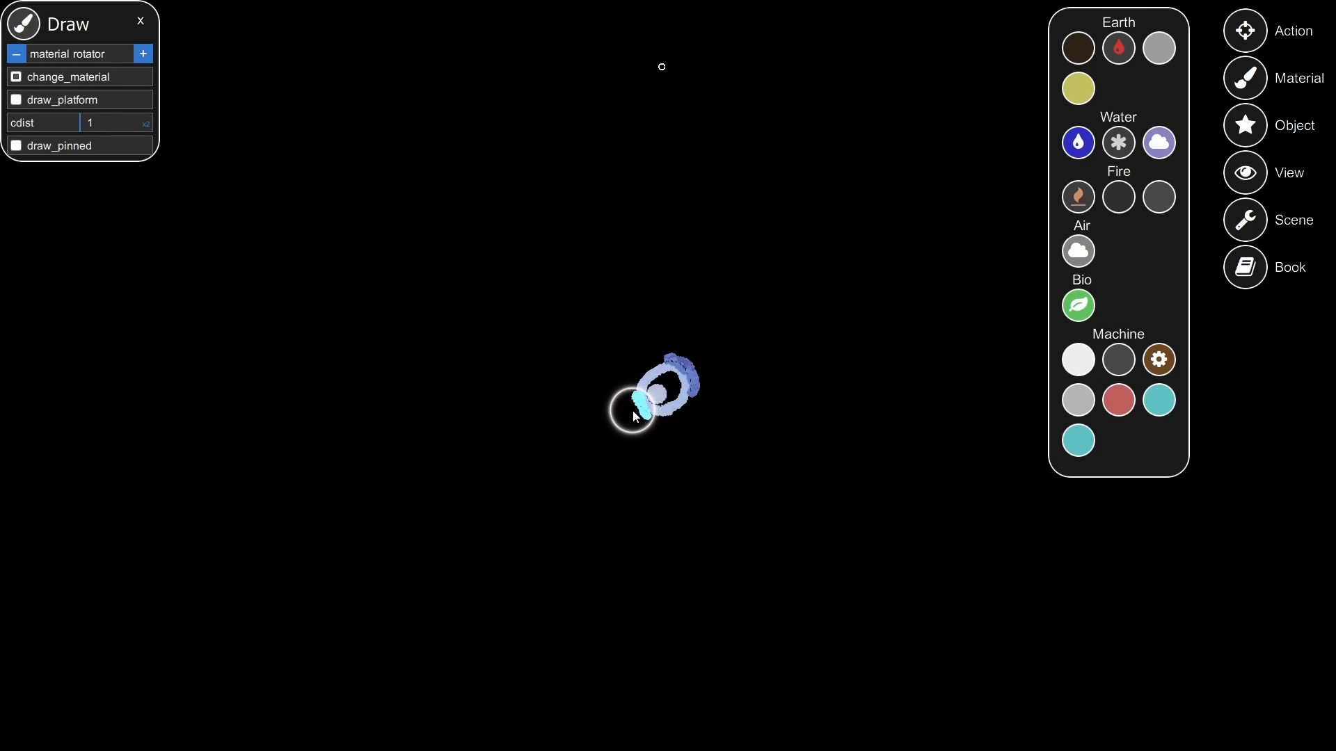
pyautogui.moveTo(635, 417); pyautogui.dragTo(626, 366)
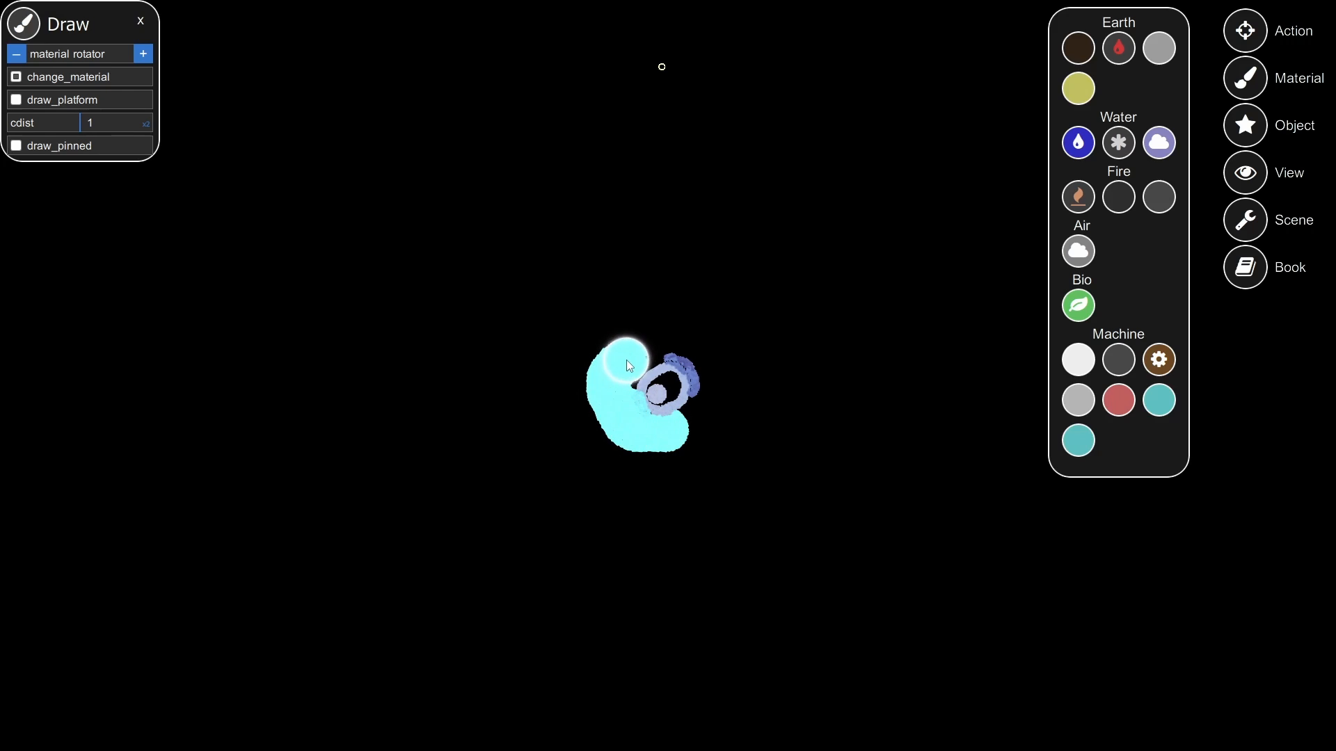